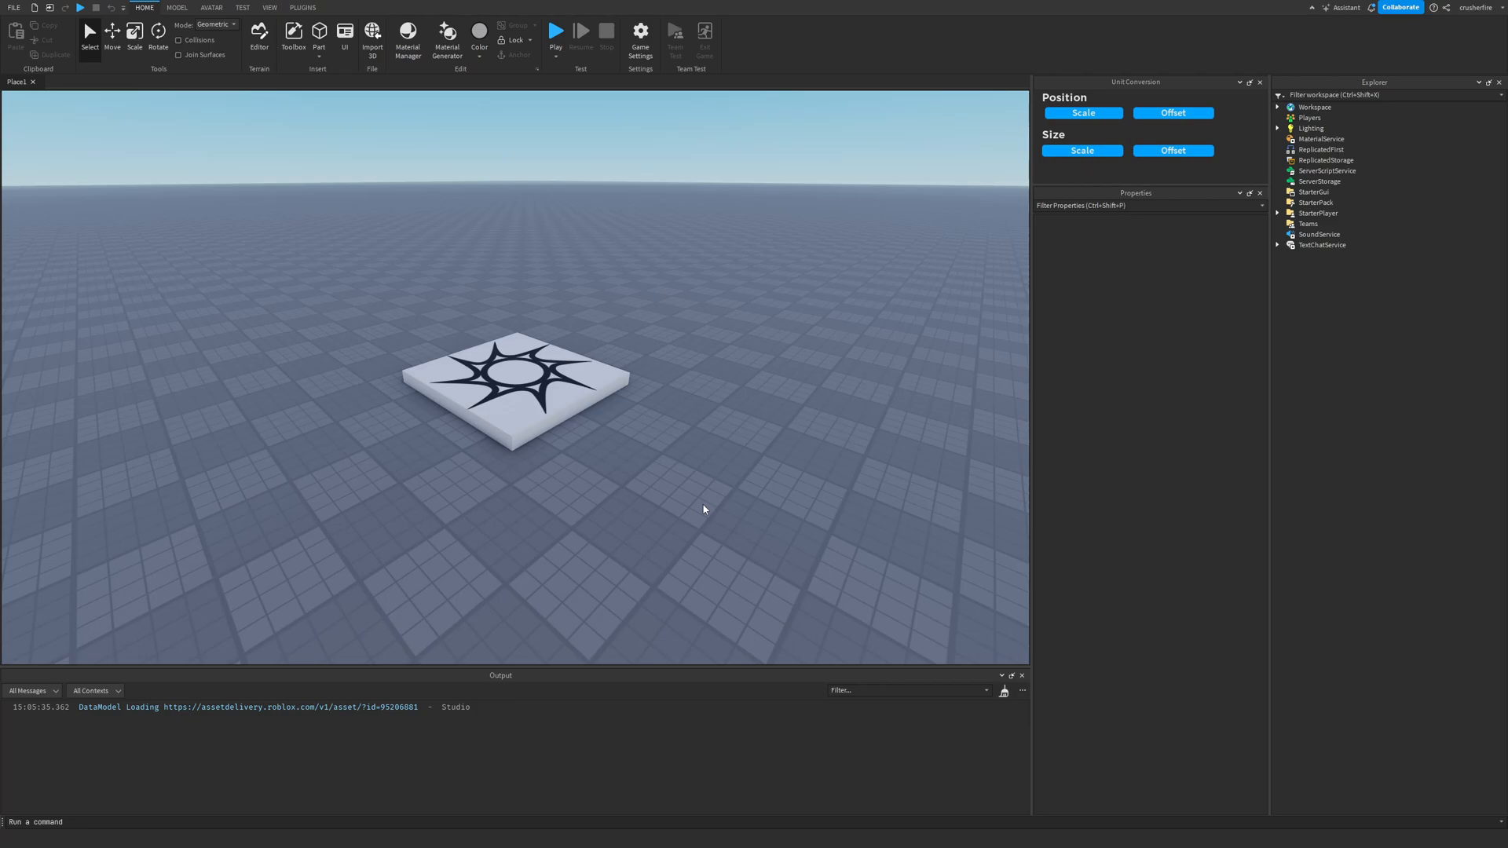
mouse_move(1078, 258)
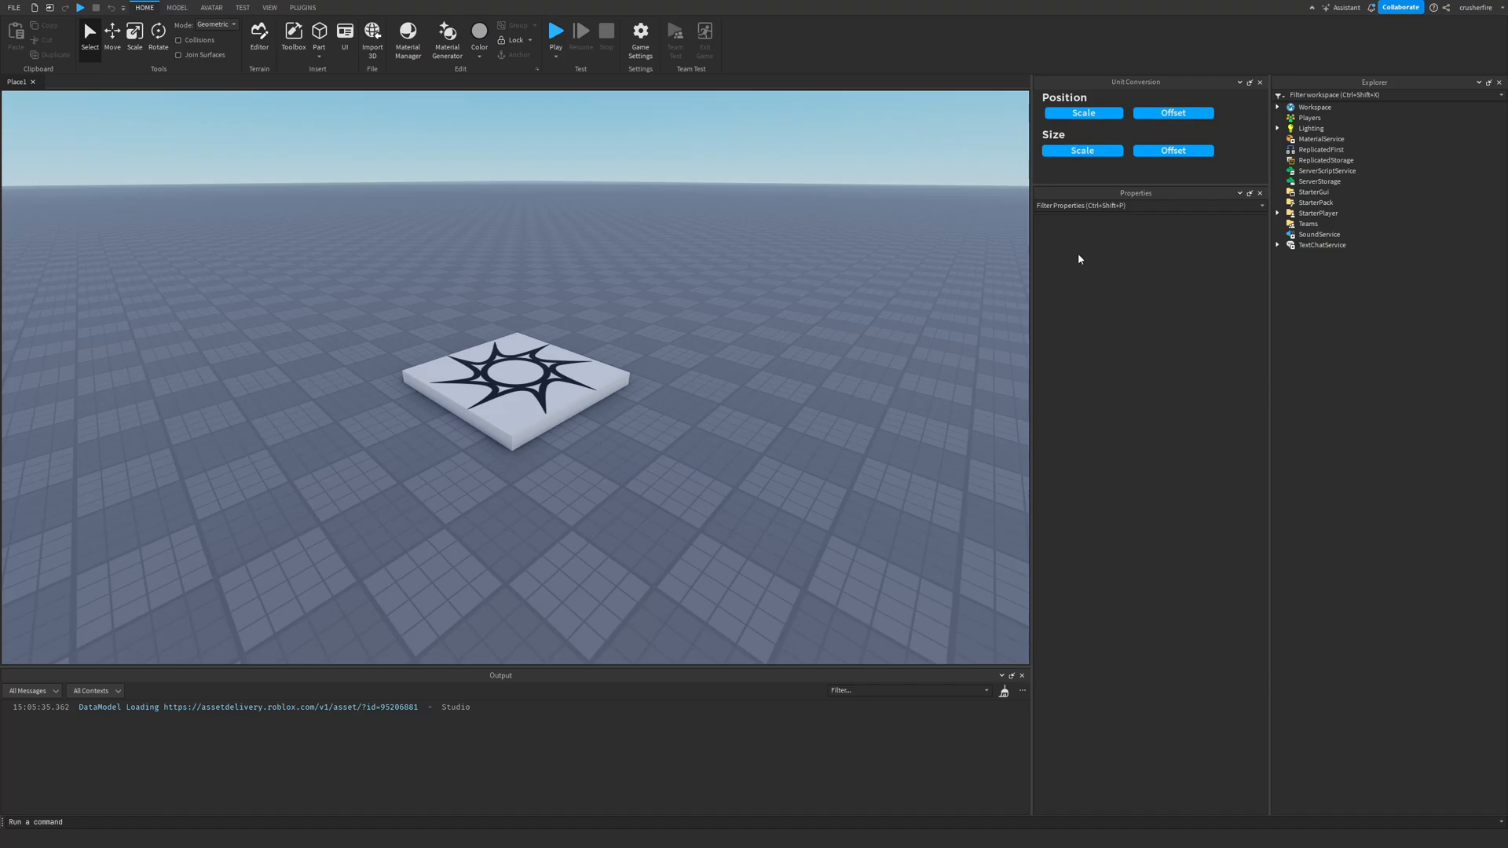
Select MaterialService in Explorer to show its Material Overrides in Properties.
click(1321, 138)
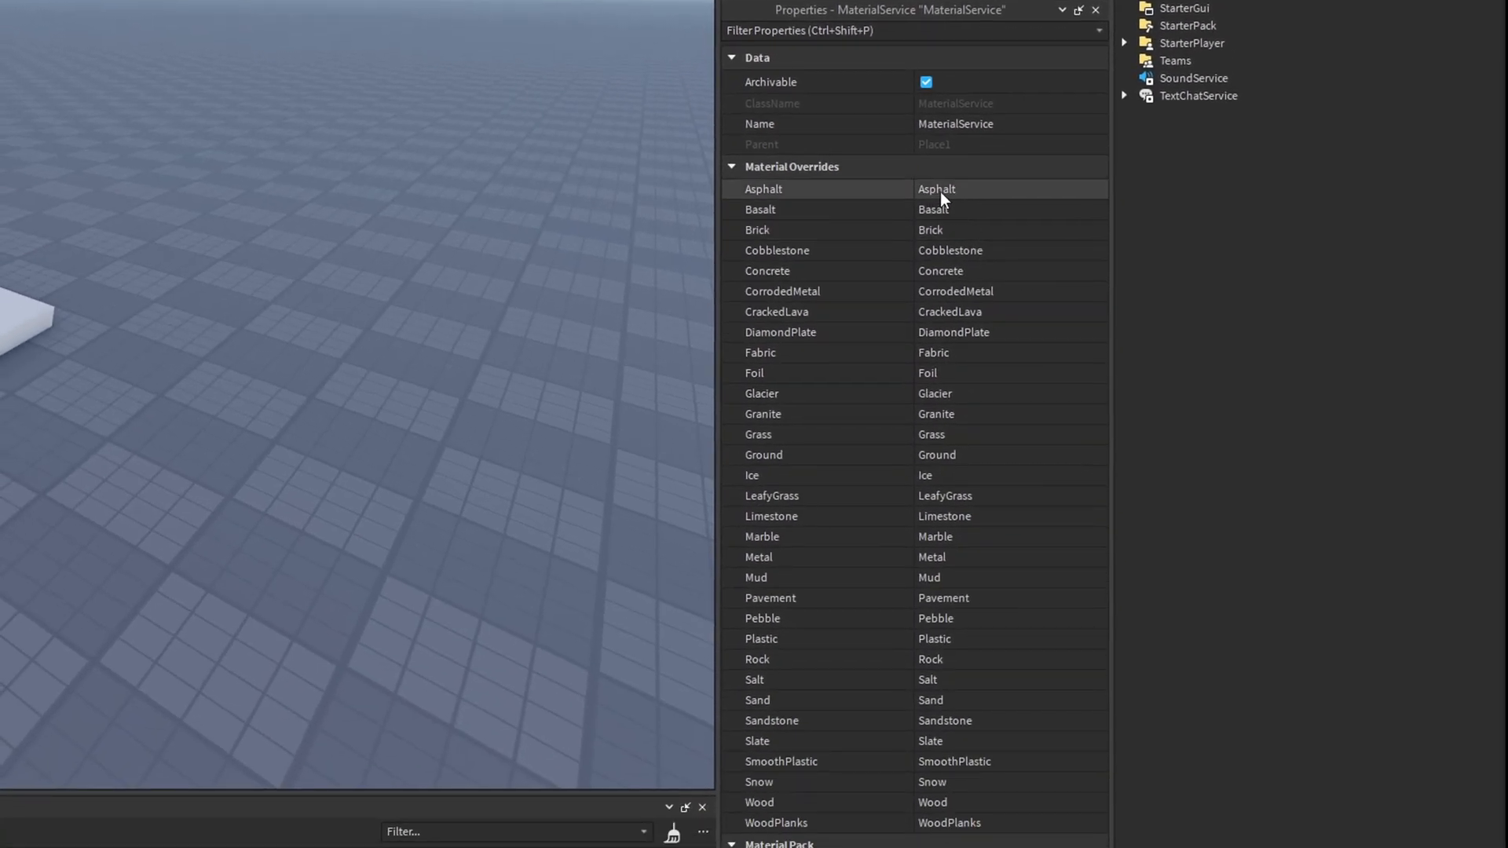
mouse_move(1005, 475)
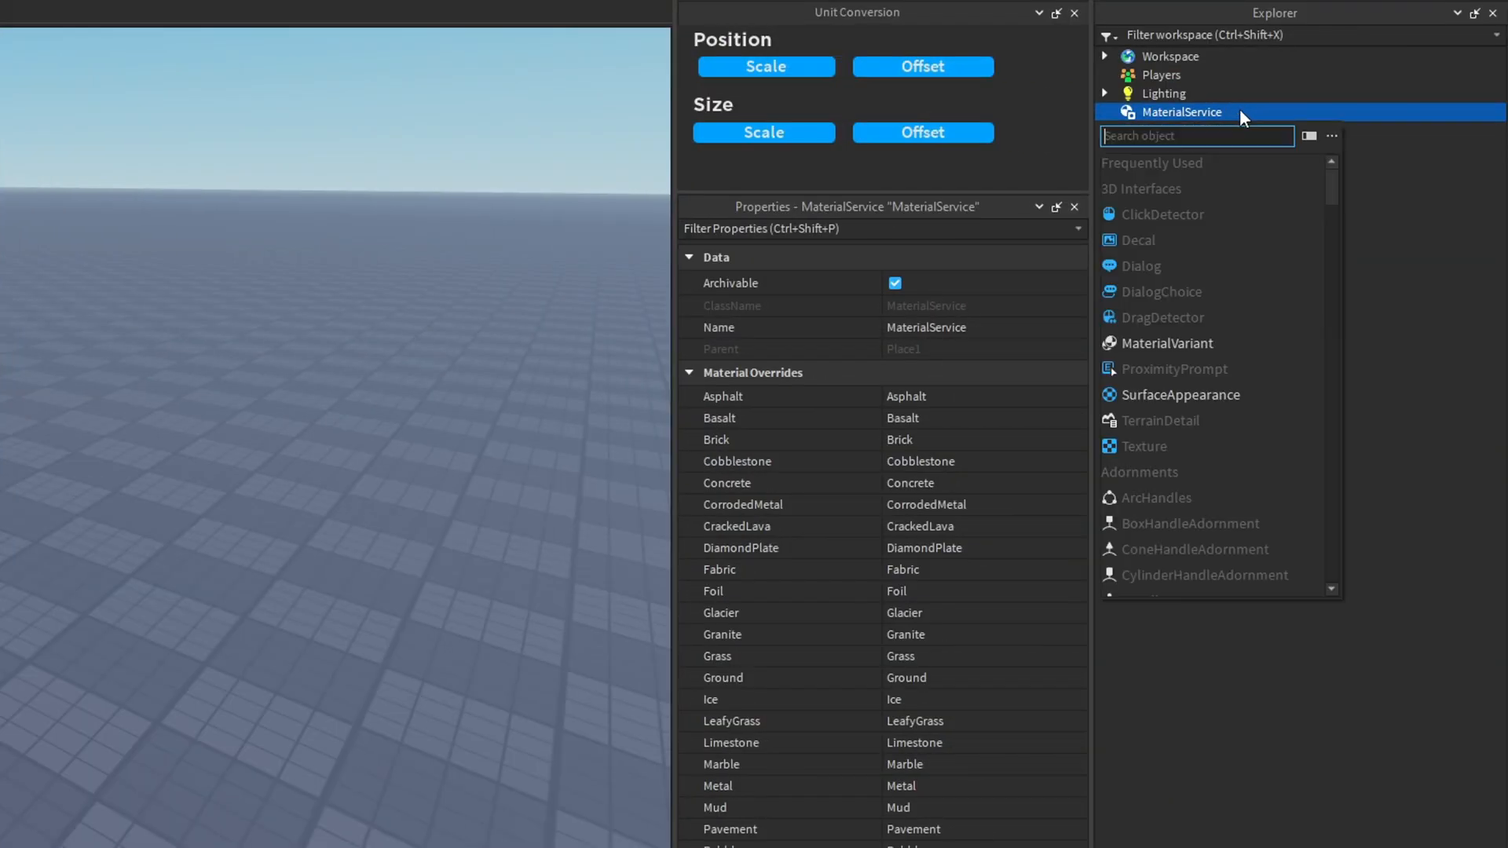
Insert a MaterialVariant into MaterialService, found by searching 'mater'.
text(mater)
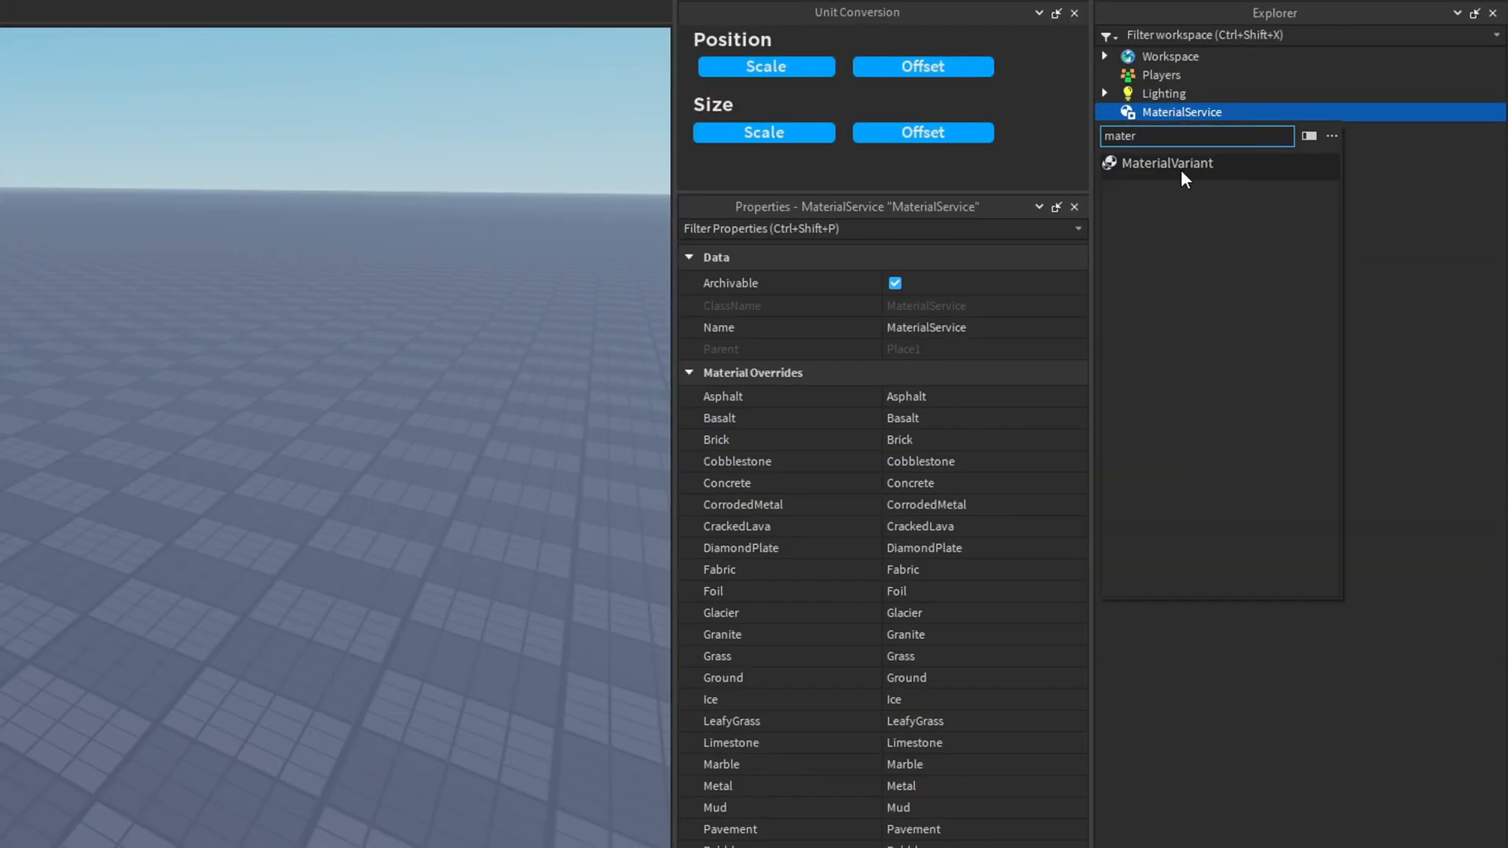
click(1167, 162)
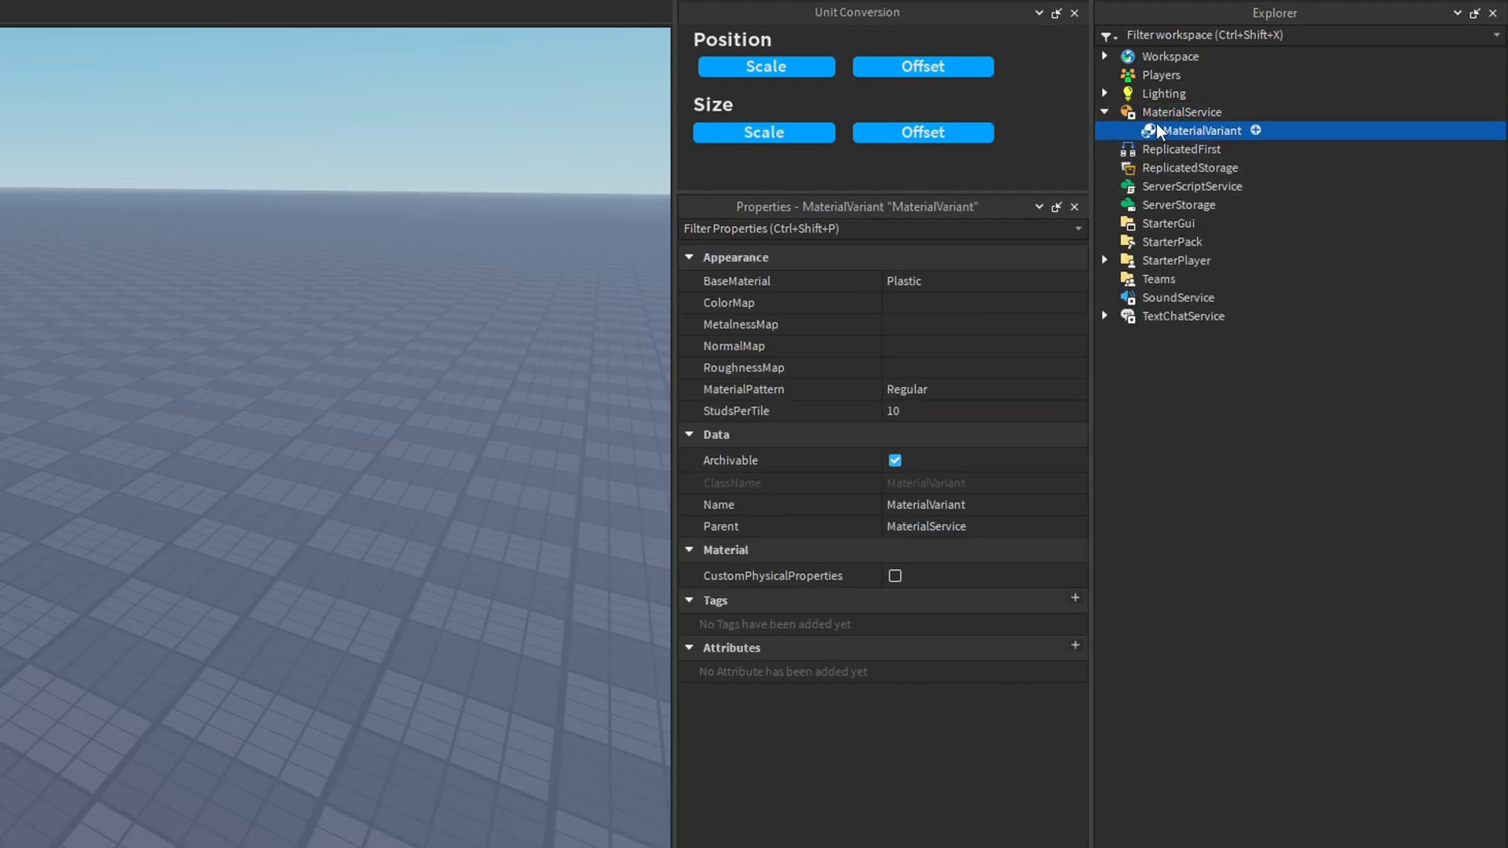
mouse_move(1175, 132)
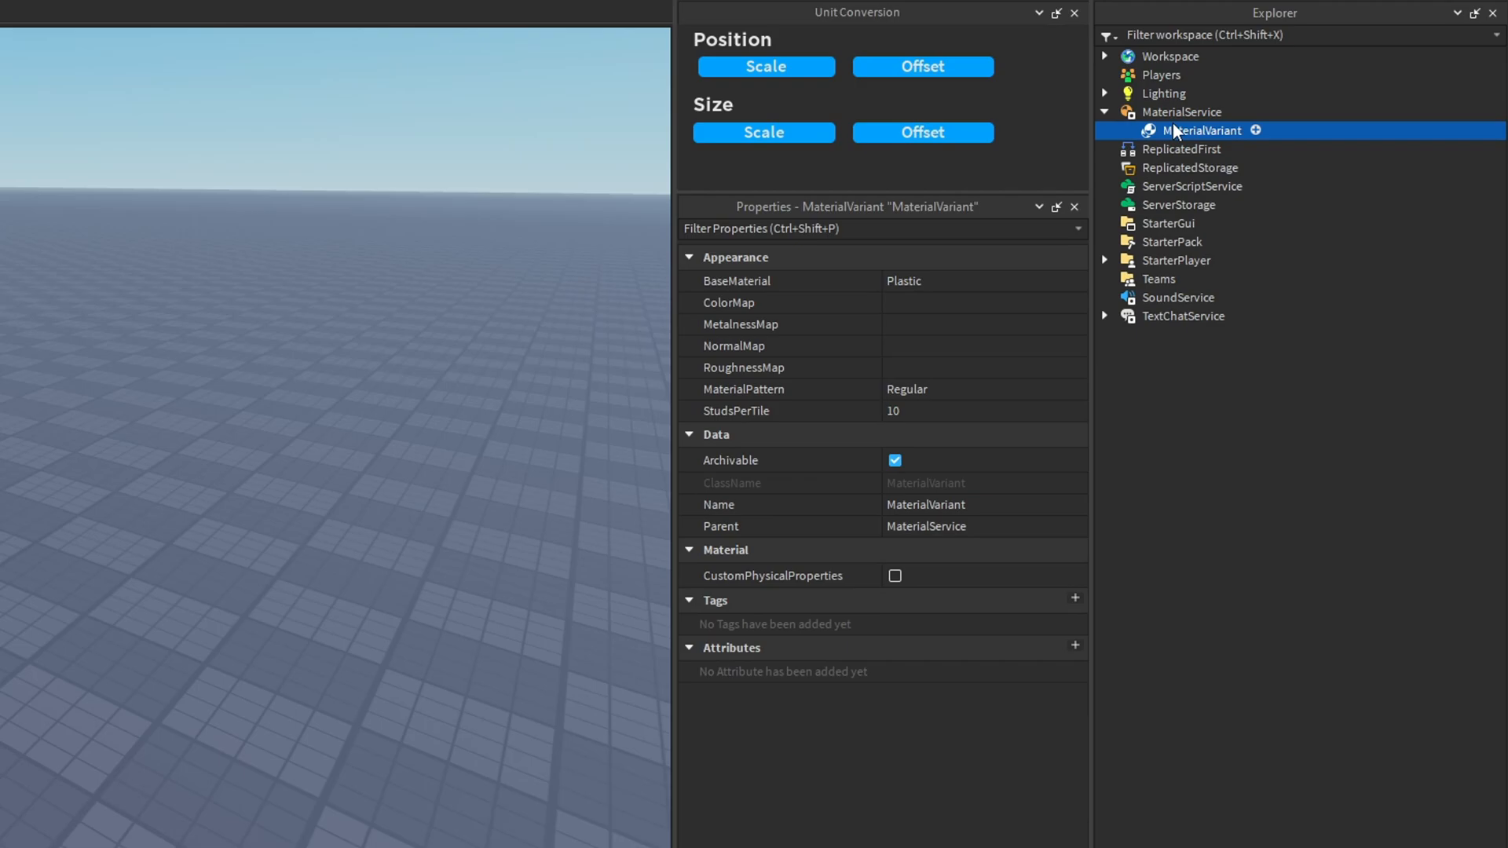
mouse_move(1164, 93)
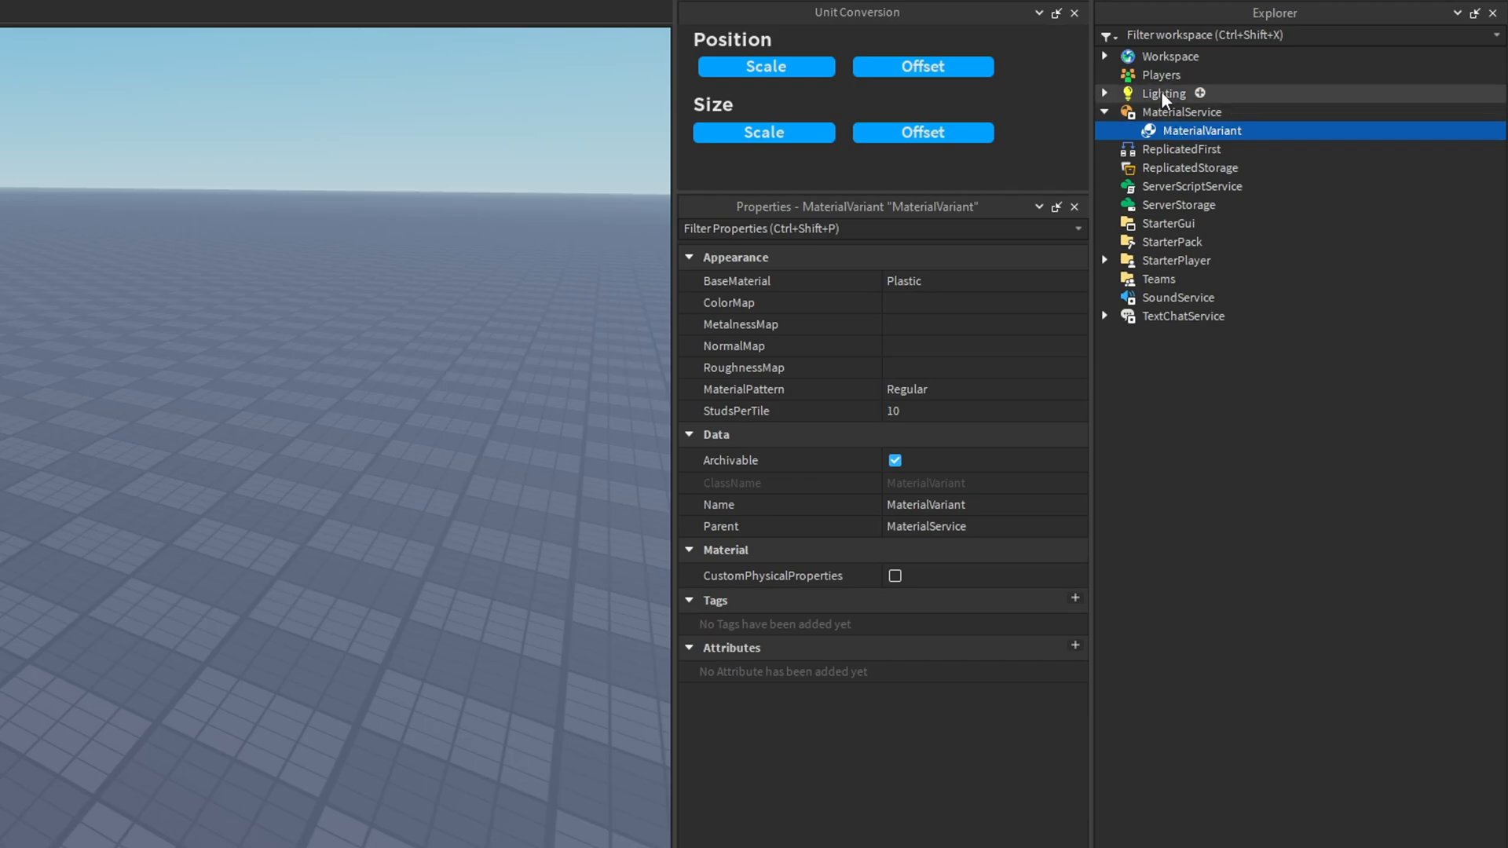
mouse_move(1074, 194)
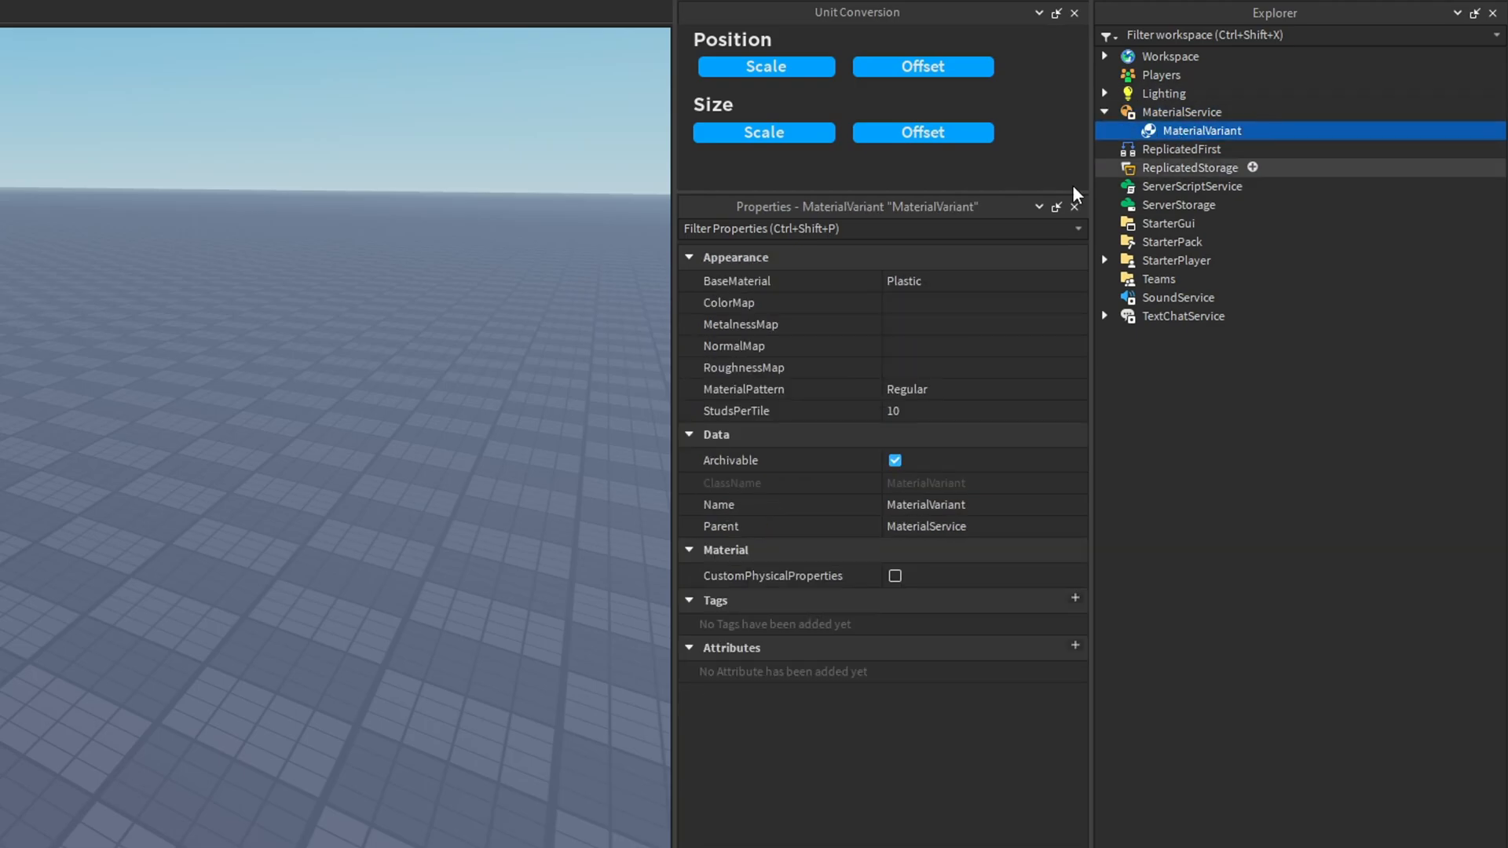
Set the new MaterialVariant's BaseMaterial property to Wood.
click(981, 281)
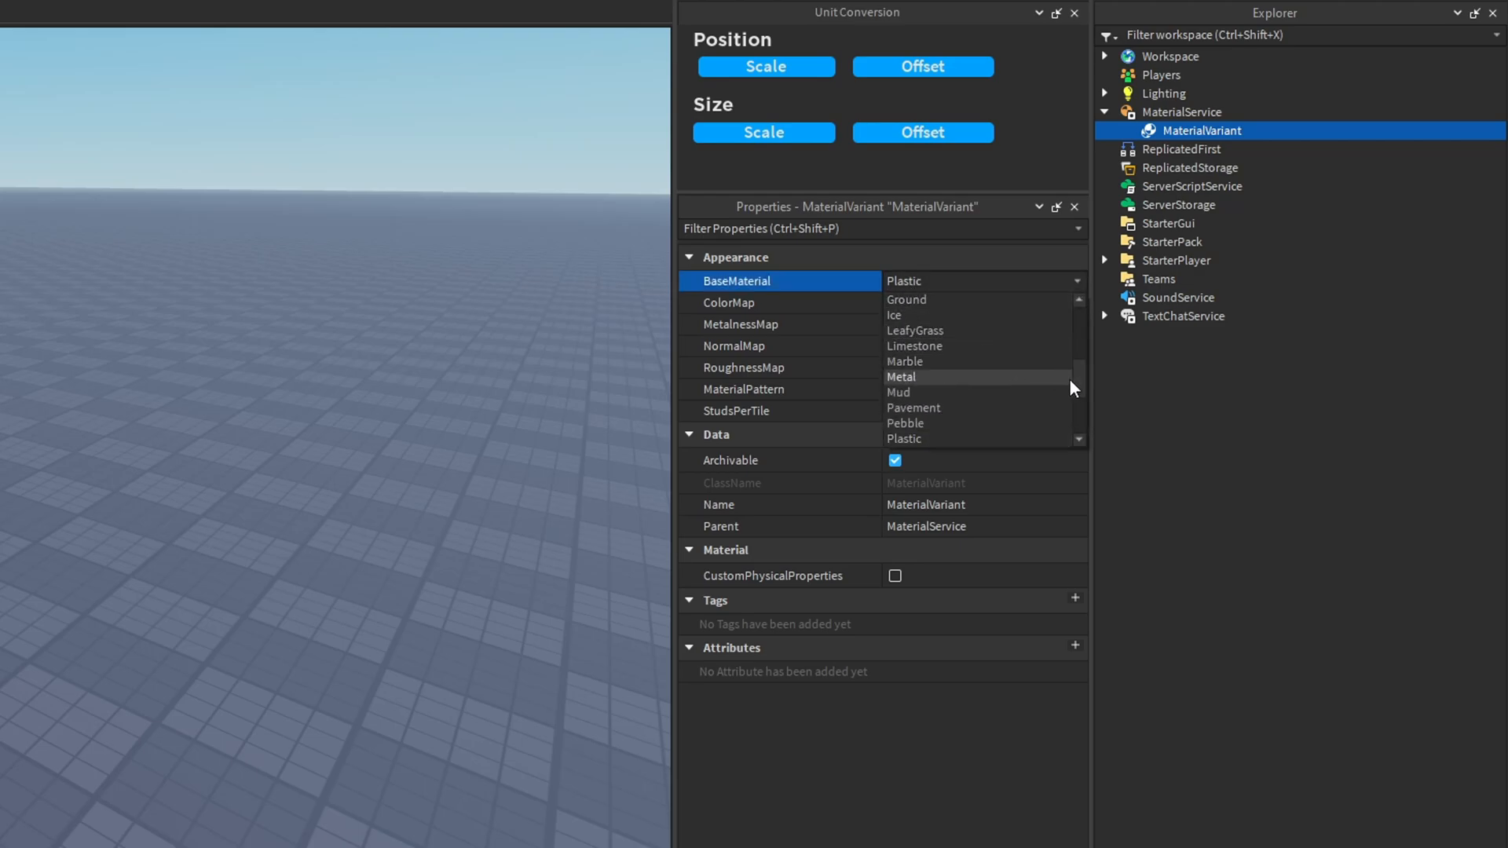
scroll(down, 3)
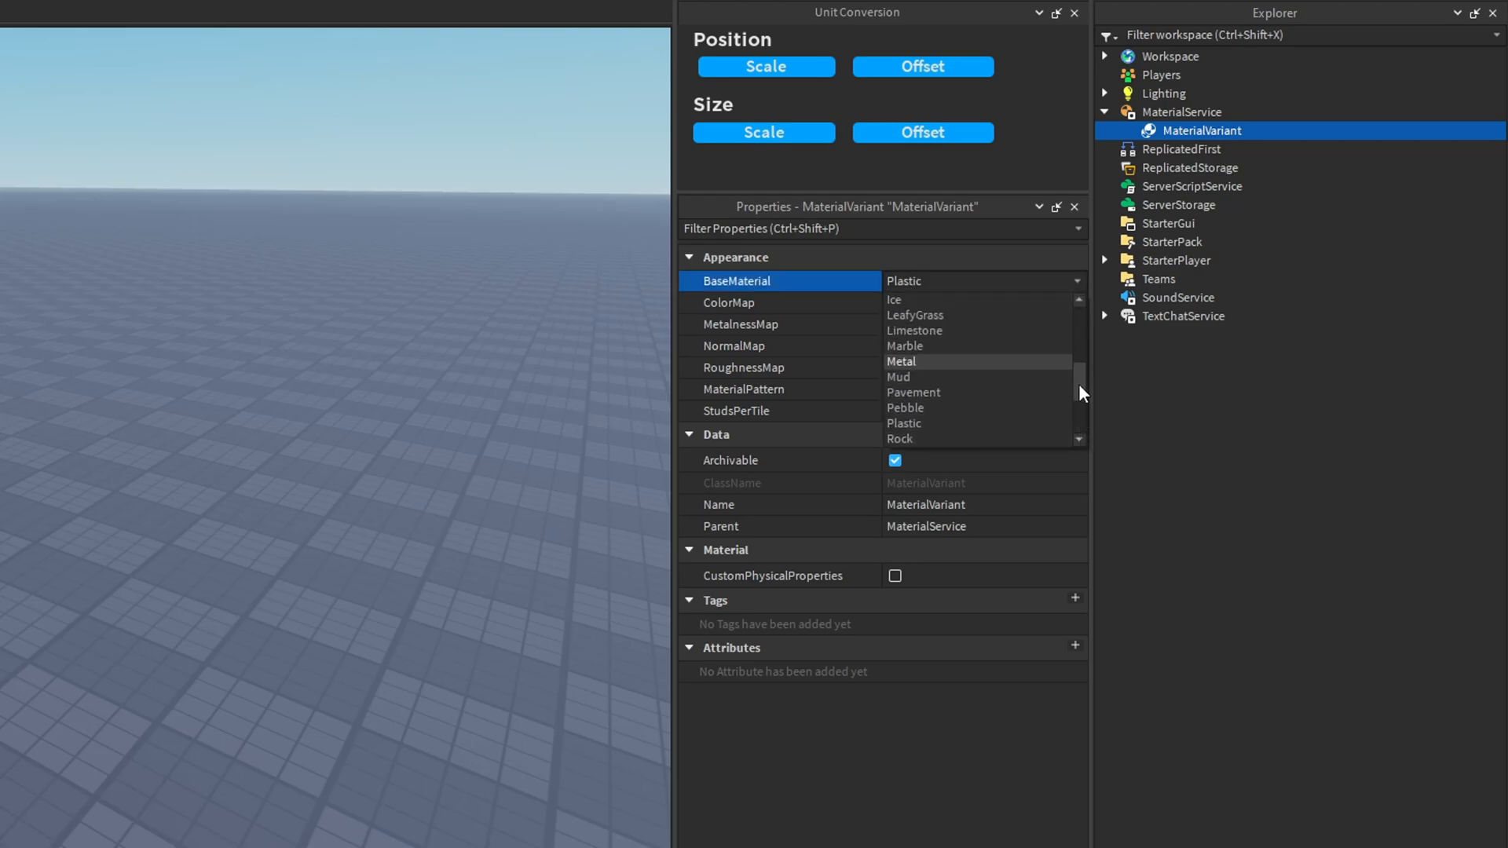
scroll(up, 3)
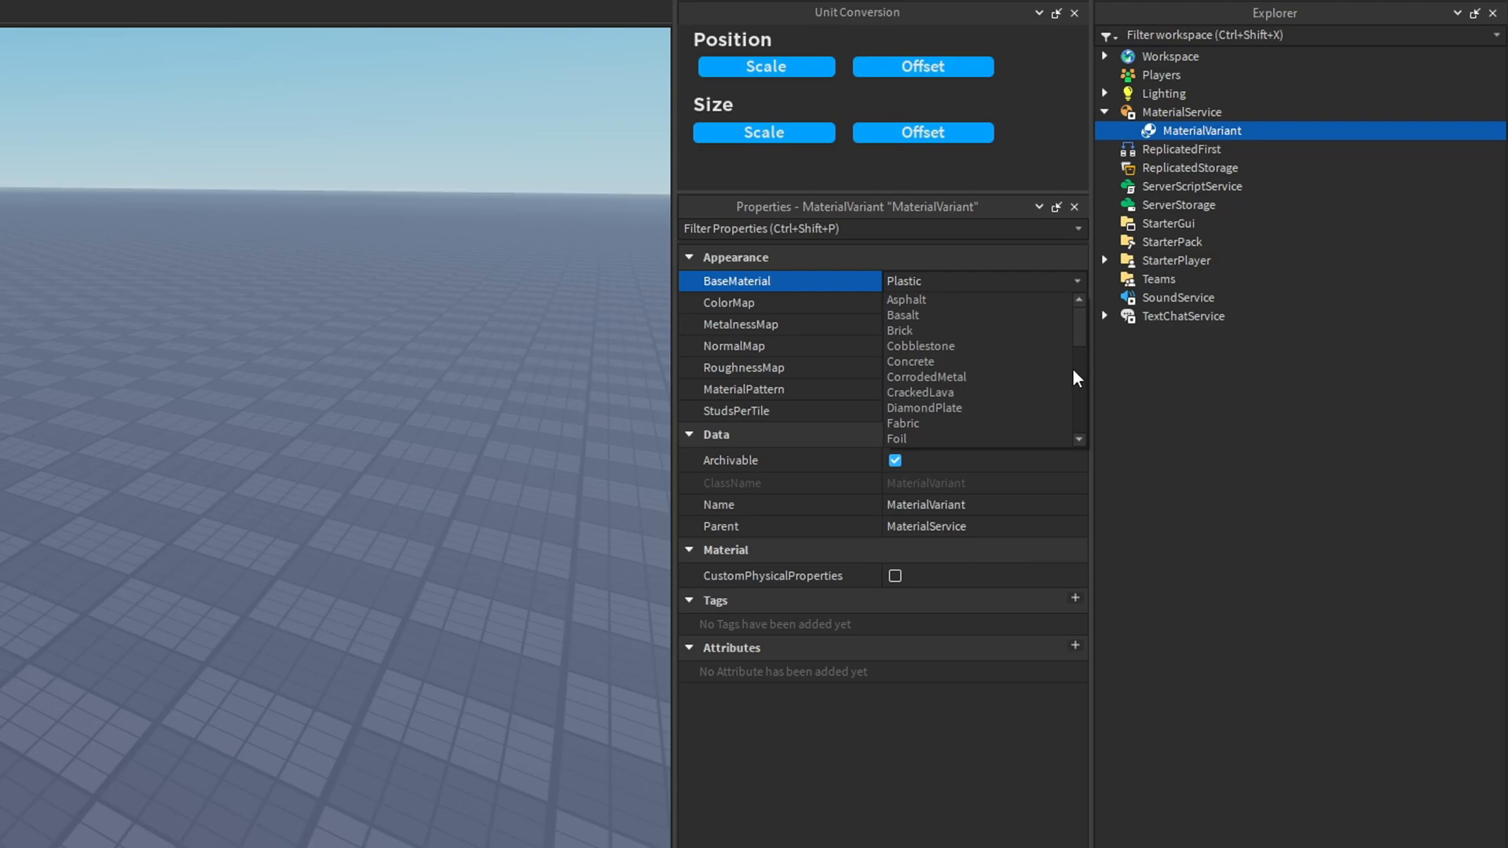
scroll(down, 3)
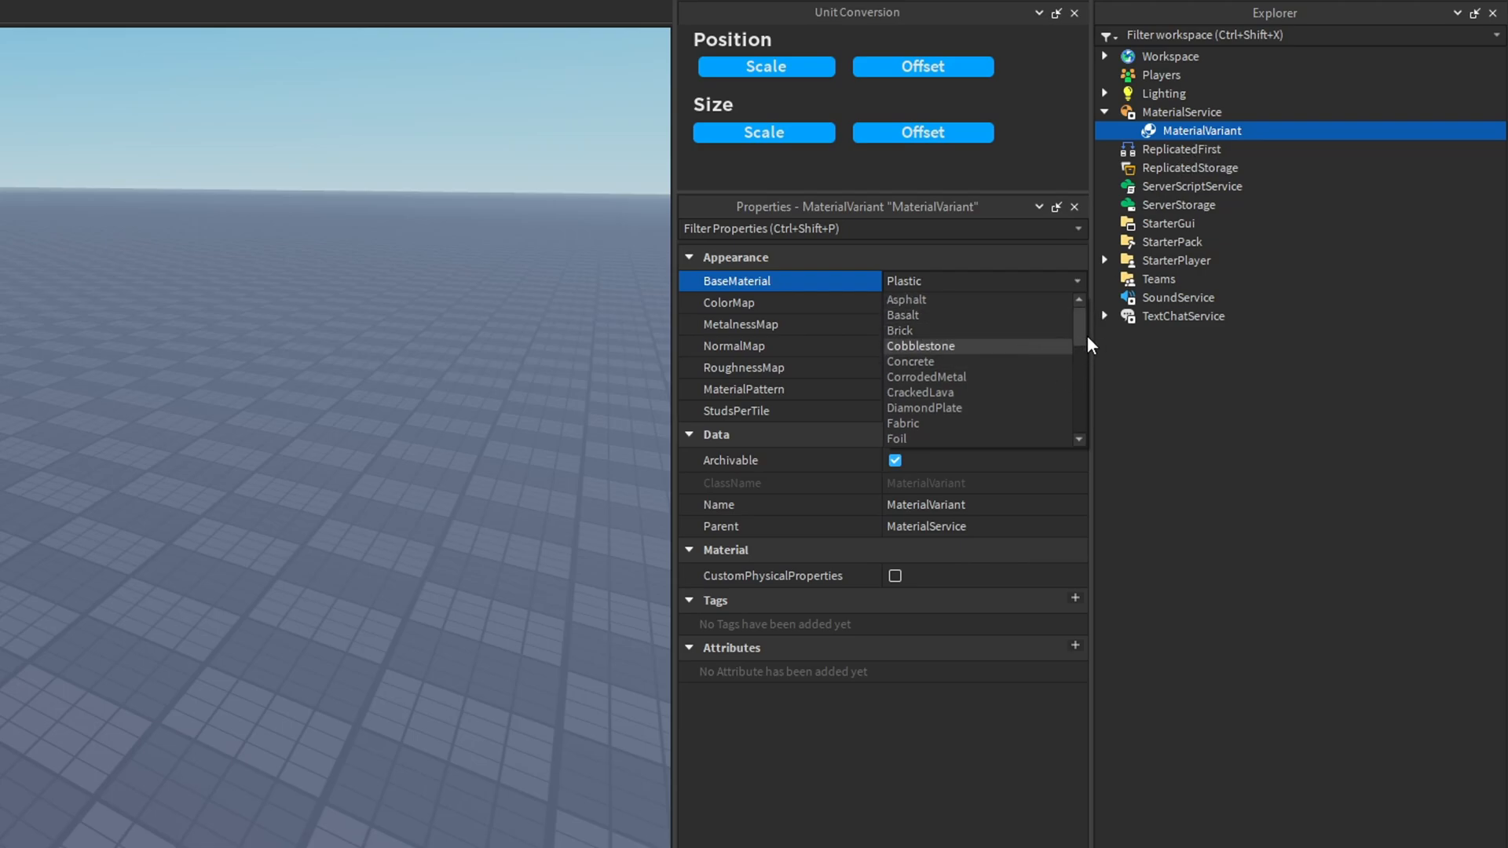
scroll(down, 3)
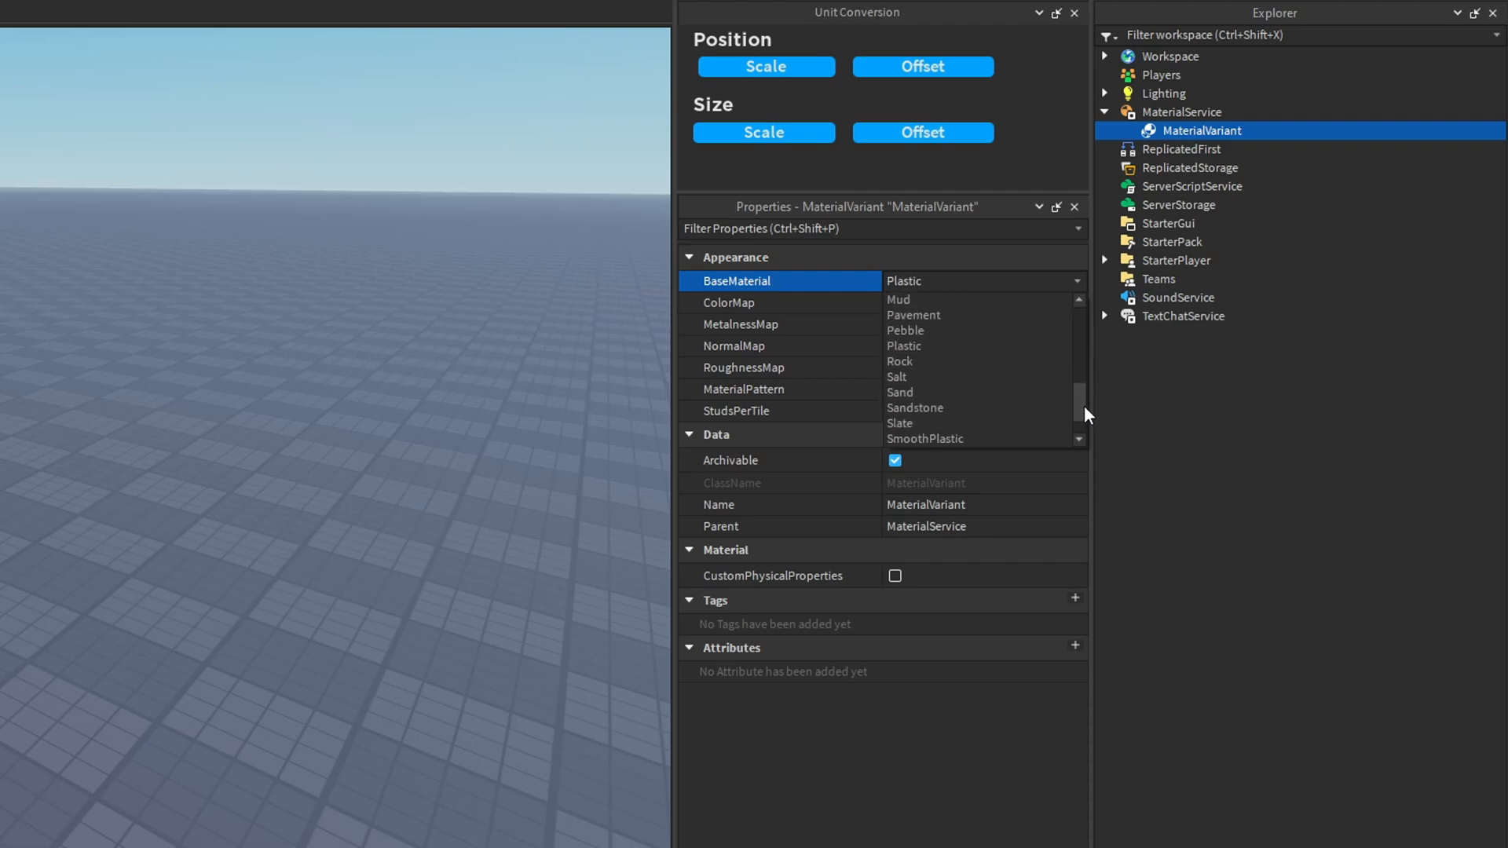
scroll(down, 3)
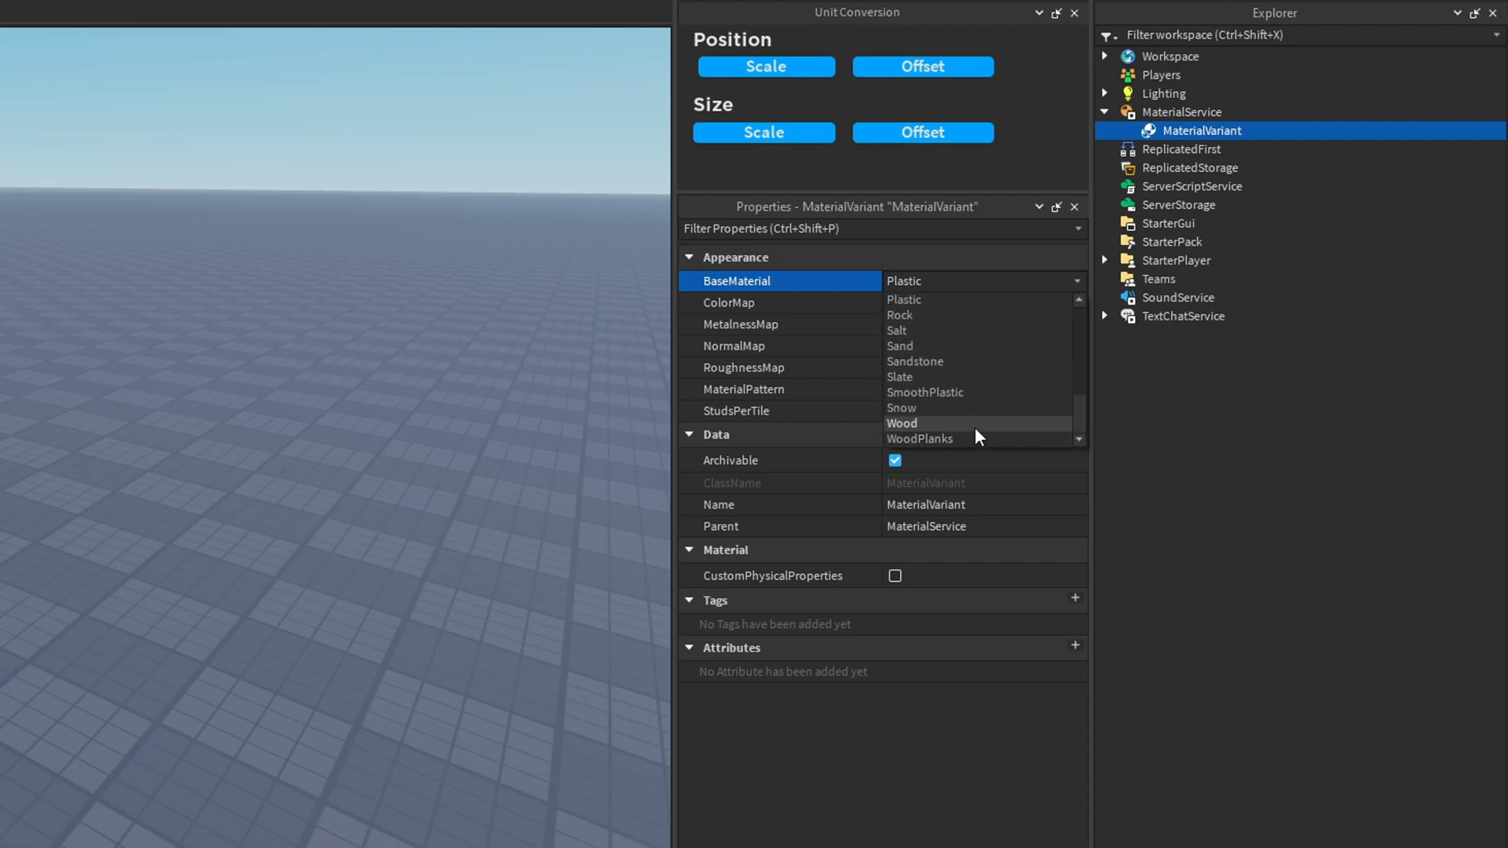
click(901, 423)
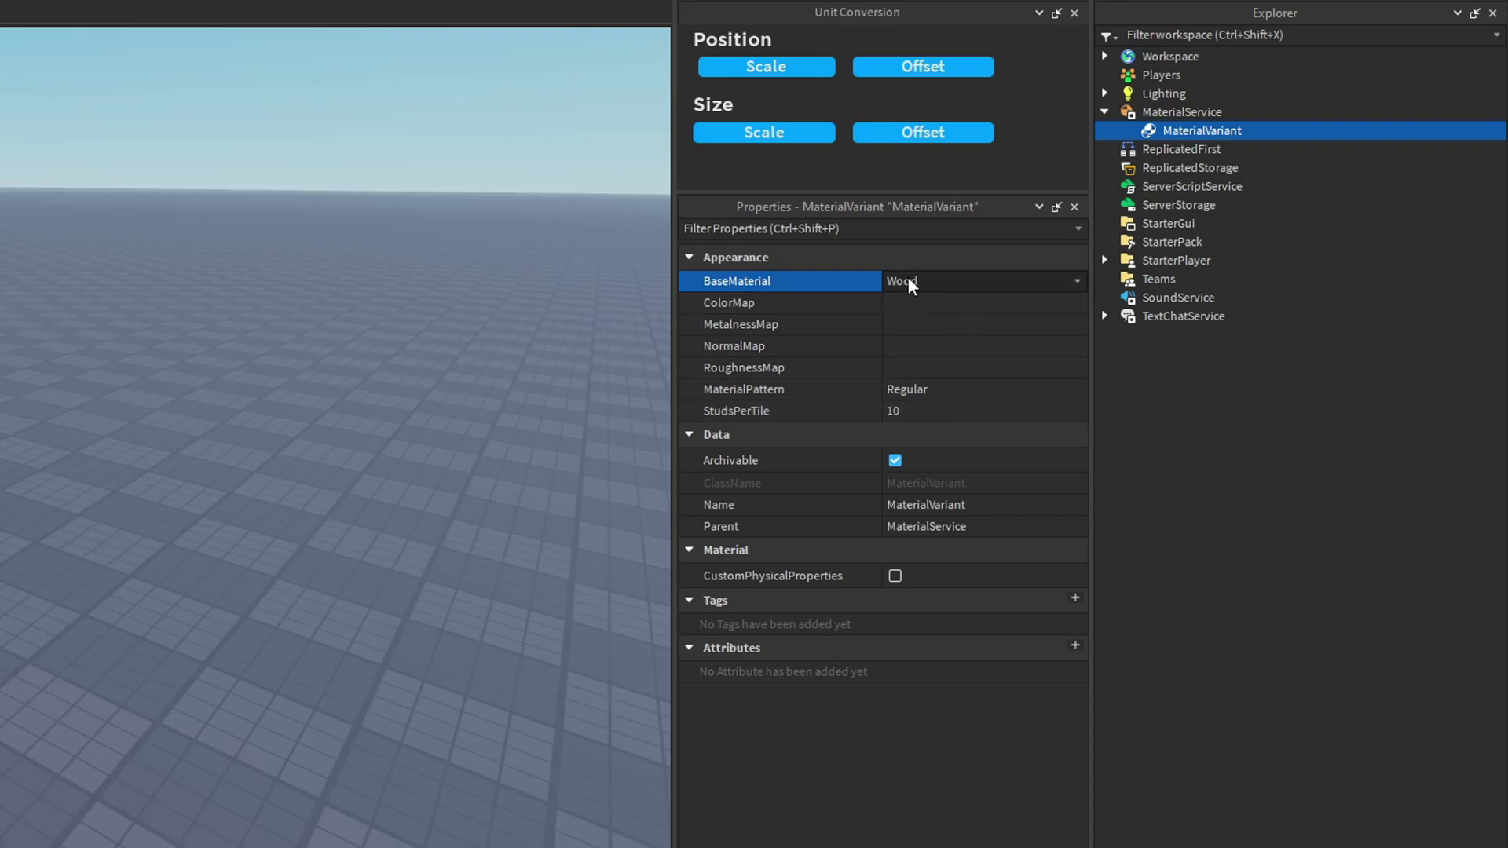
mouse_move(908, 308)
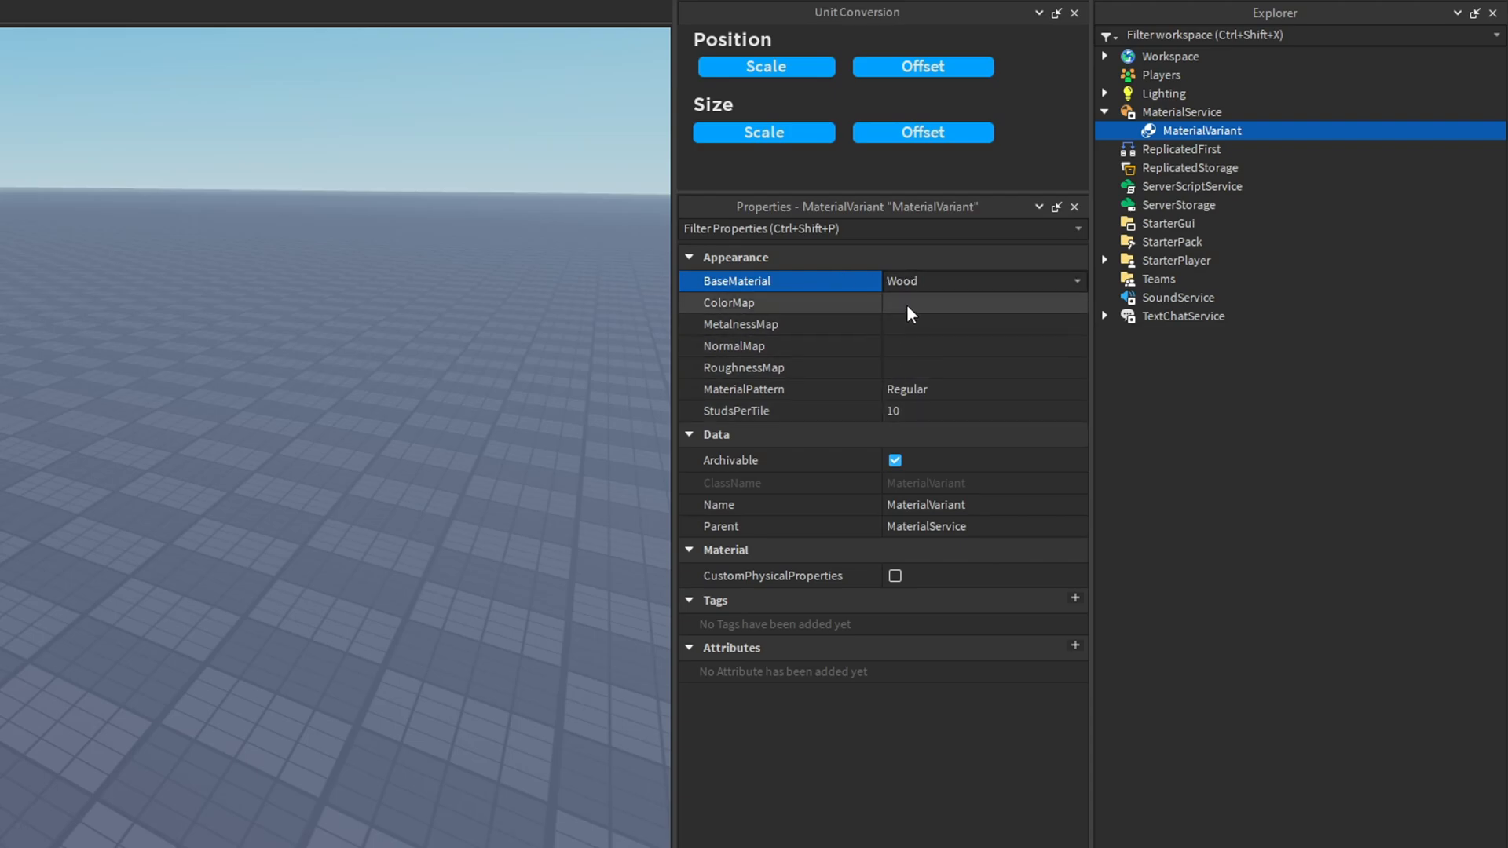
mouse_move(917, 385)
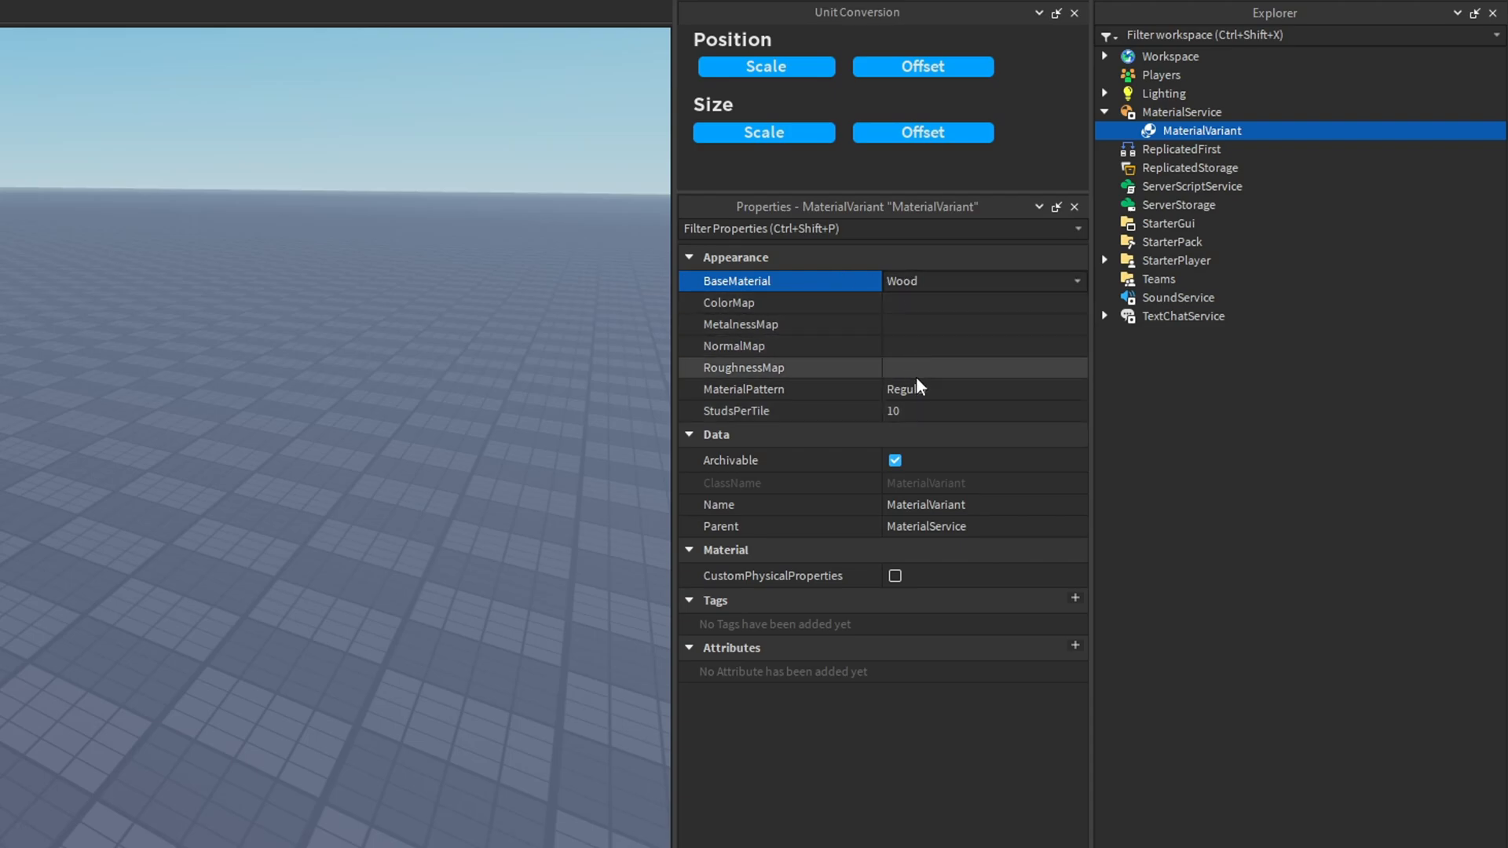
mouse_move(753, 303)
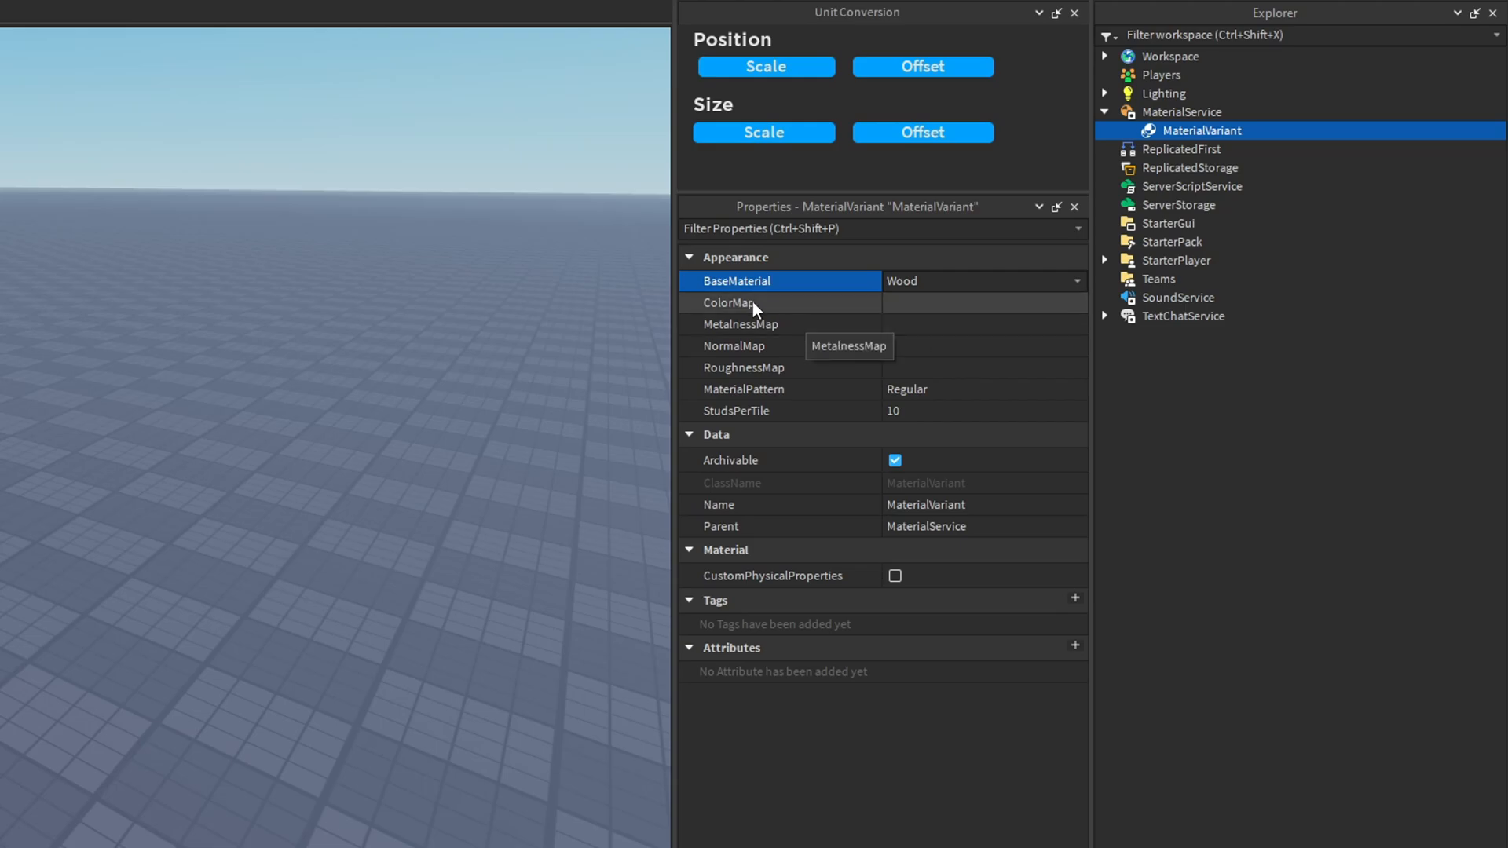
mouse_move(817, 373)
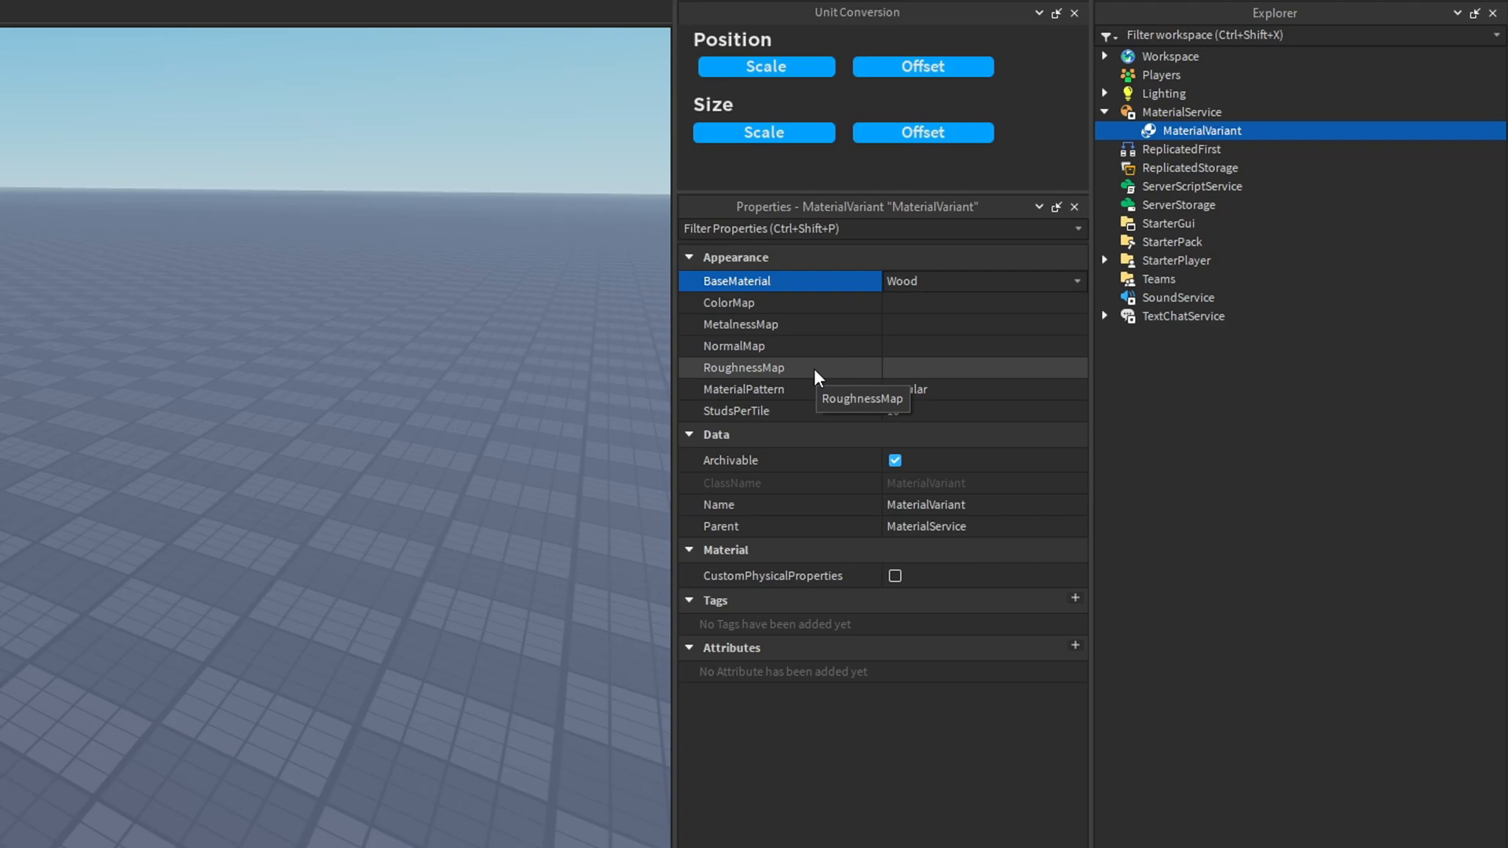
mouse_move(779, 339)
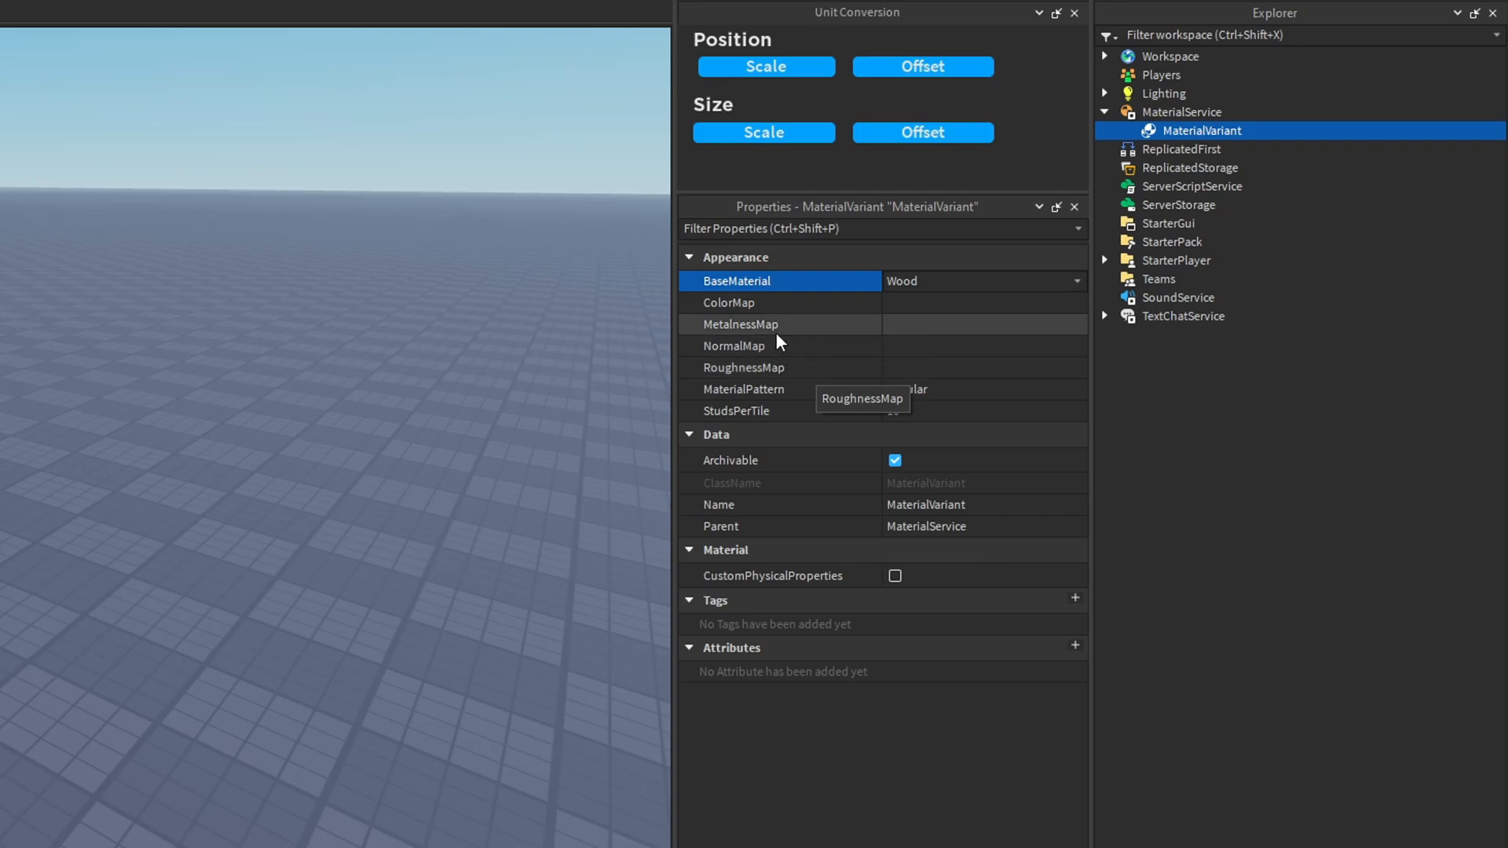
mouse_move(777, 330)
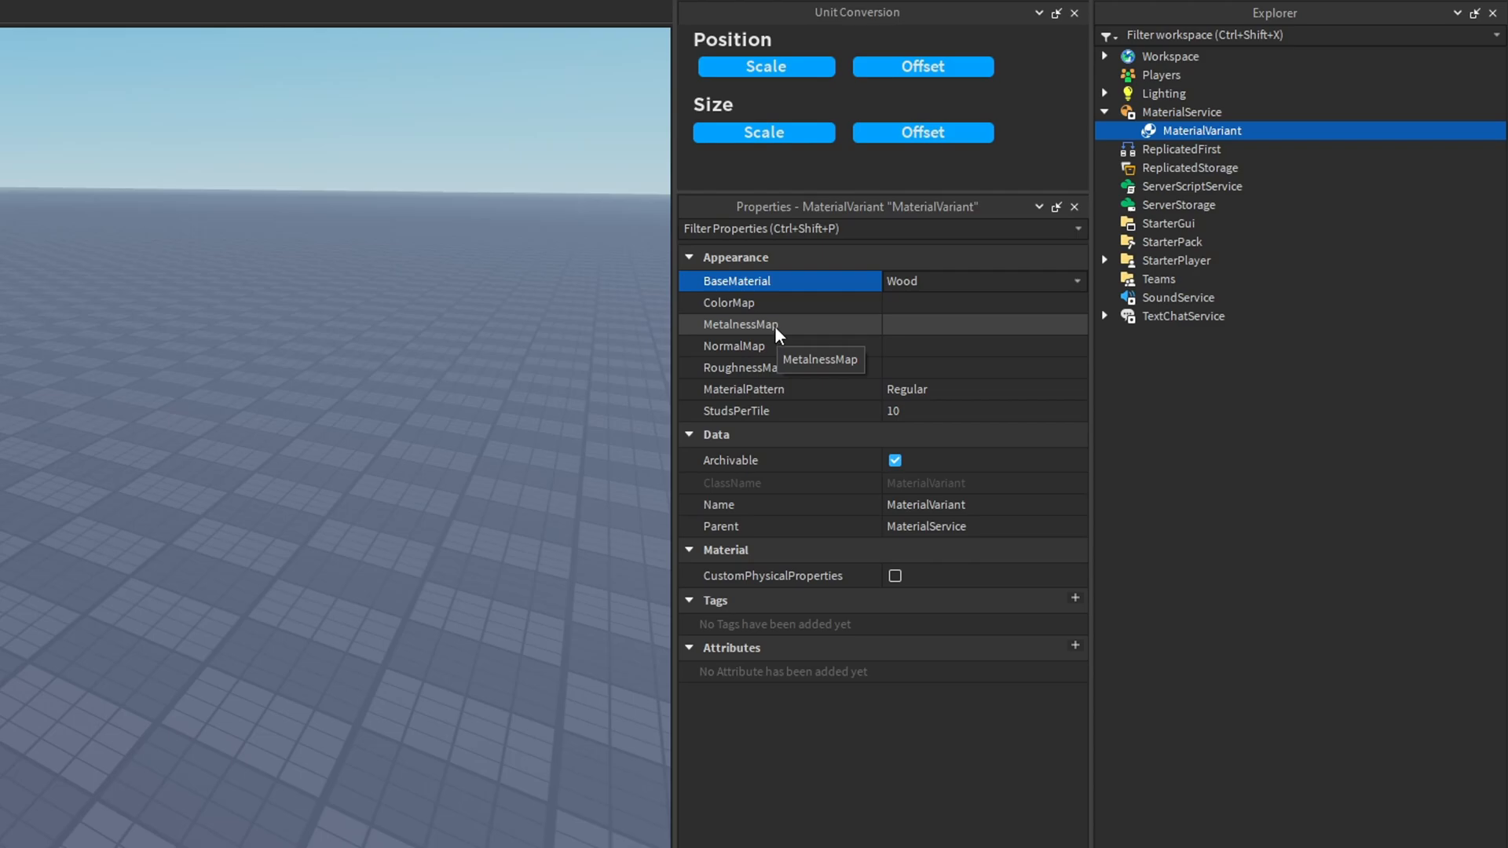
mouse_move(766, 304)
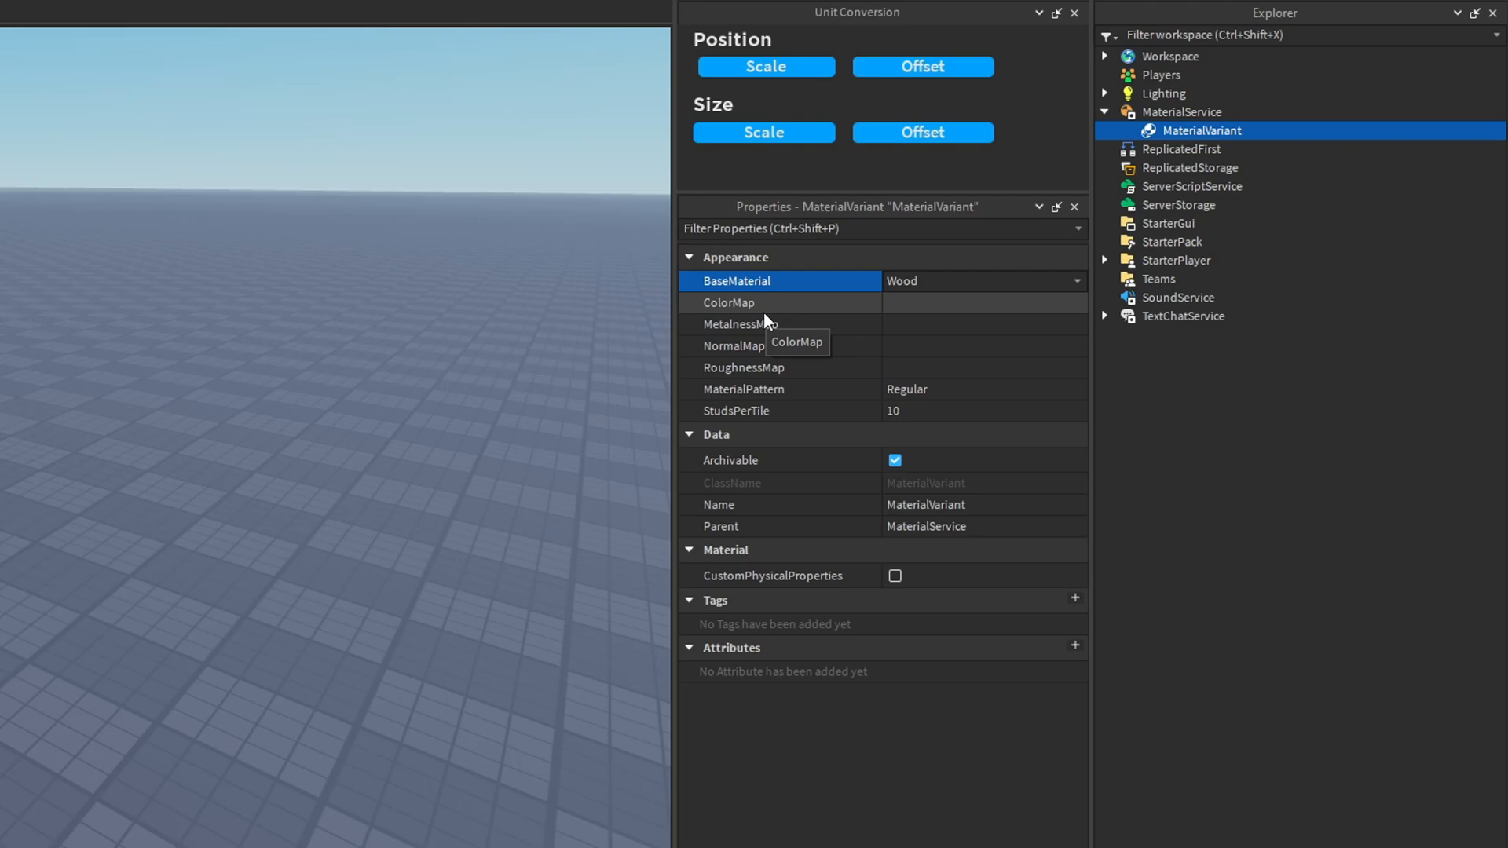
mouse_move(797, 335)
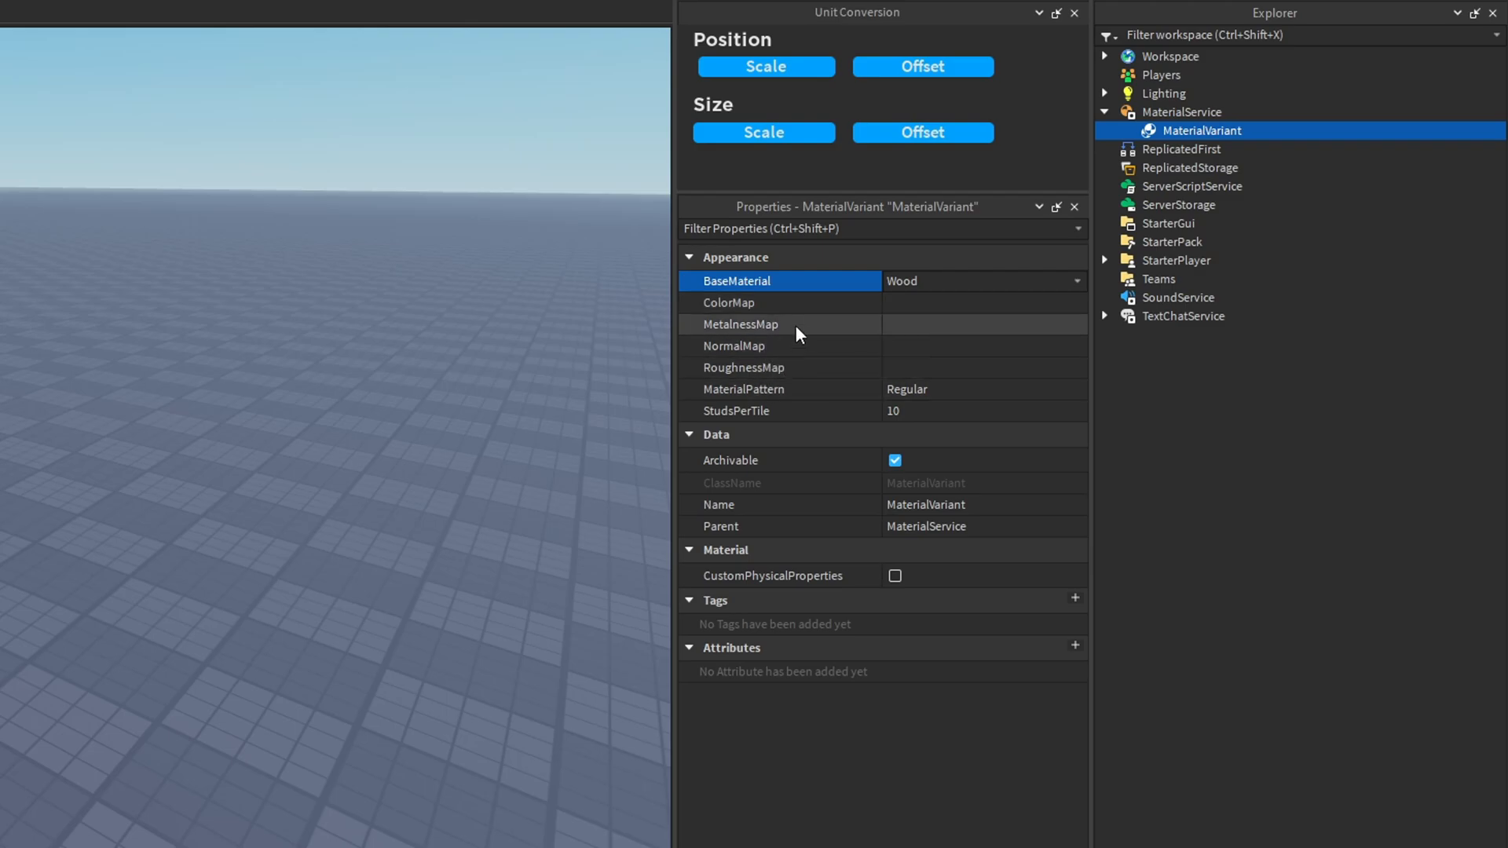
mouse_move(762, 348)
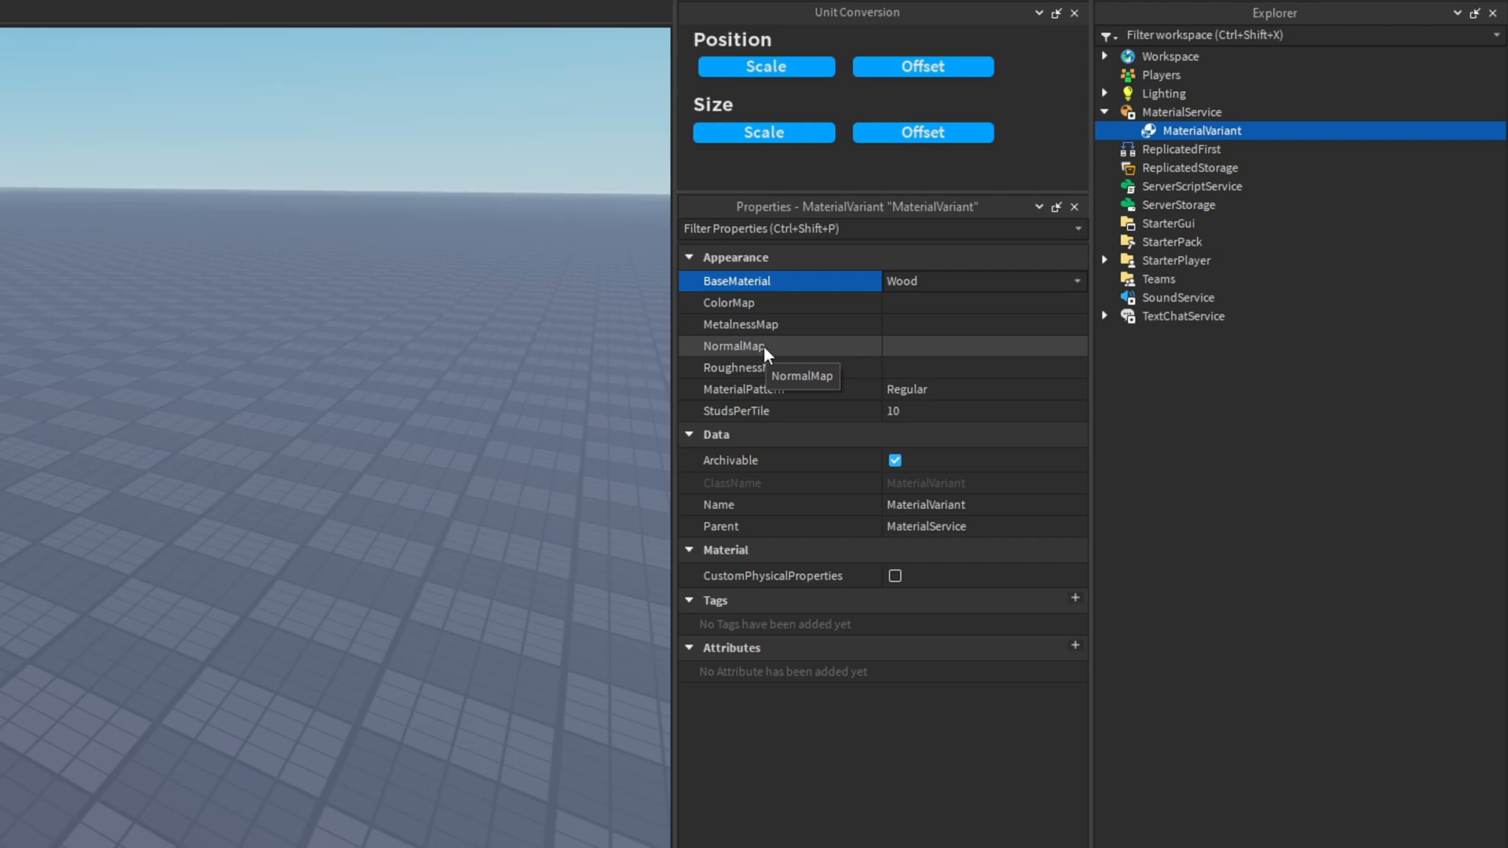
mouse_move(896, 300)
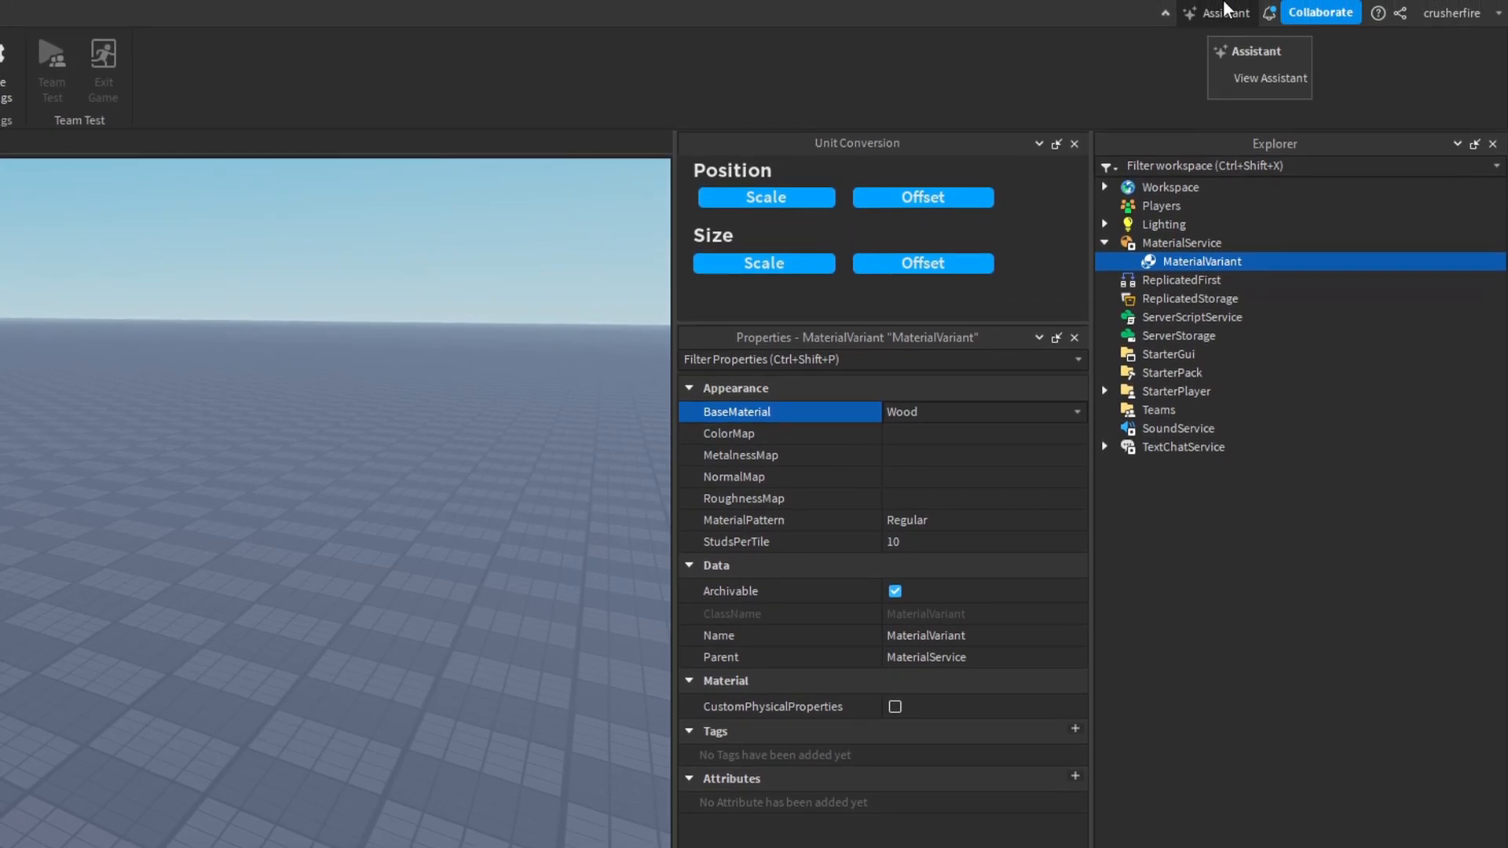
click(1260, 77)
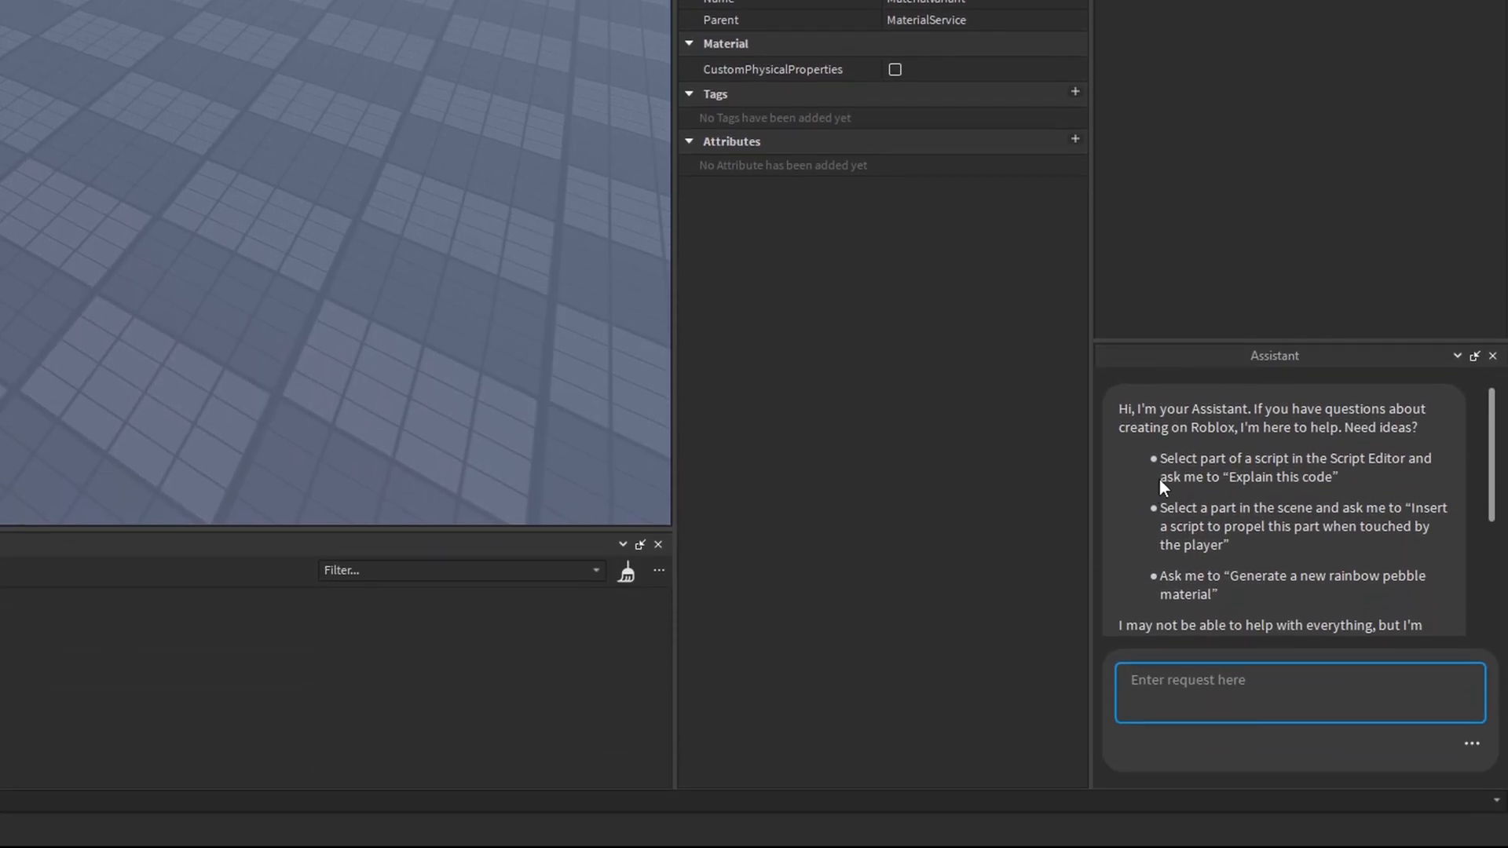
mouse_move(1160, 427)
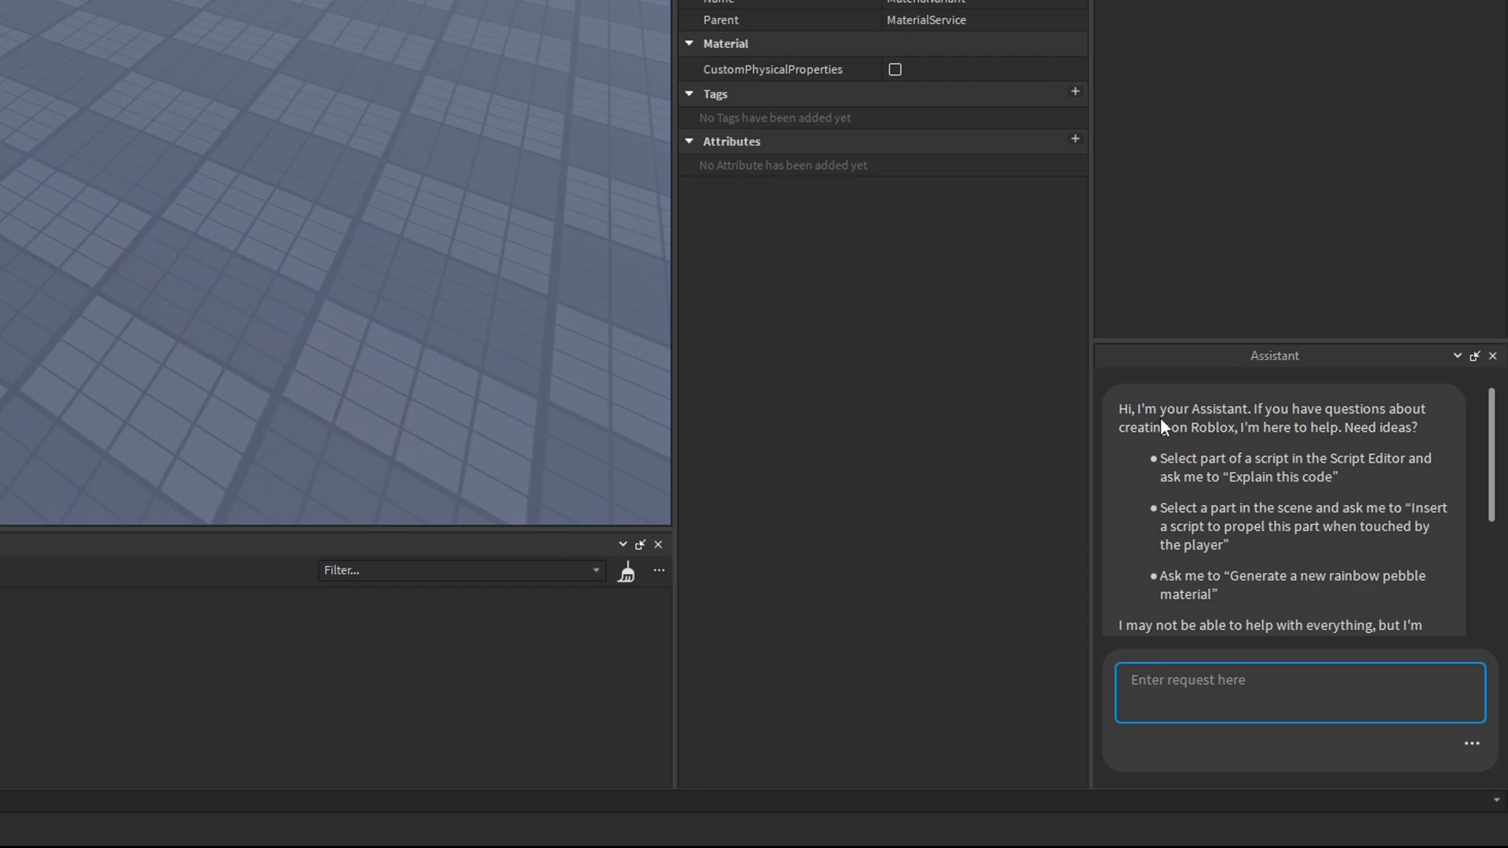
mouse_move(1221, 450)
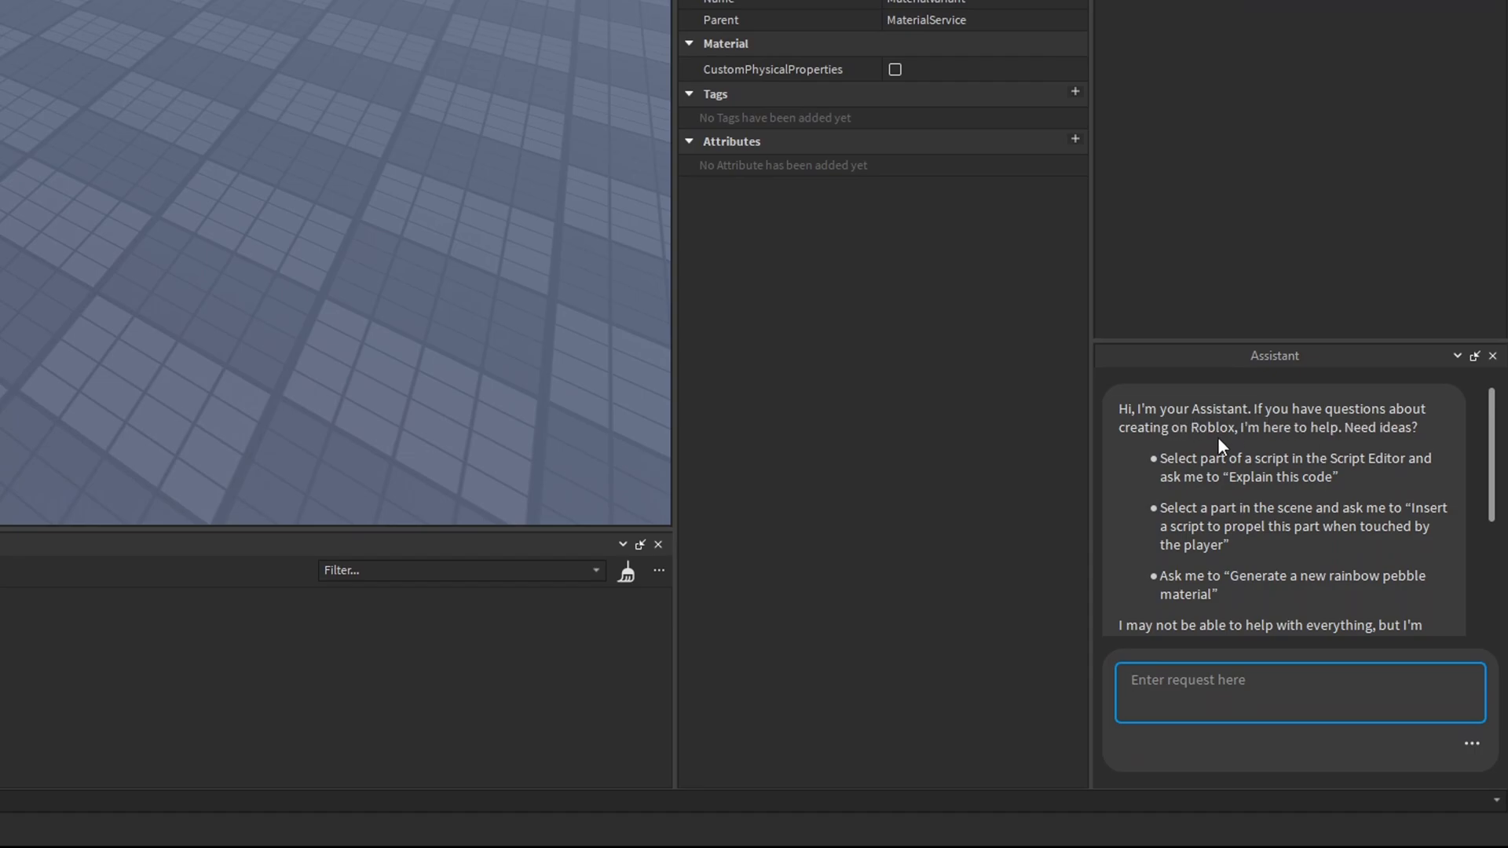
scroll(down, 3)
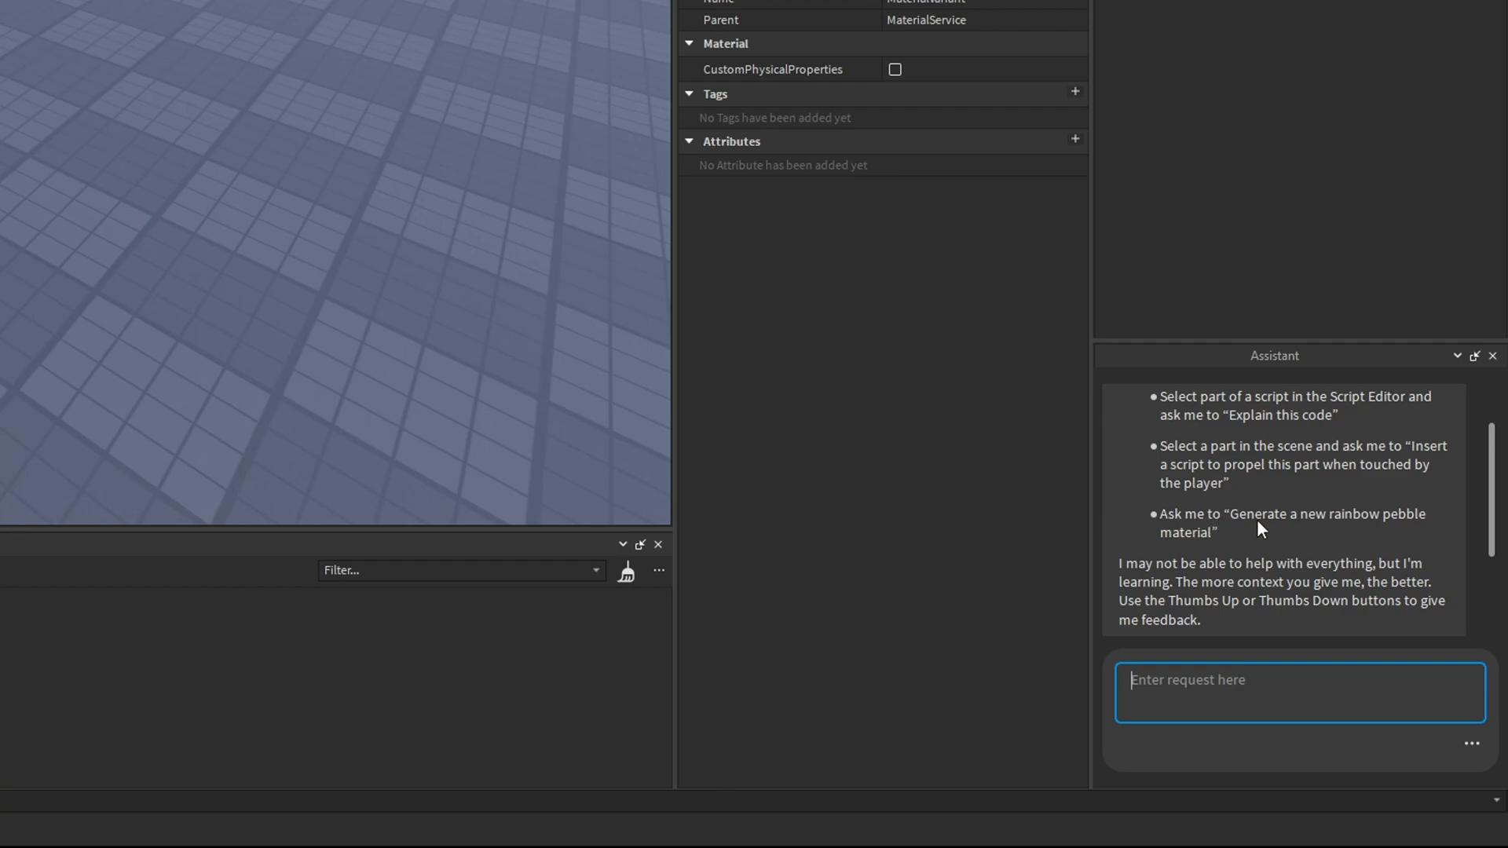
mouse_move(1255, 549)
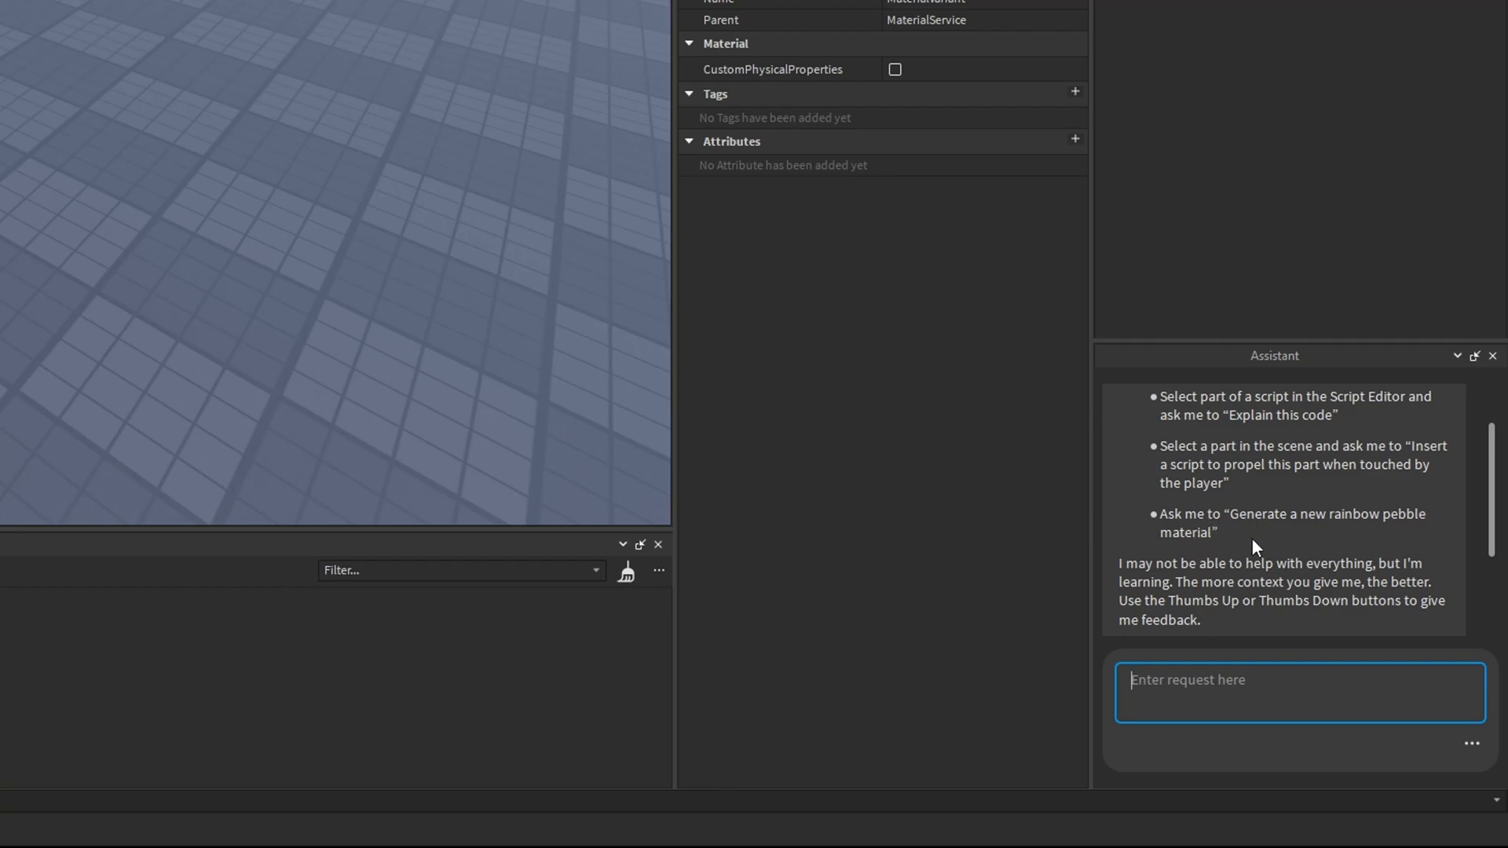
scroll(down, 3)
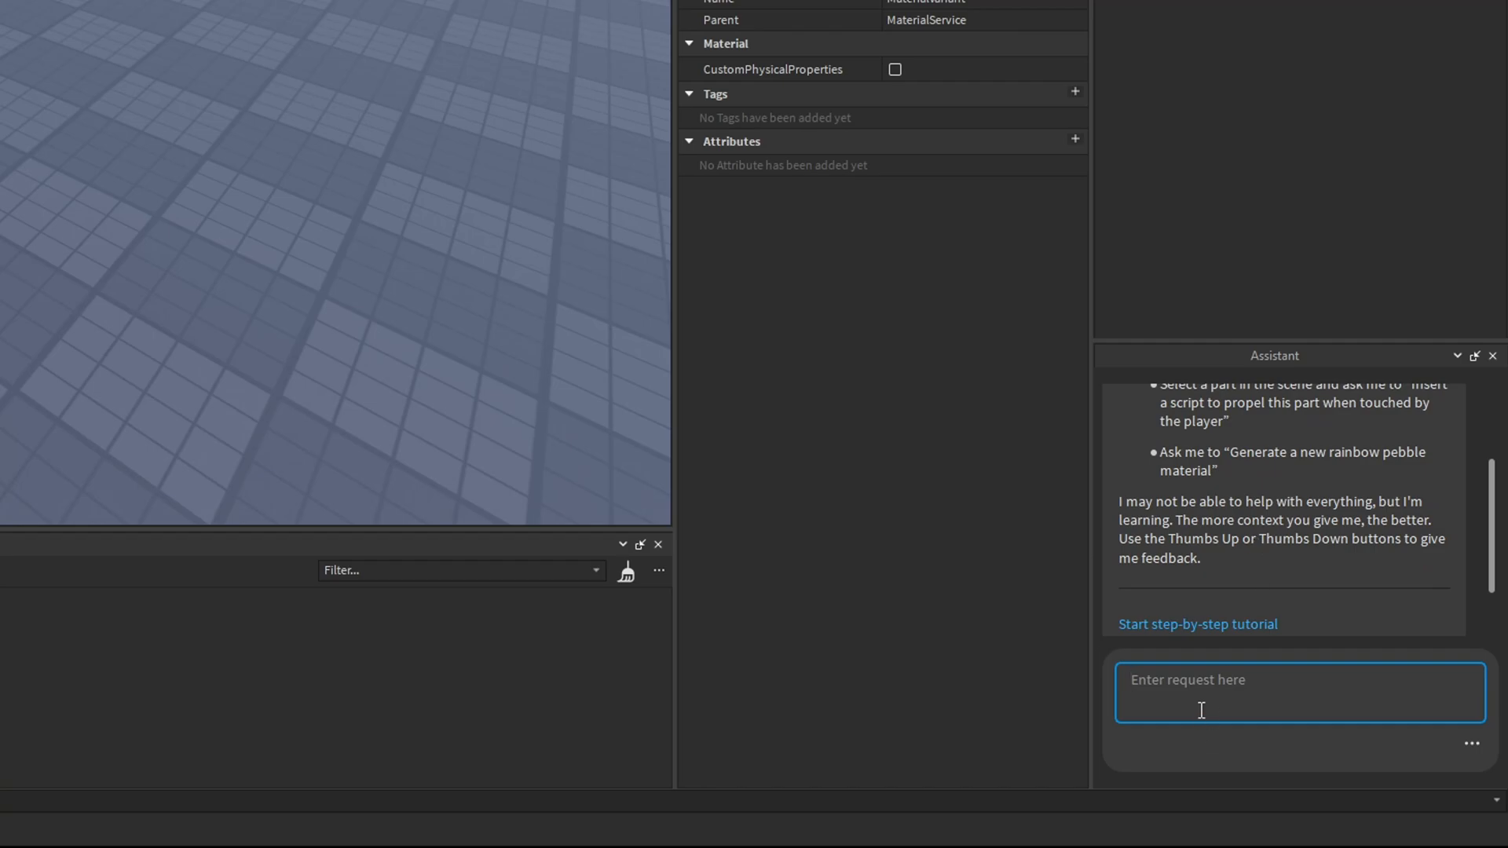
Send the Assistant 'Hi Assistant, please generate me a mossy wood bark material'.
text(Hi Assistant)
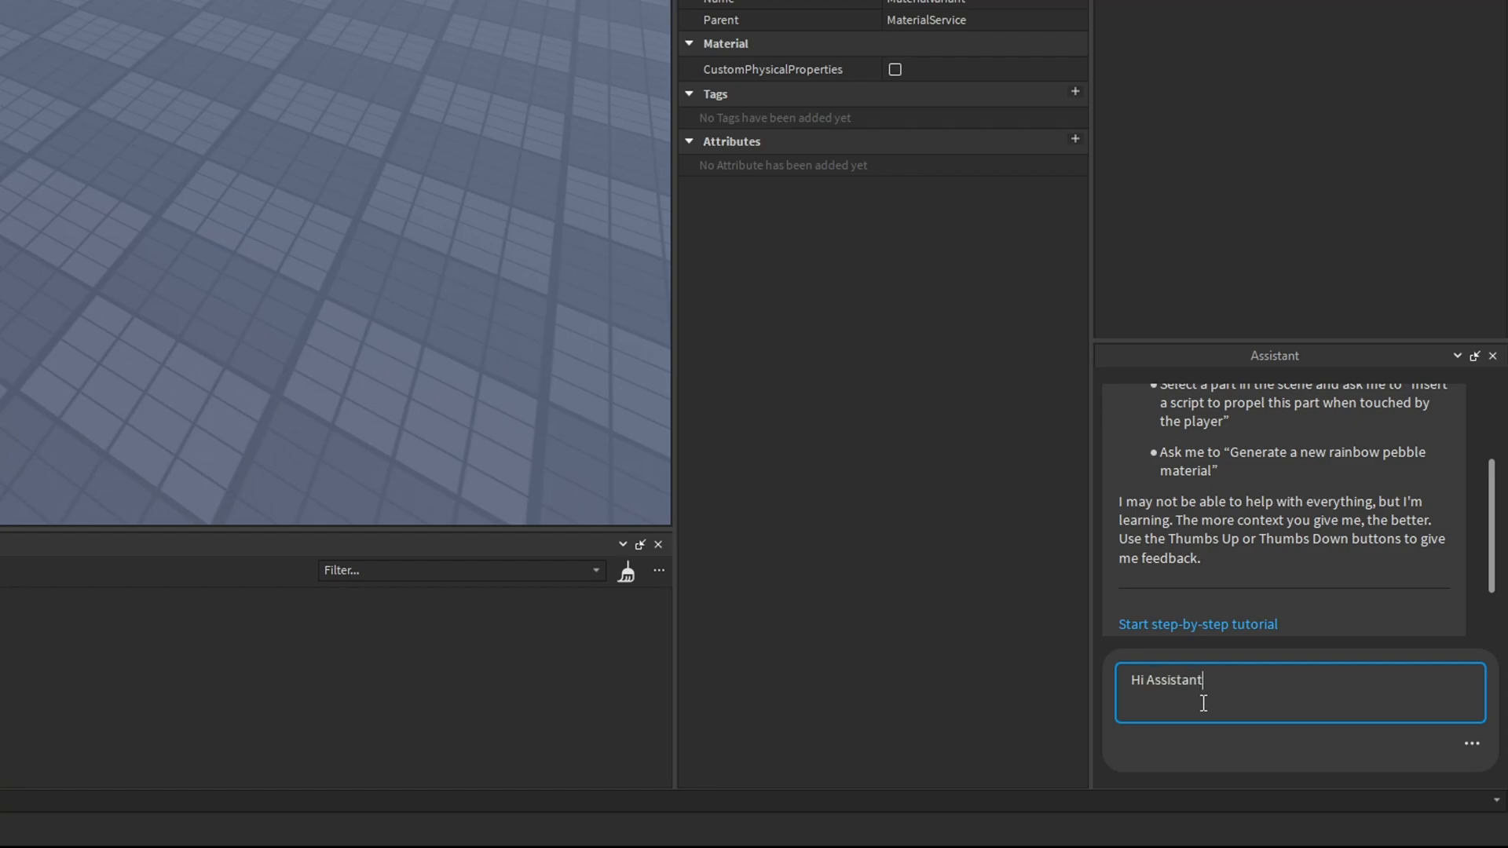
text(, please generate me)
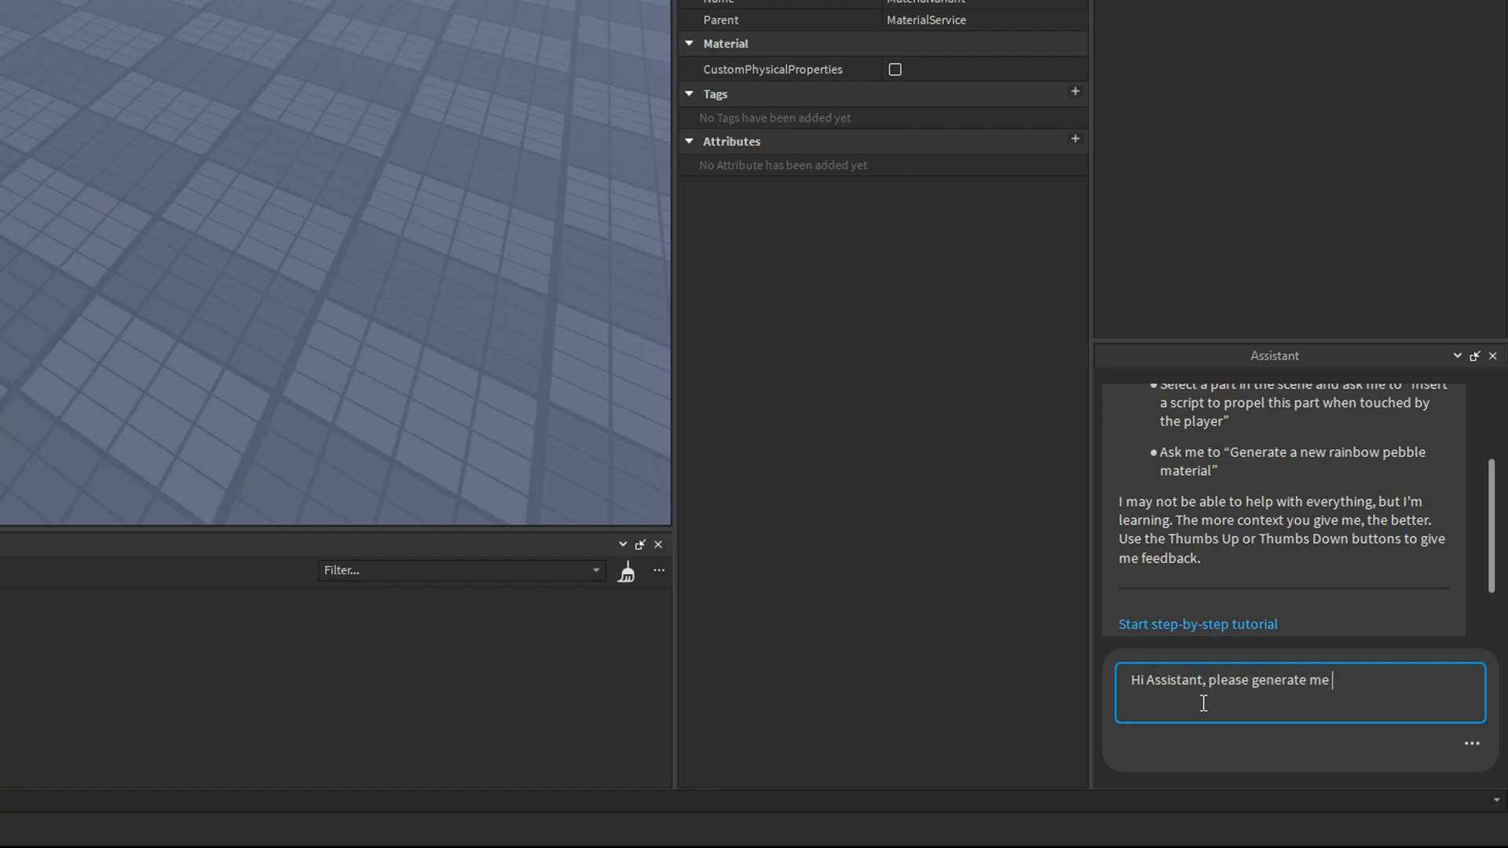
text(a mossy)
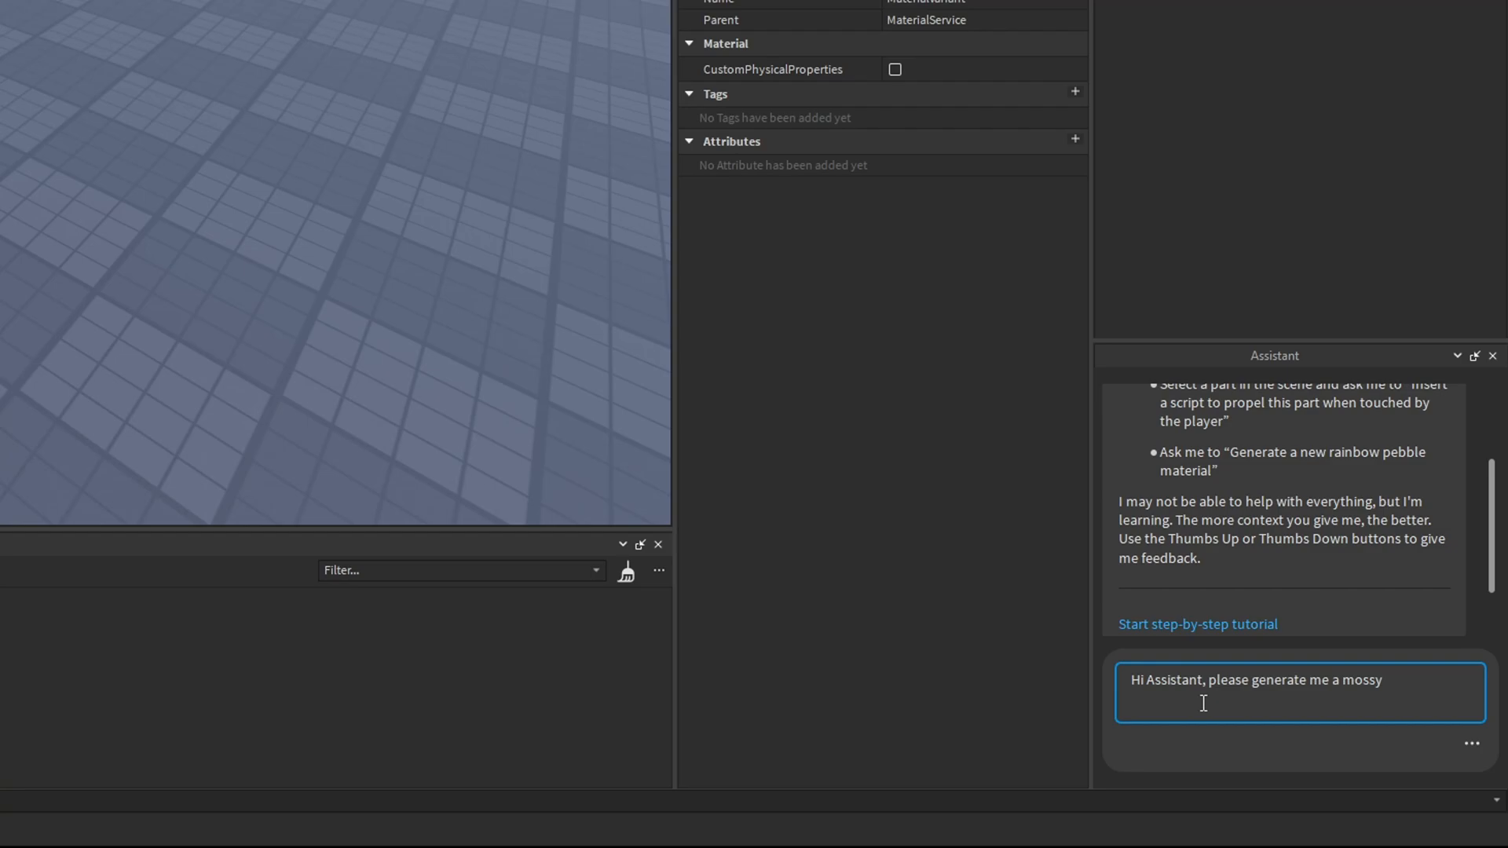
text(wood b)
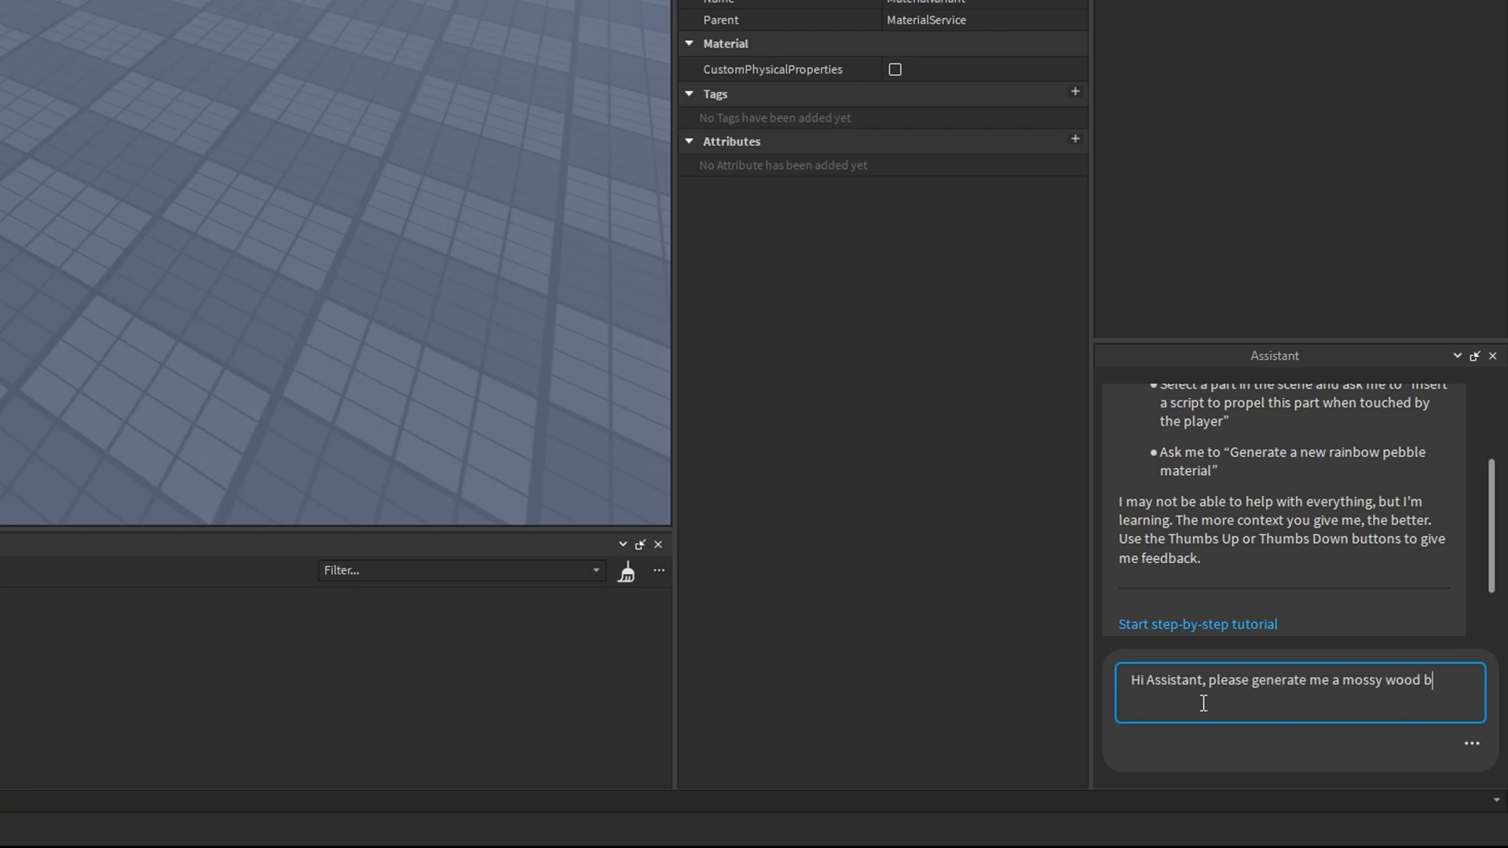
text(ark ma)
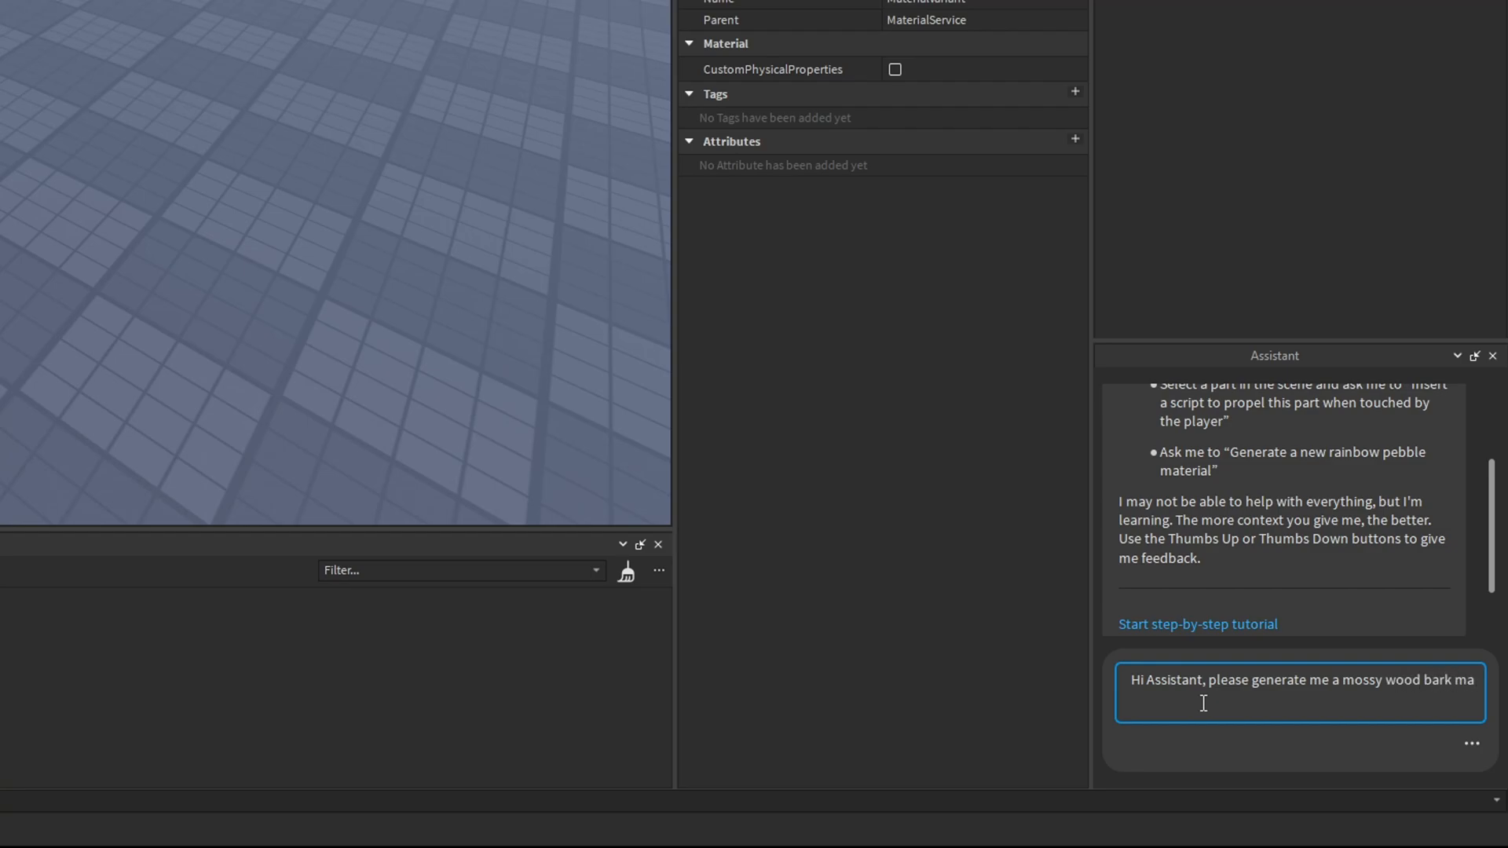
text(terial)
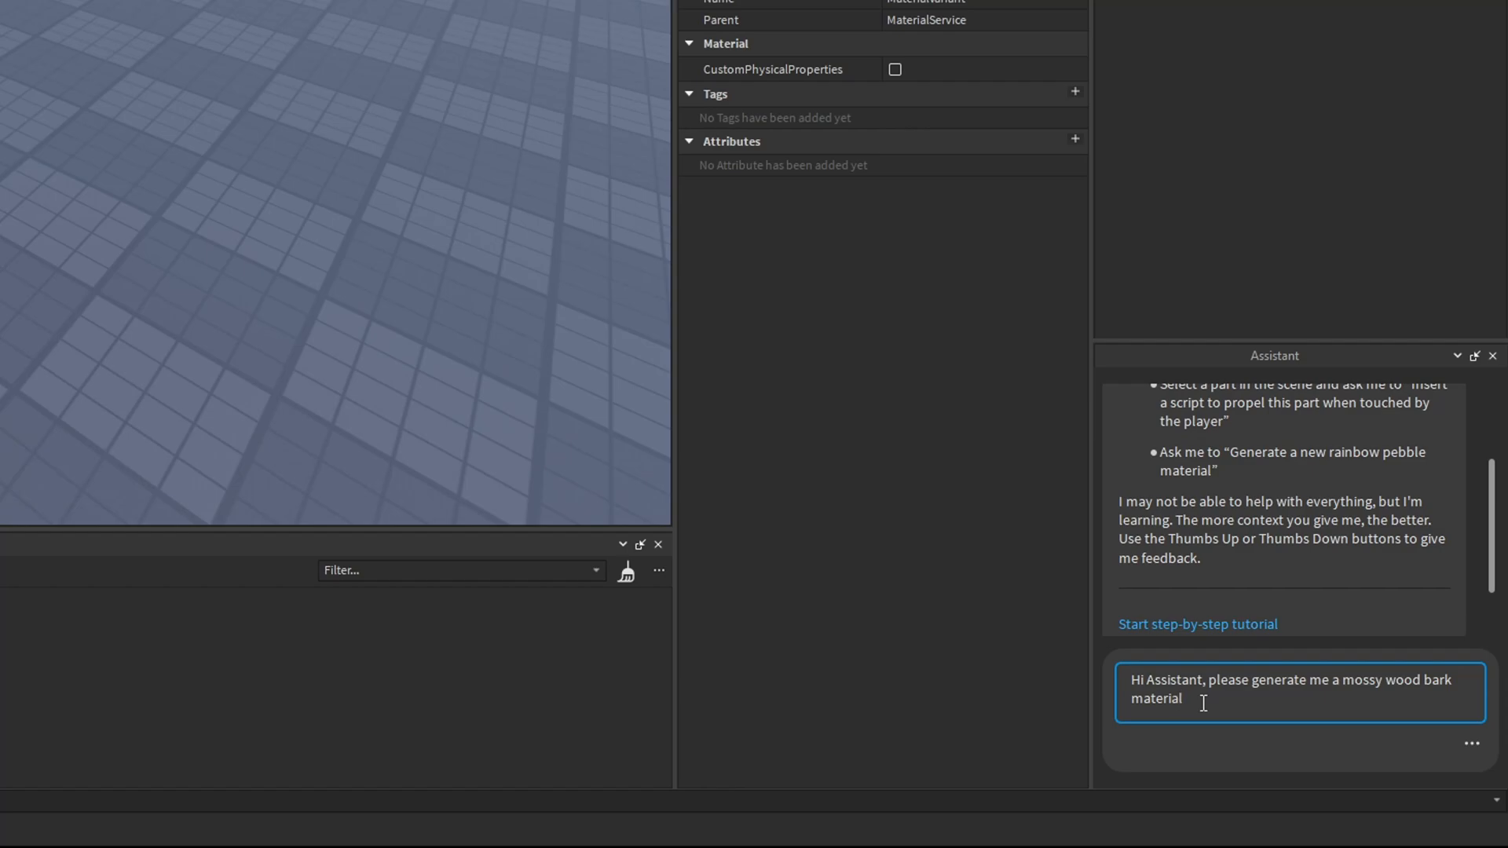
key(Return)
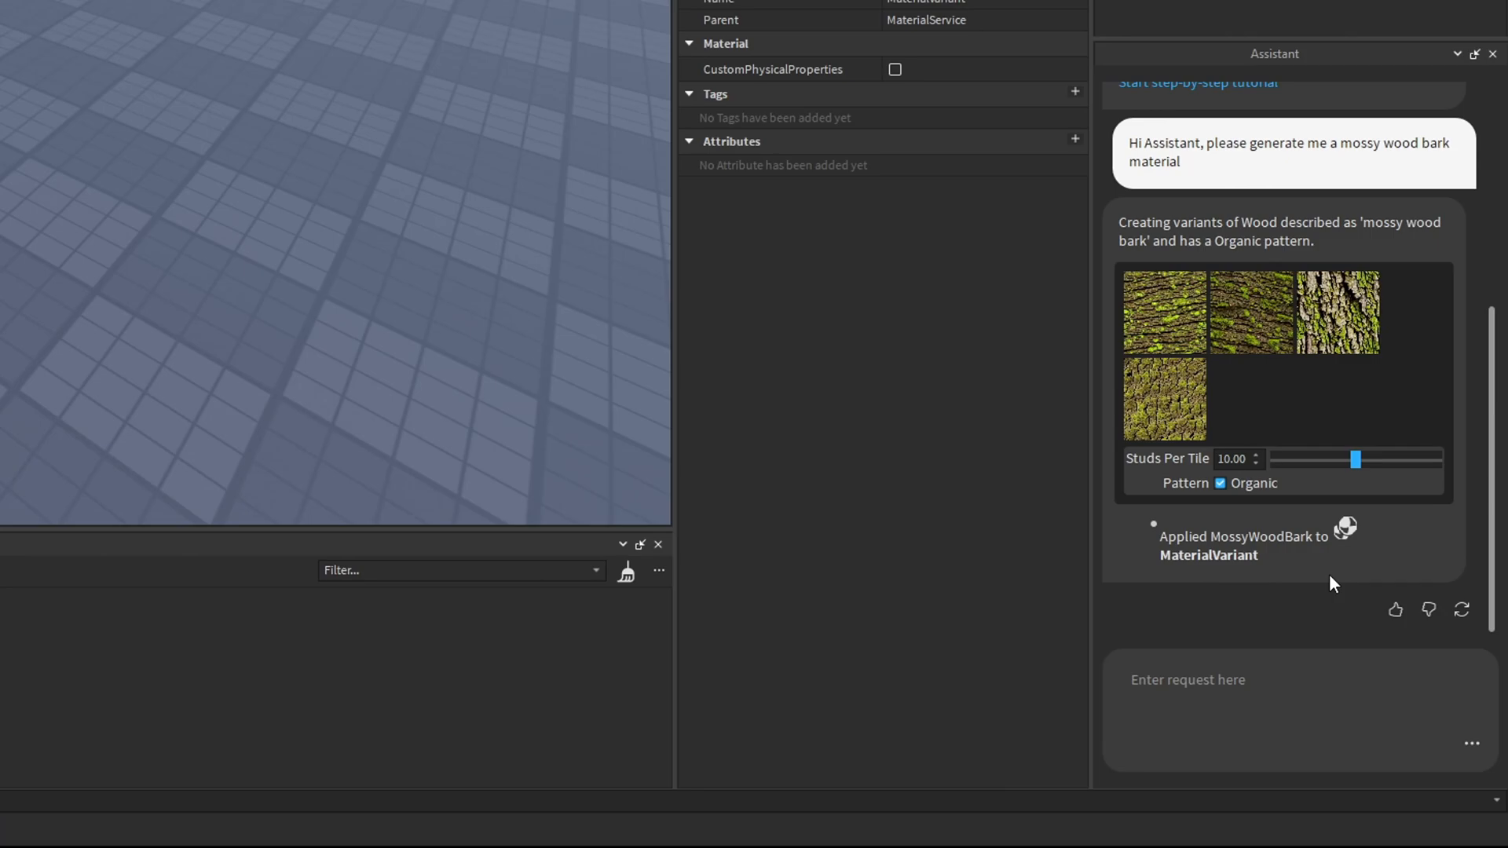
mouse_move(1164, 231)
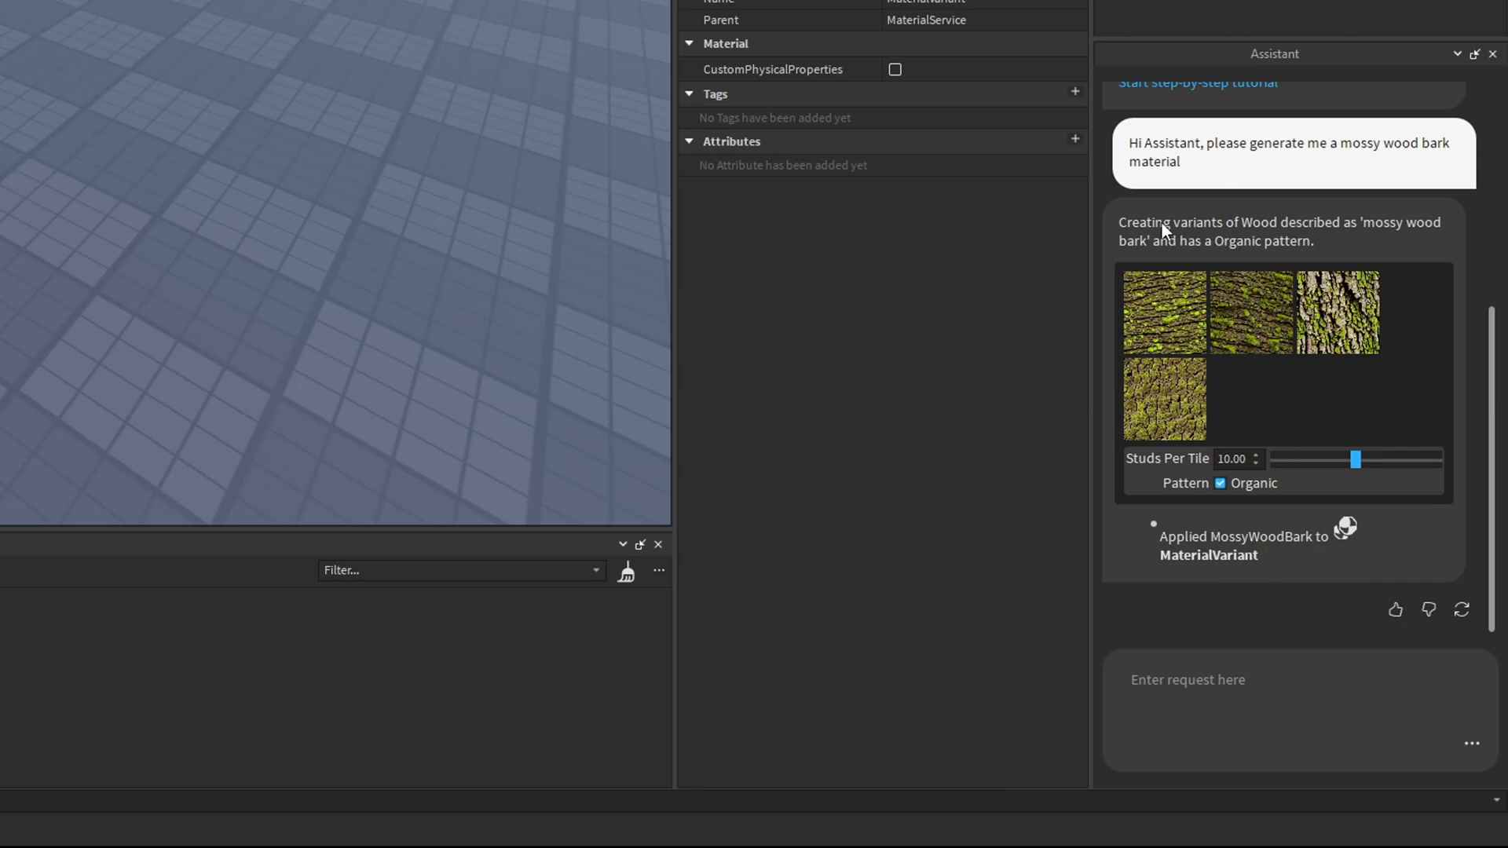
mouse_move(1397, 244)
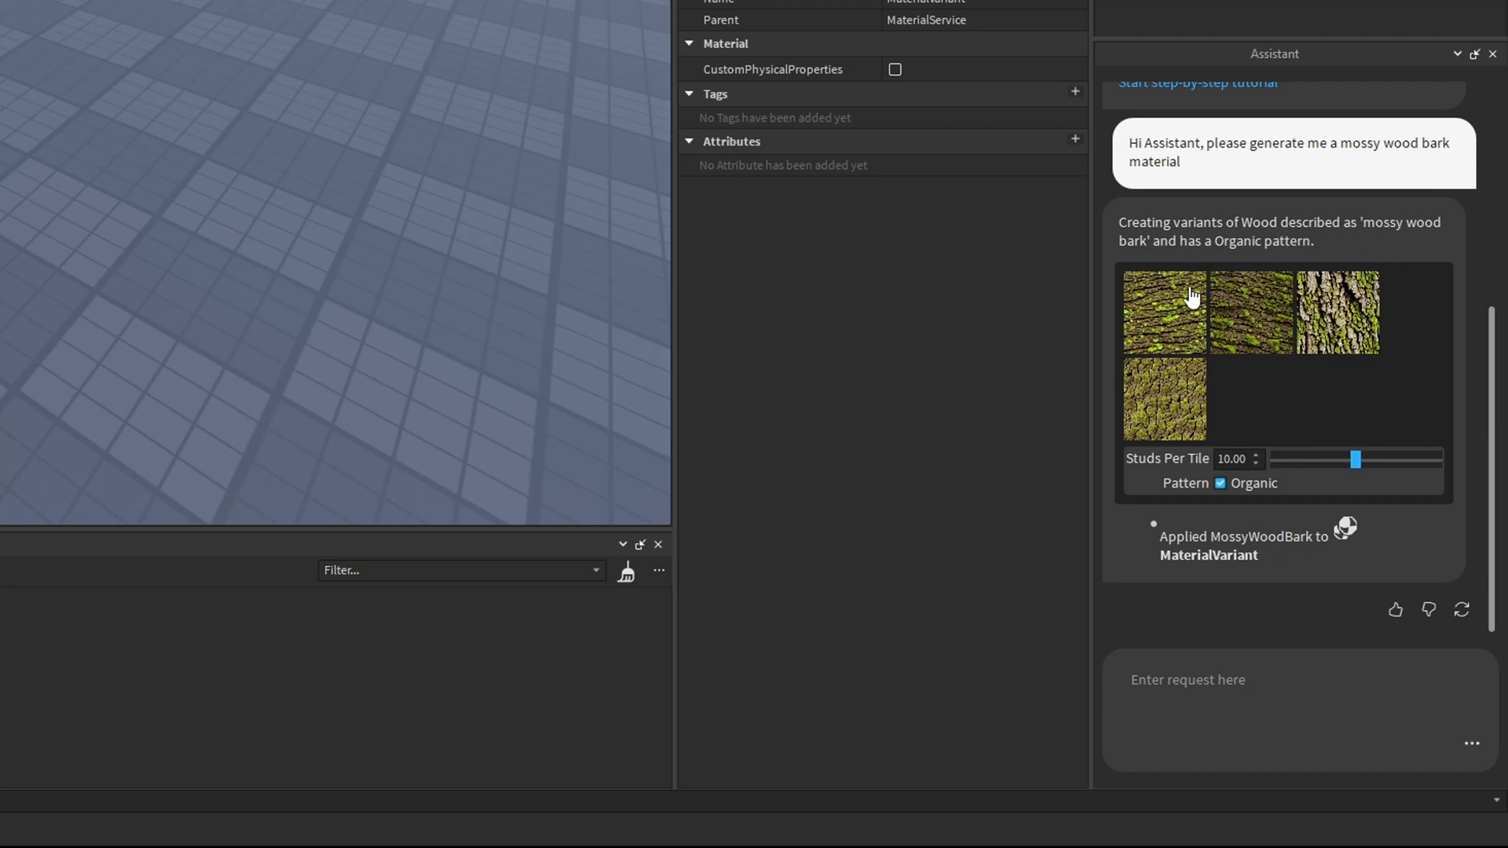
mouse_move(1264, 337)
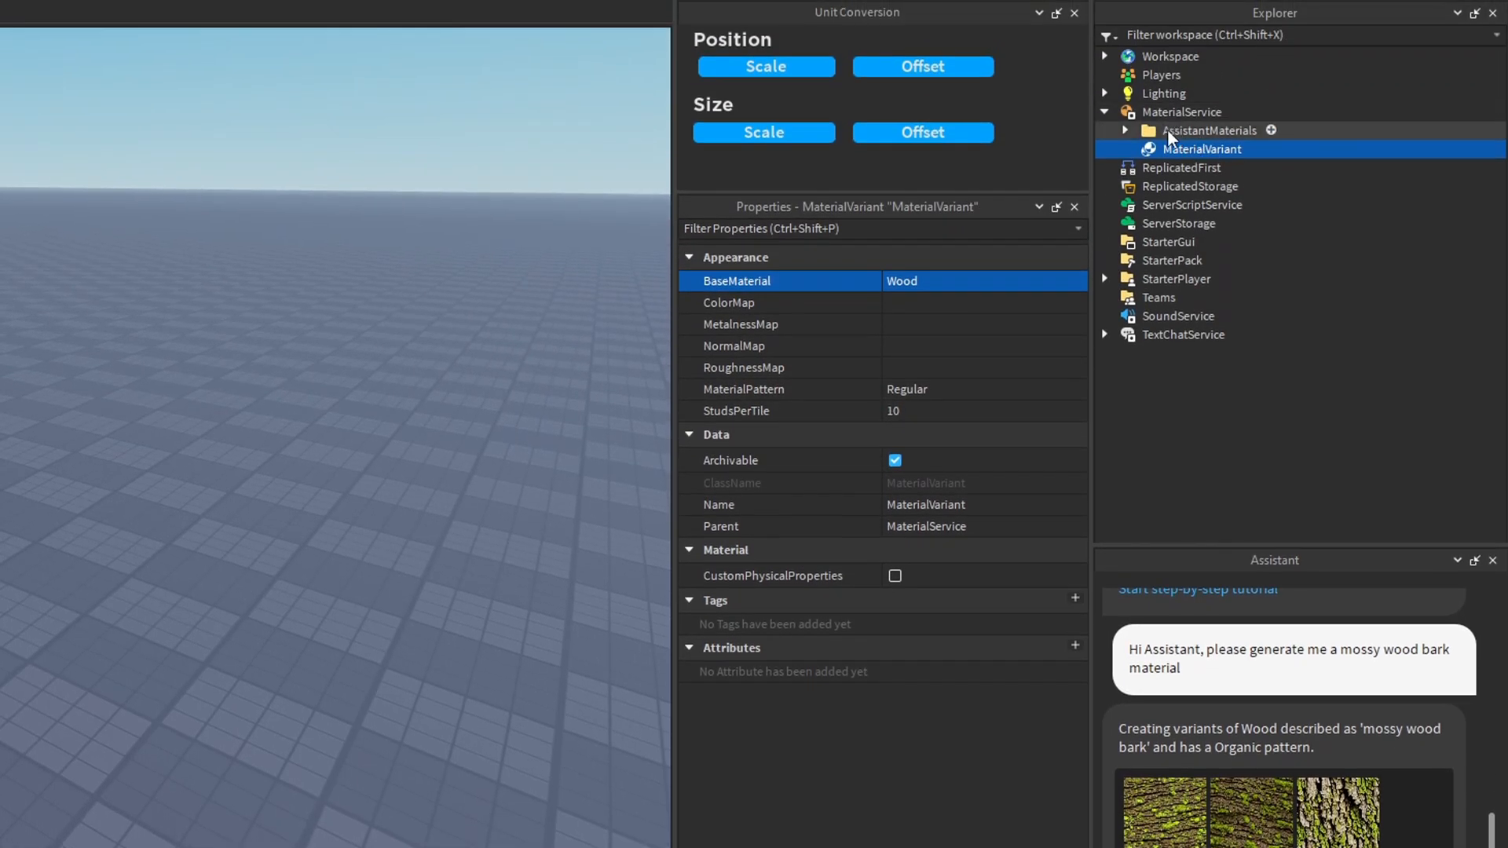
Expand AssistantMaterials and the mossy wood bark folder, inspecting MossyWoodBark2 and MossyWoodBark1.
click(1123, 130)
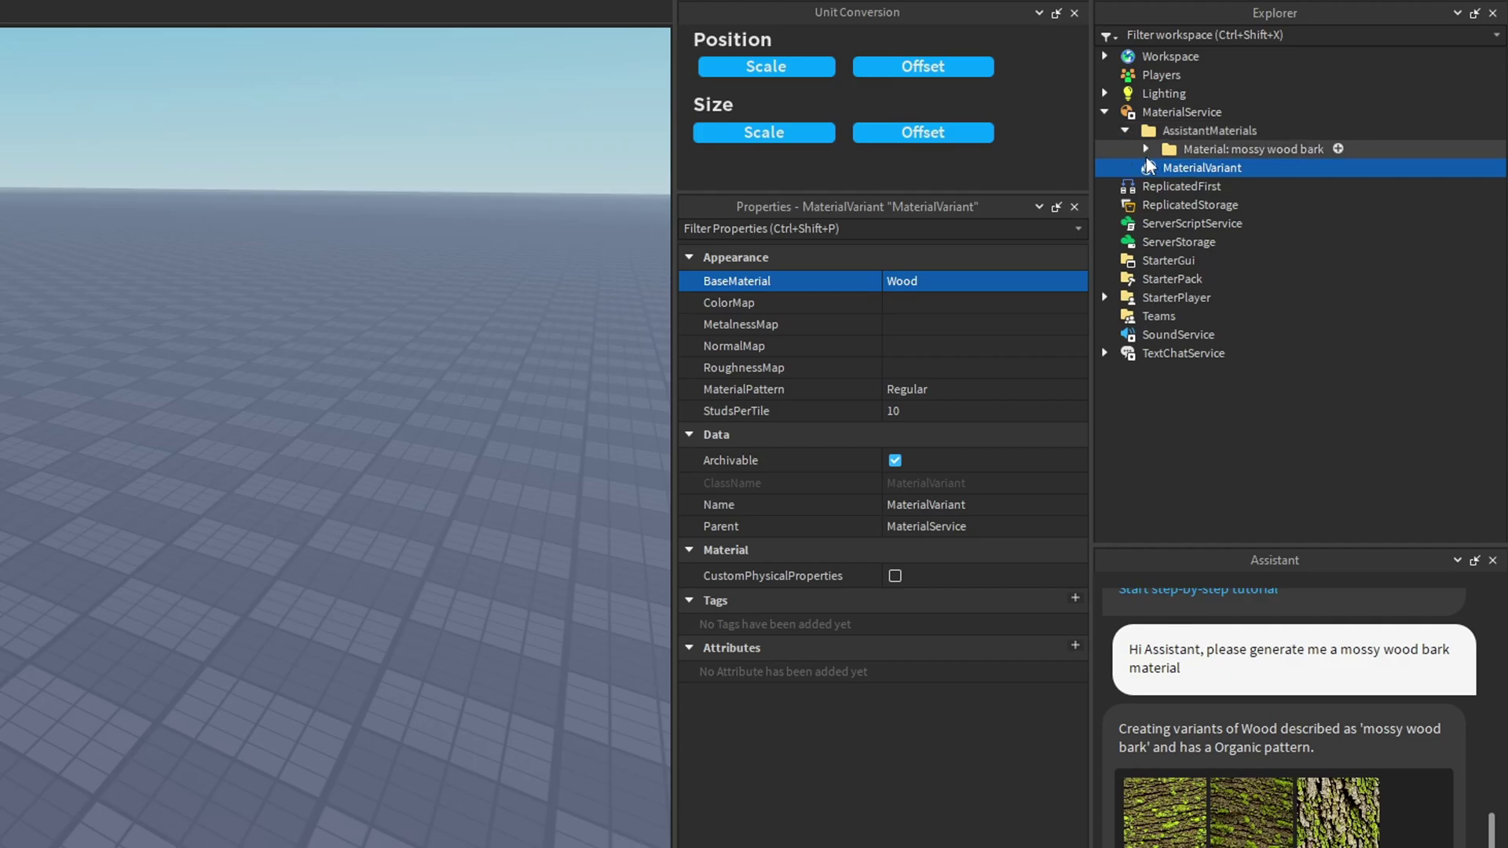
click(1144, 150)
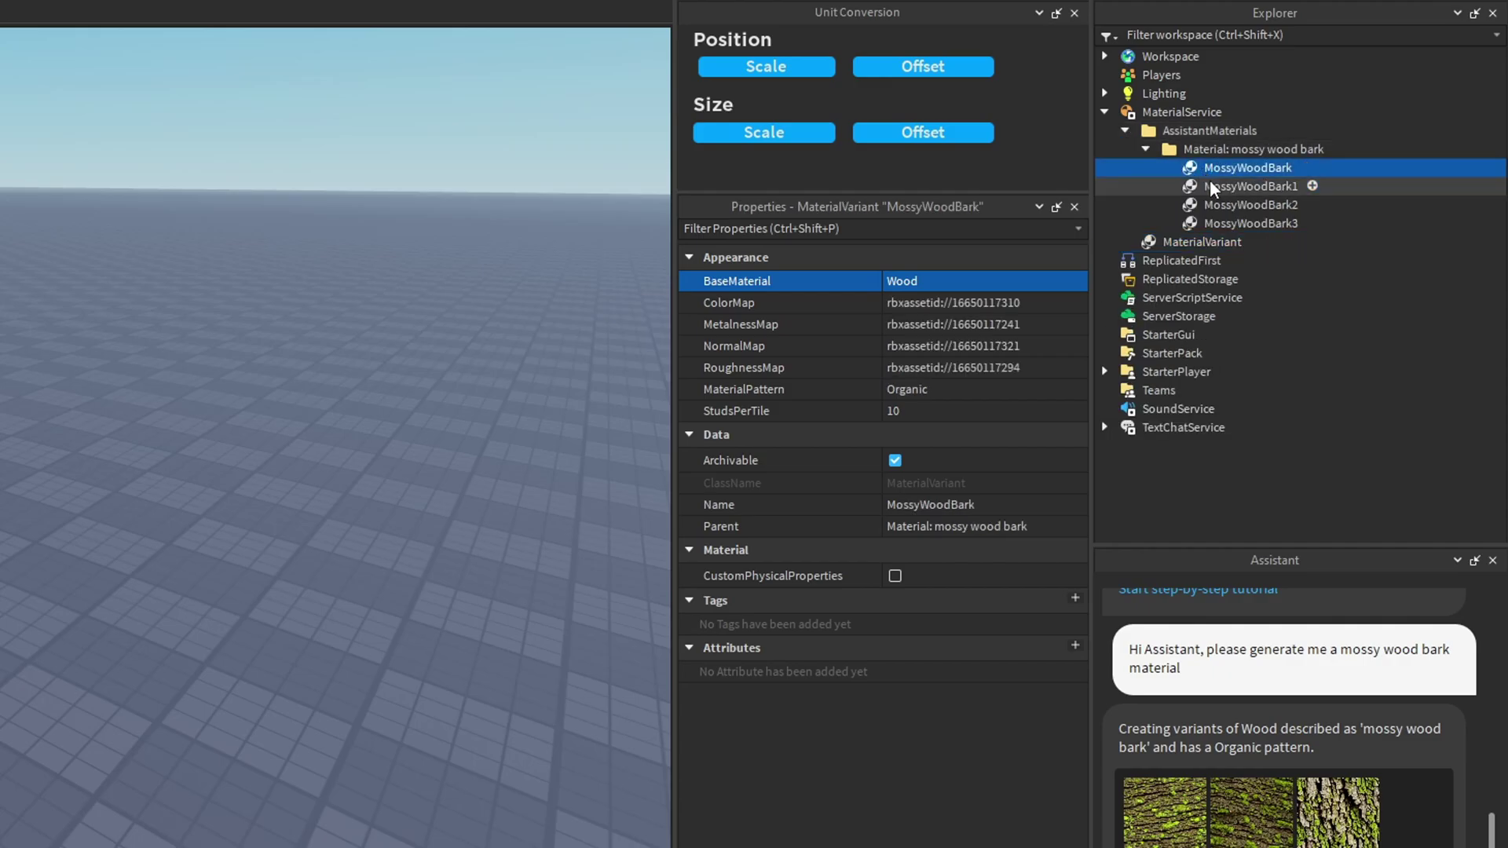
click(1250, 205)
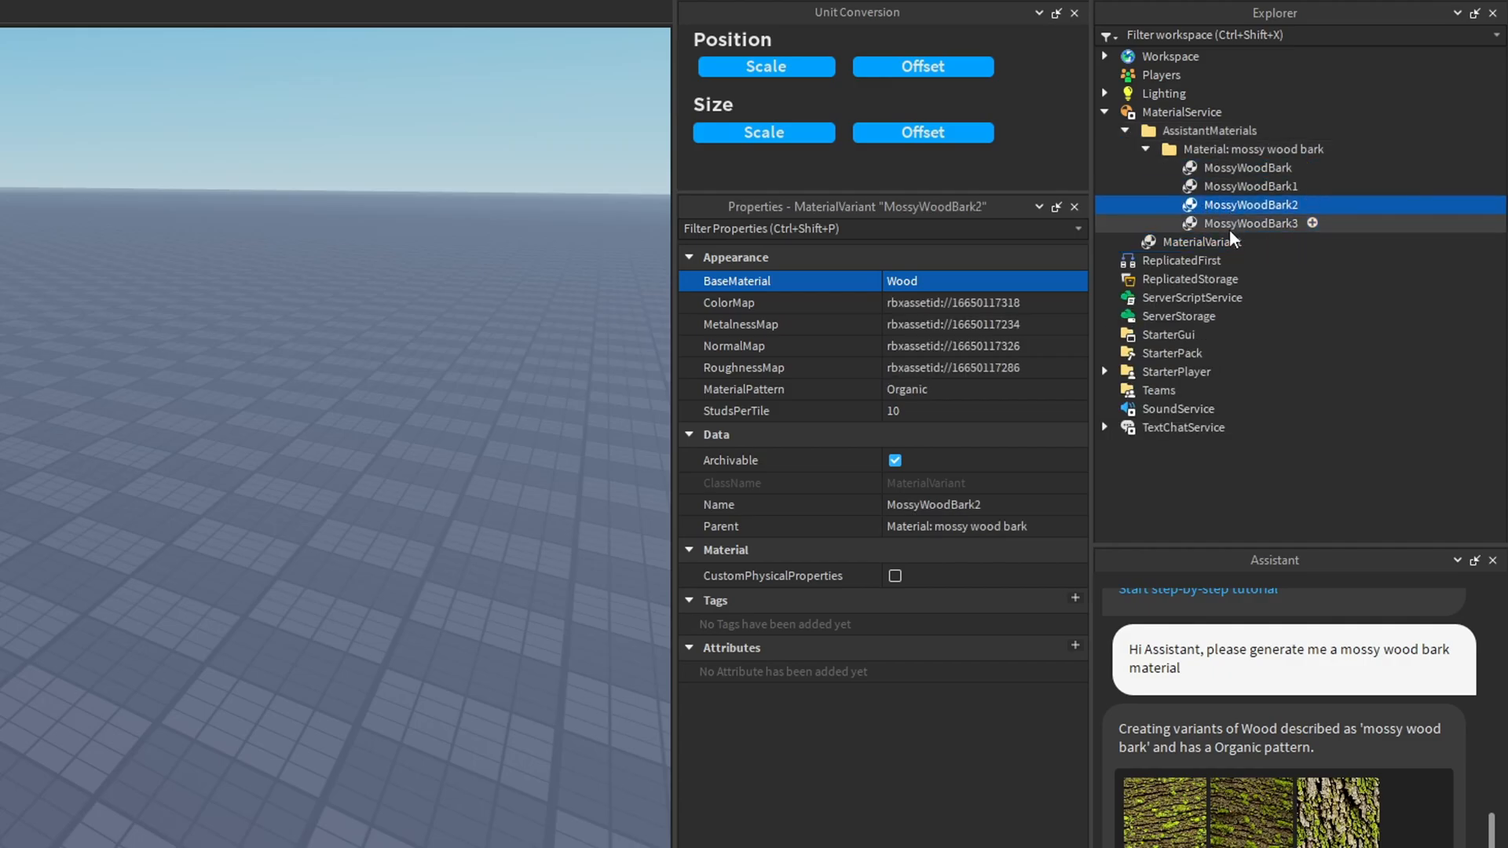
click(1251, 185)
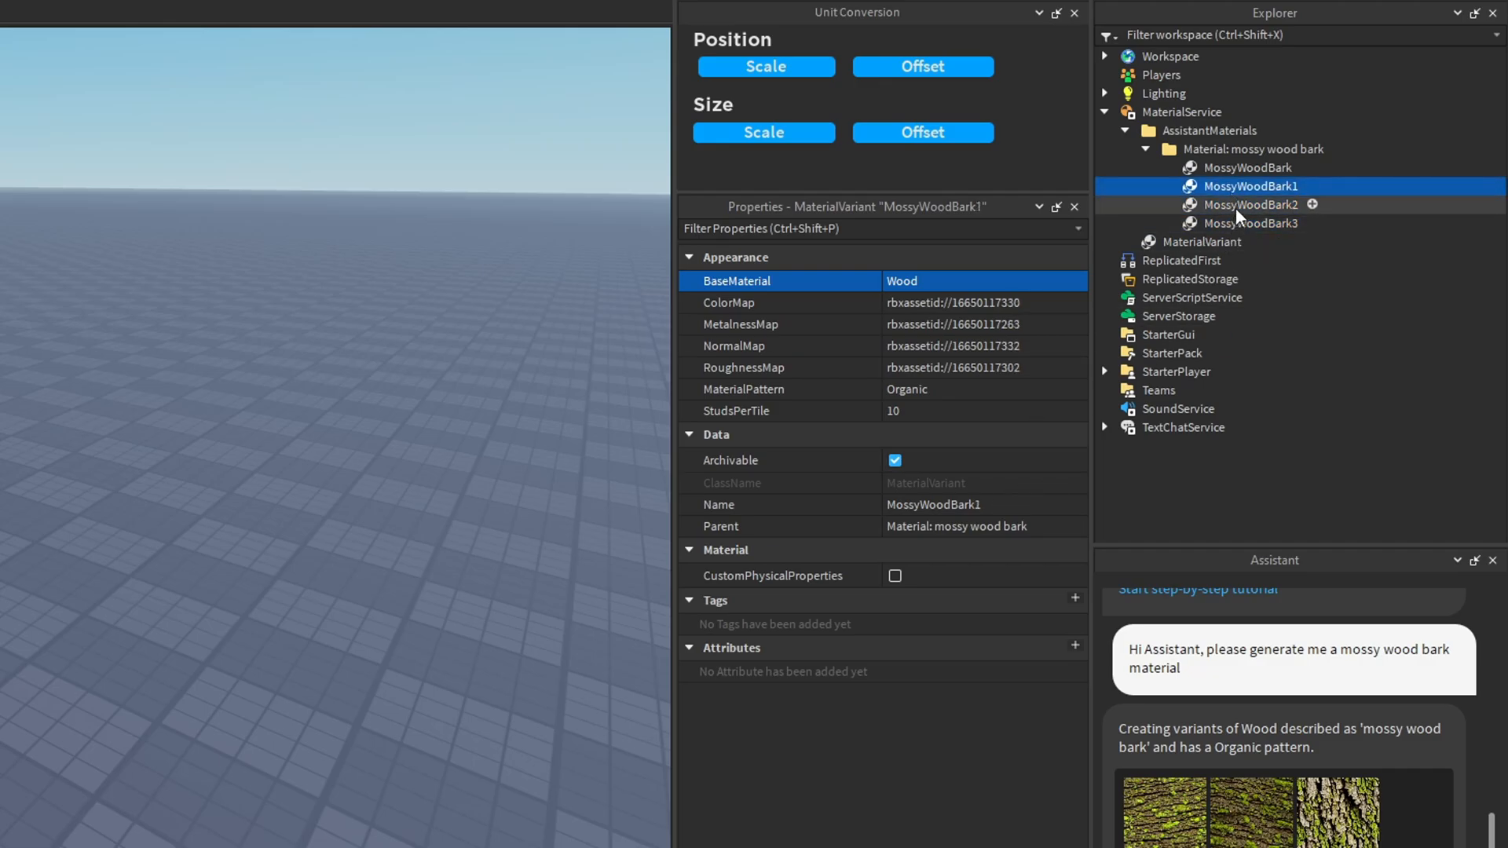
mouse_move(437, 553)
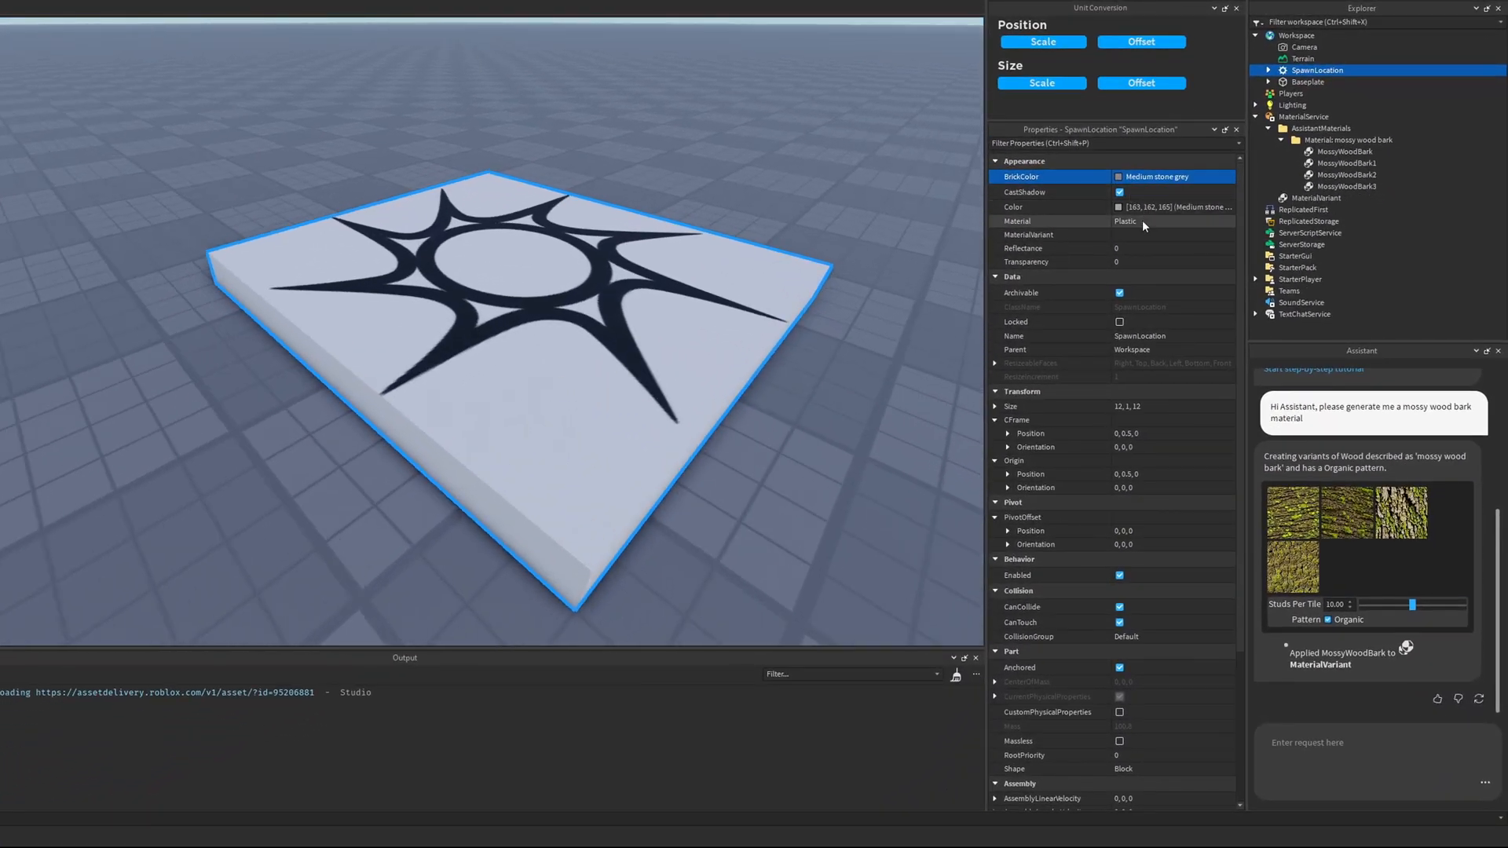
Open SpawnLocation's MaterialVariant choices, listing the four MossyWoodBark variants.
click(1068, 235)
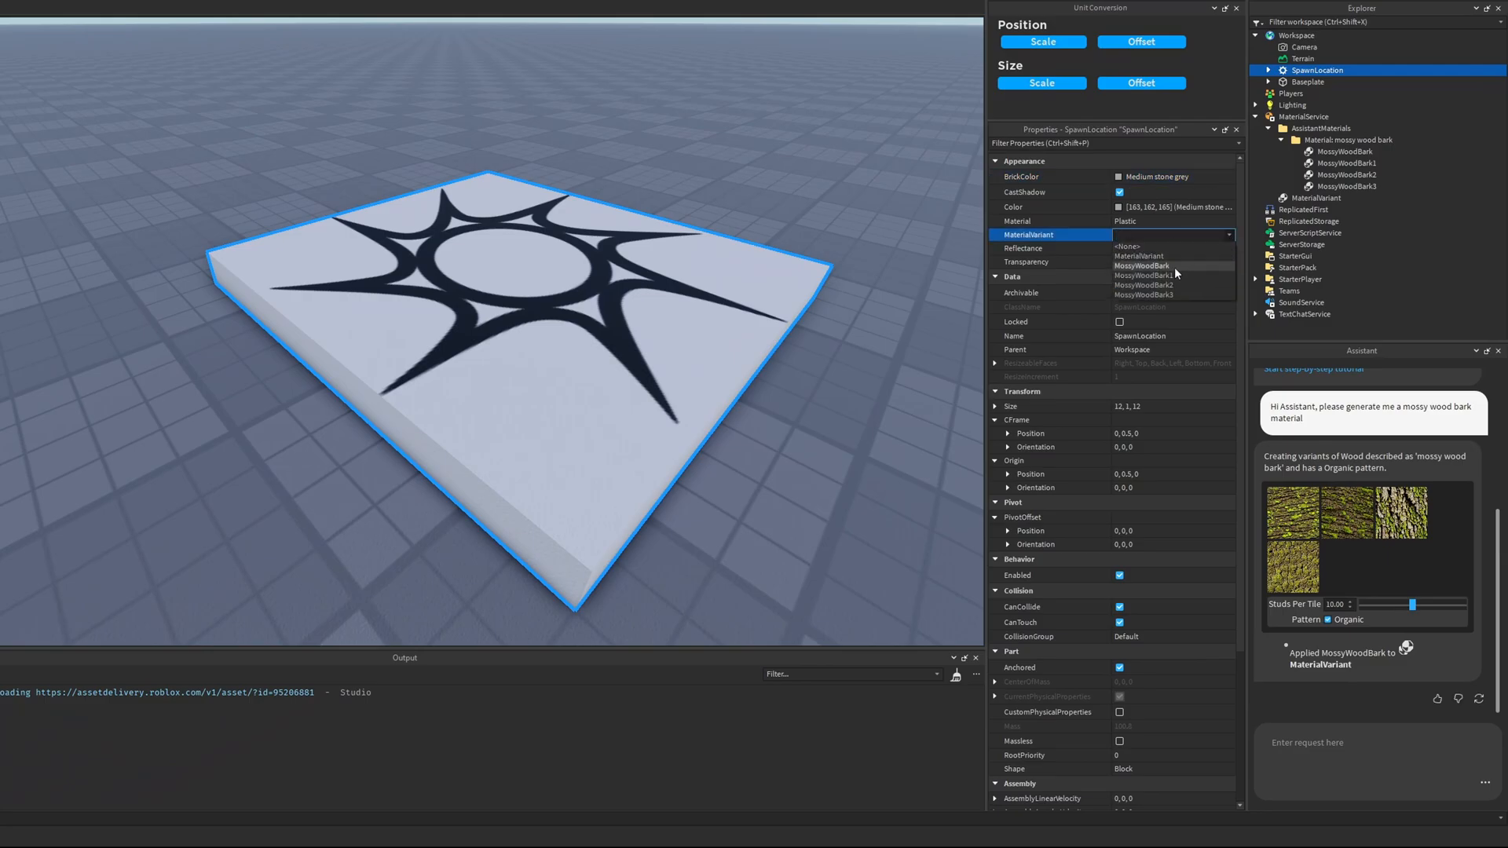
mouse_move(1174, 278)
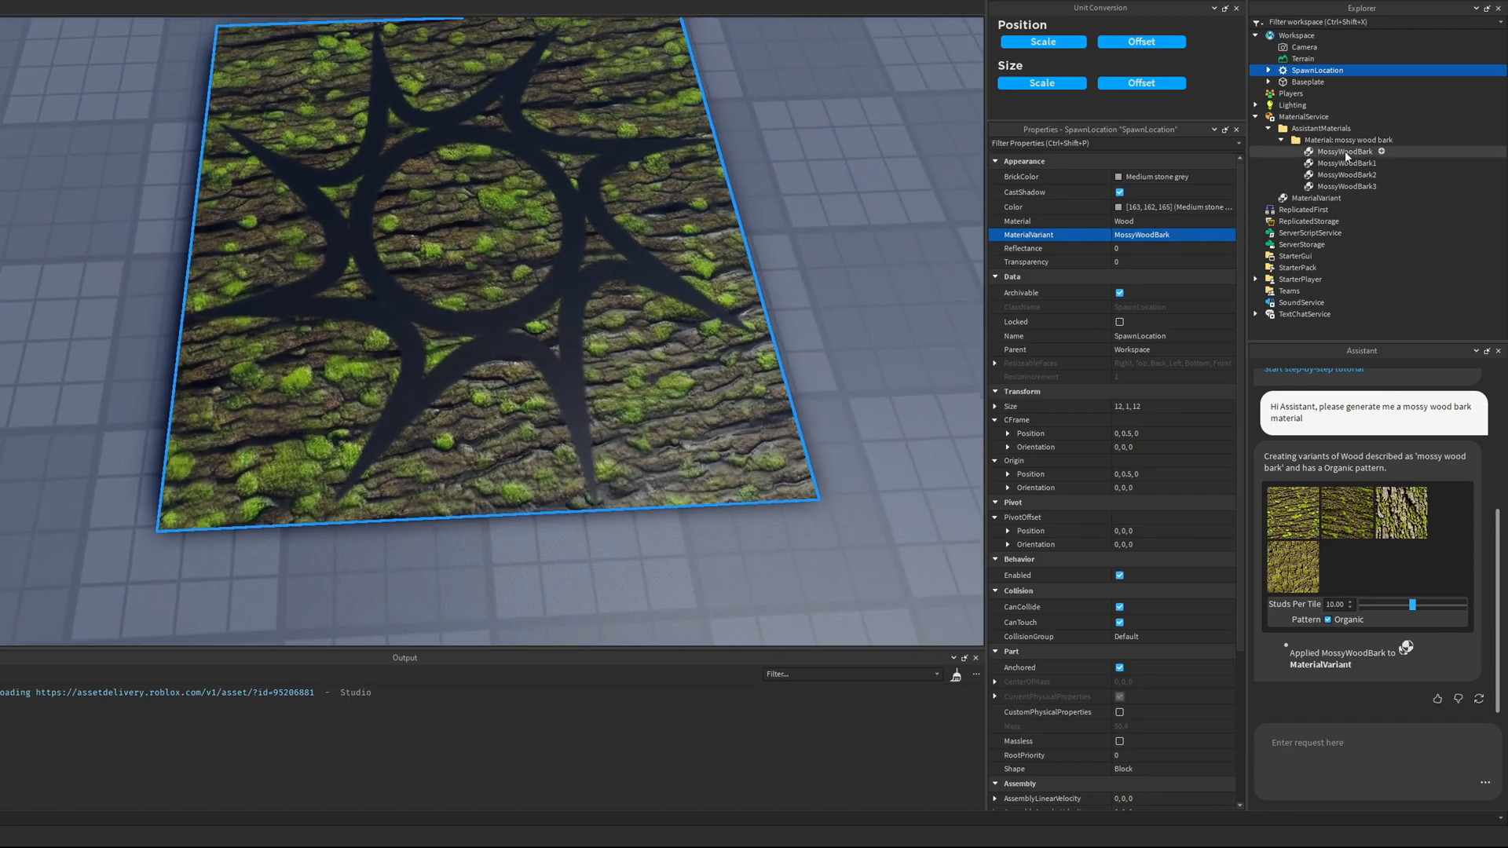
click(1344, 151)
text(0.1)
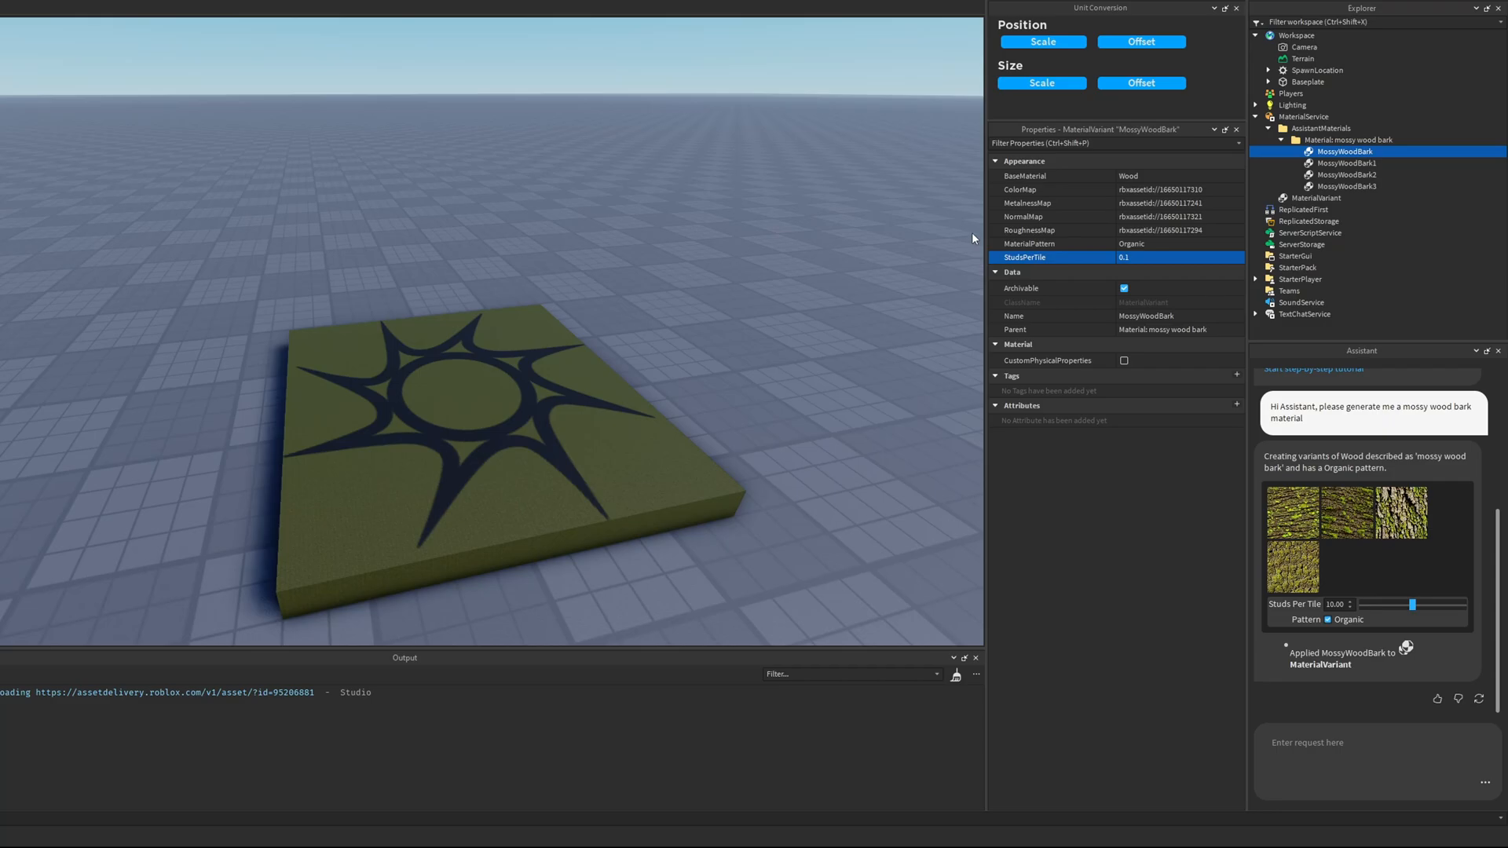
mouse_move(1041, 209)
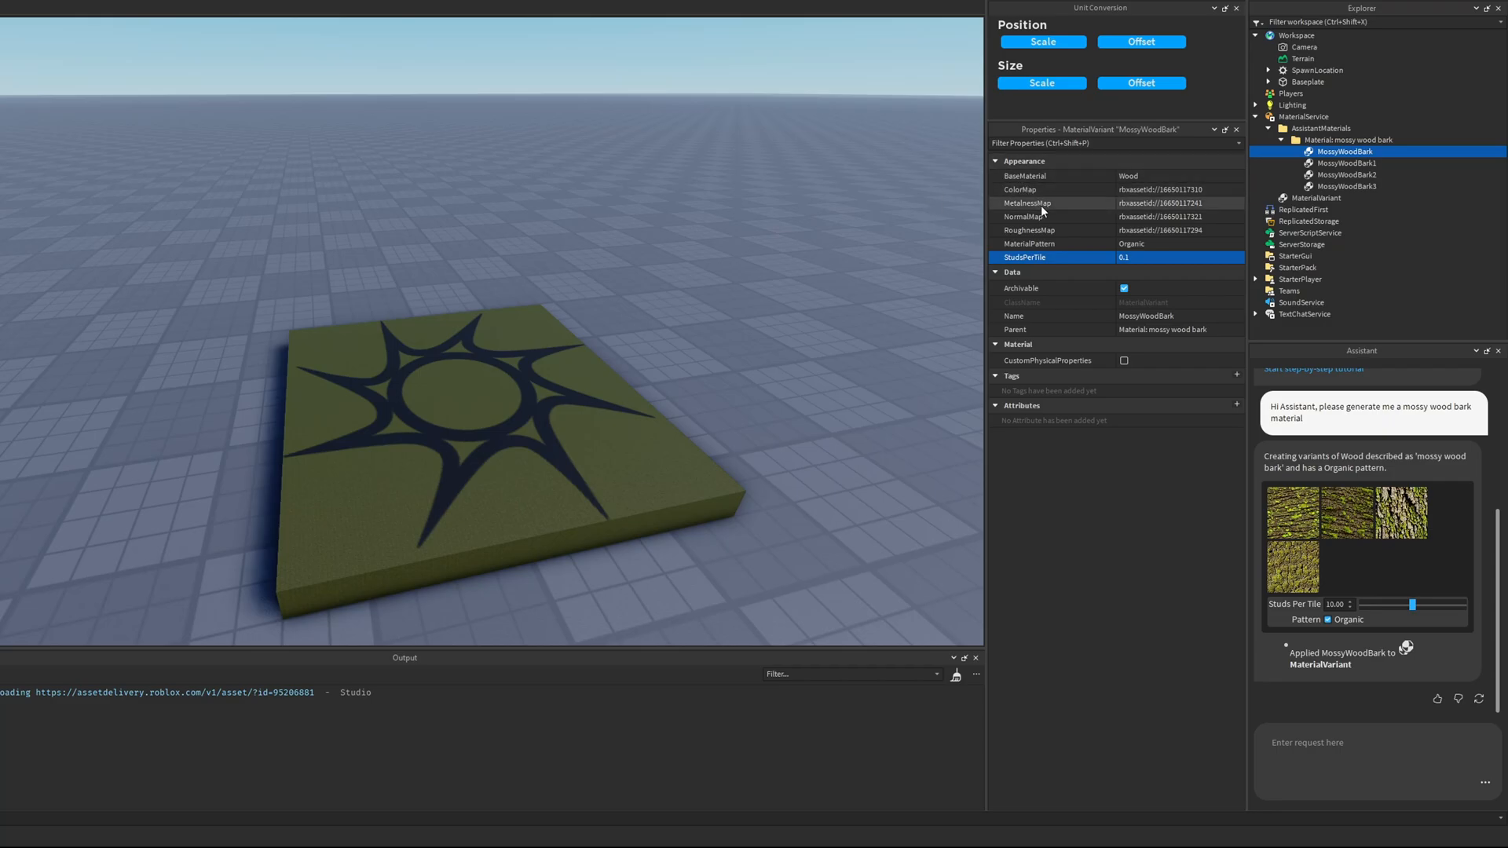
mouse_move(1029, 230)
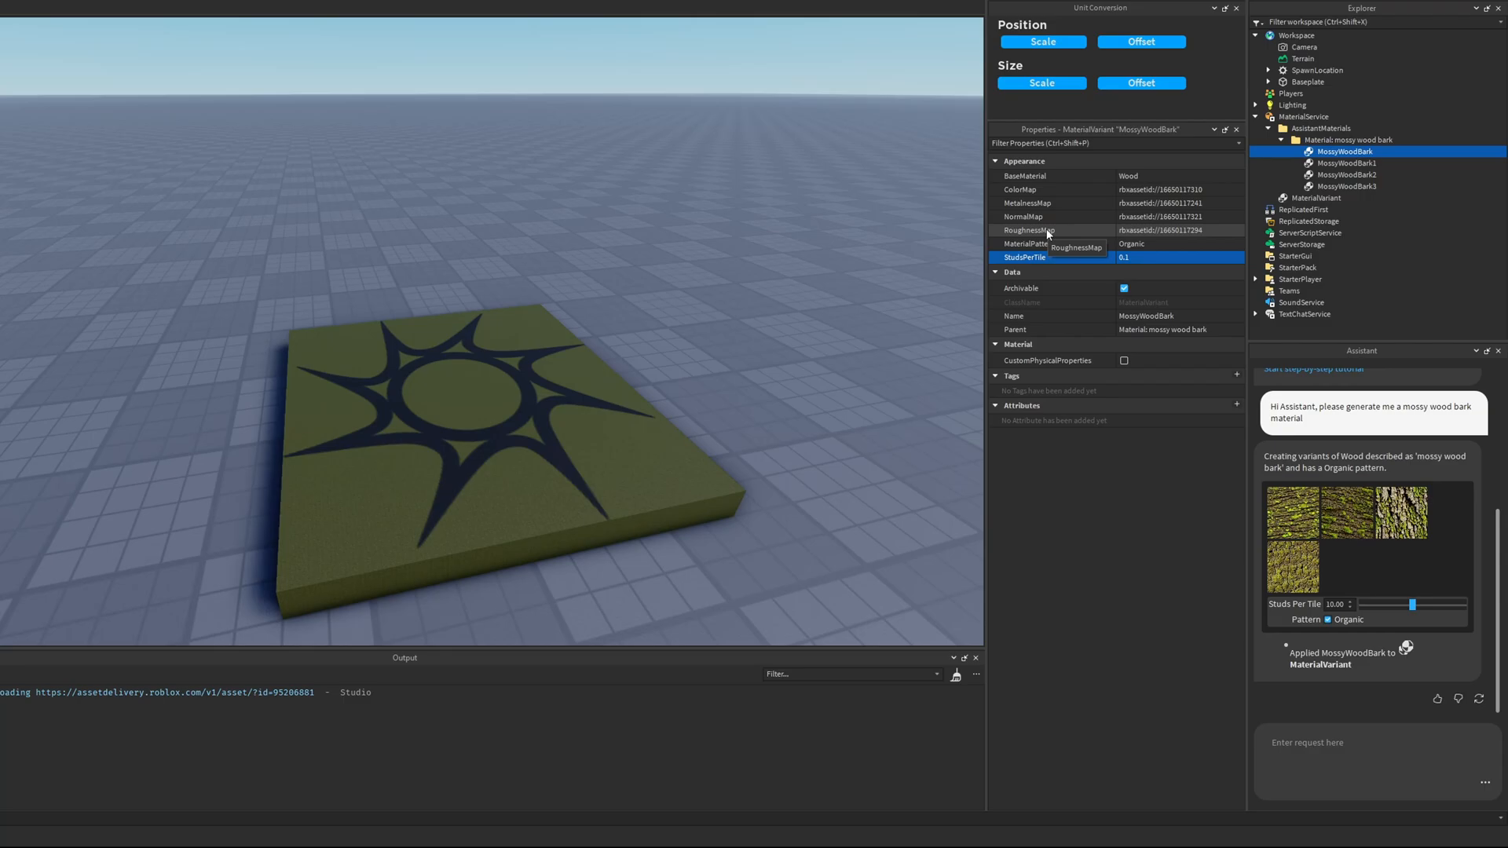
Check a variant's roughness map, then confirm SpawnLocation is Wood with MossyWoodBark.
click(1316, 197)
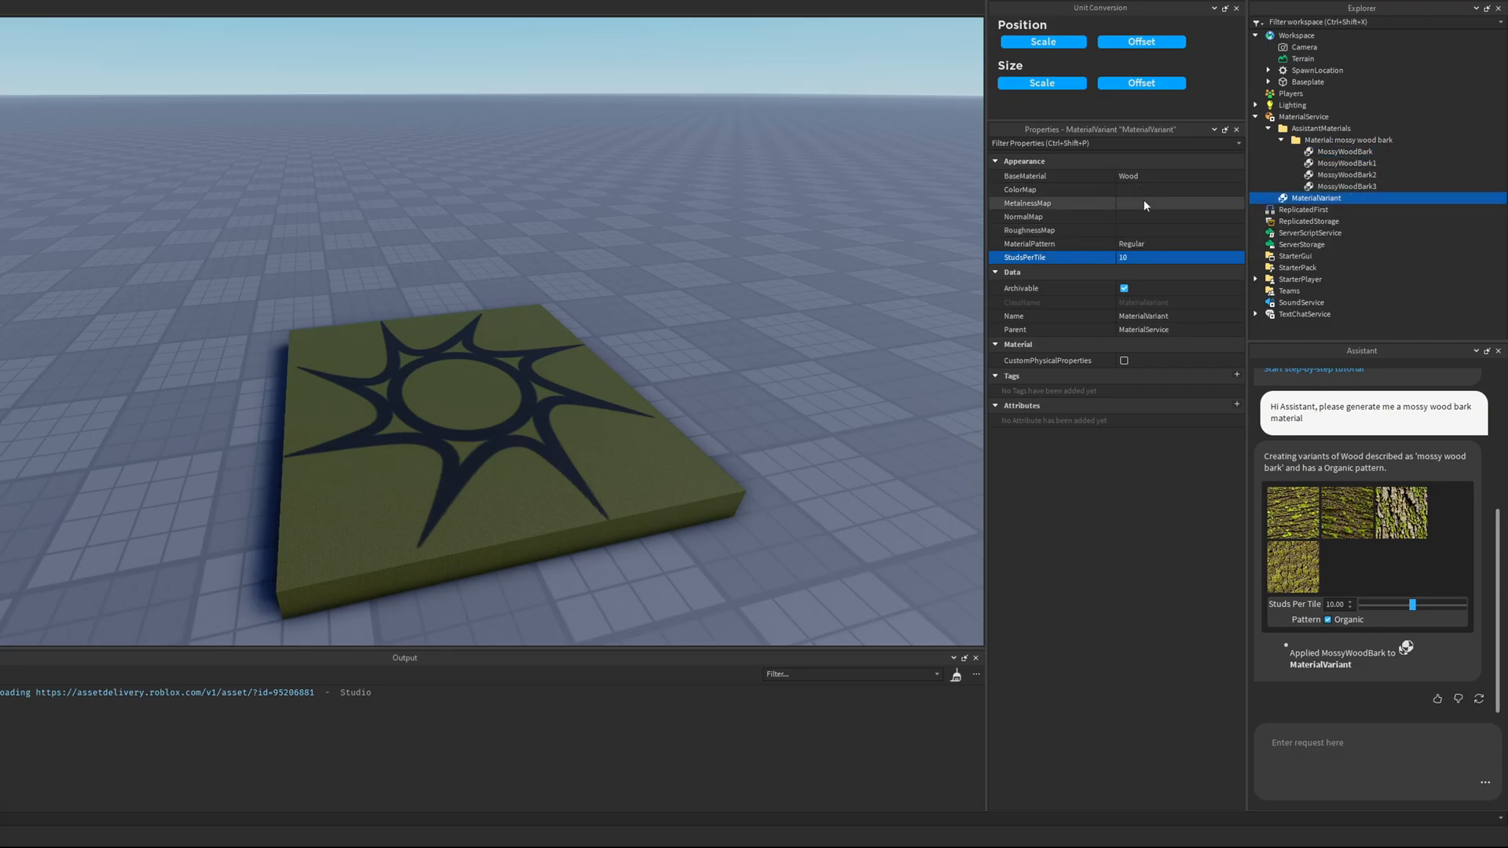
mouse_move(1147, 237)
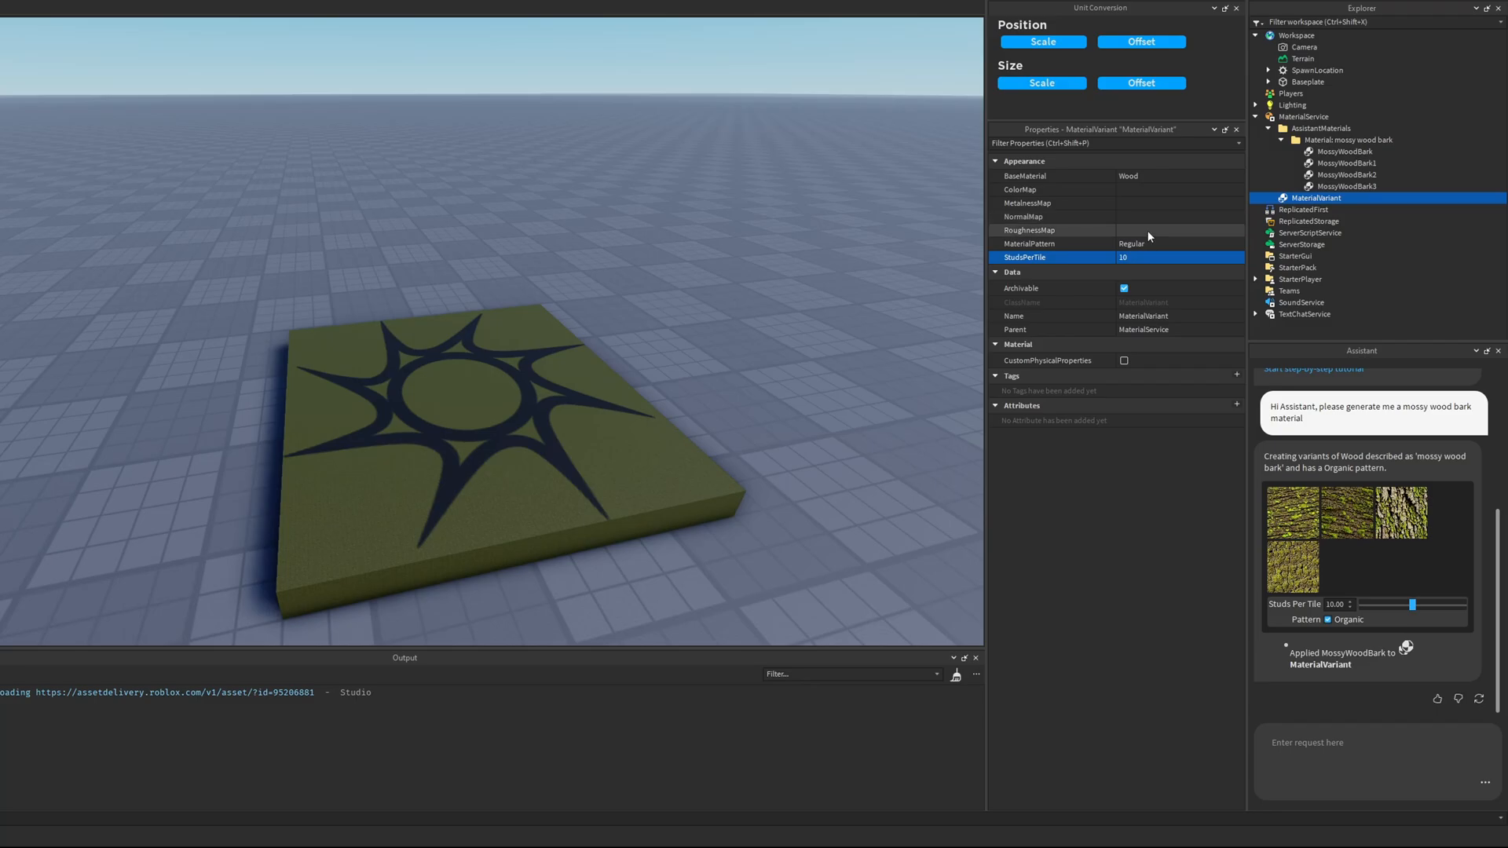
mouse_move(1145, 288)
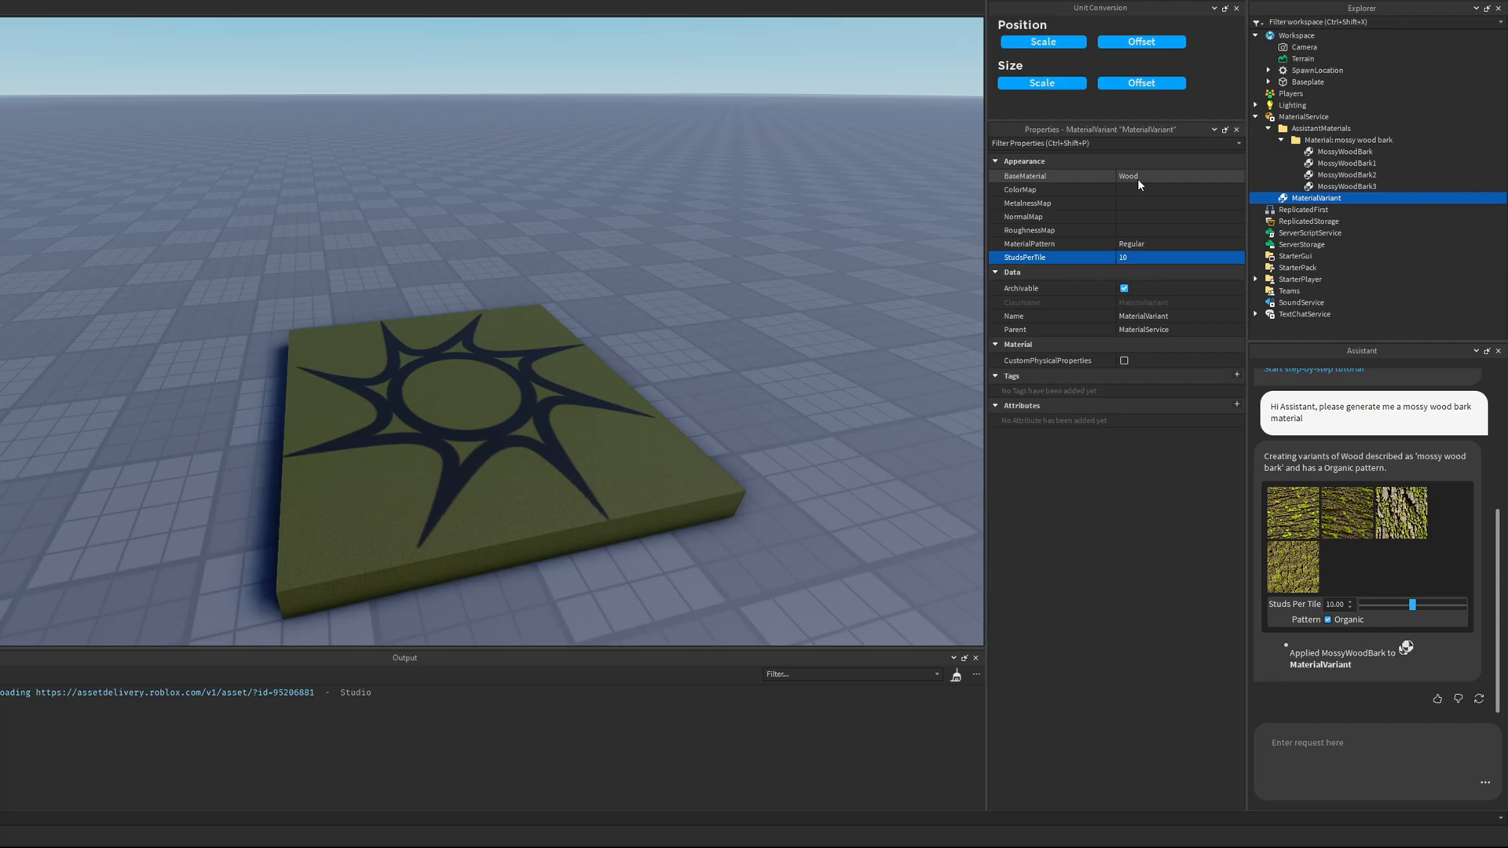
click(1318, 70)
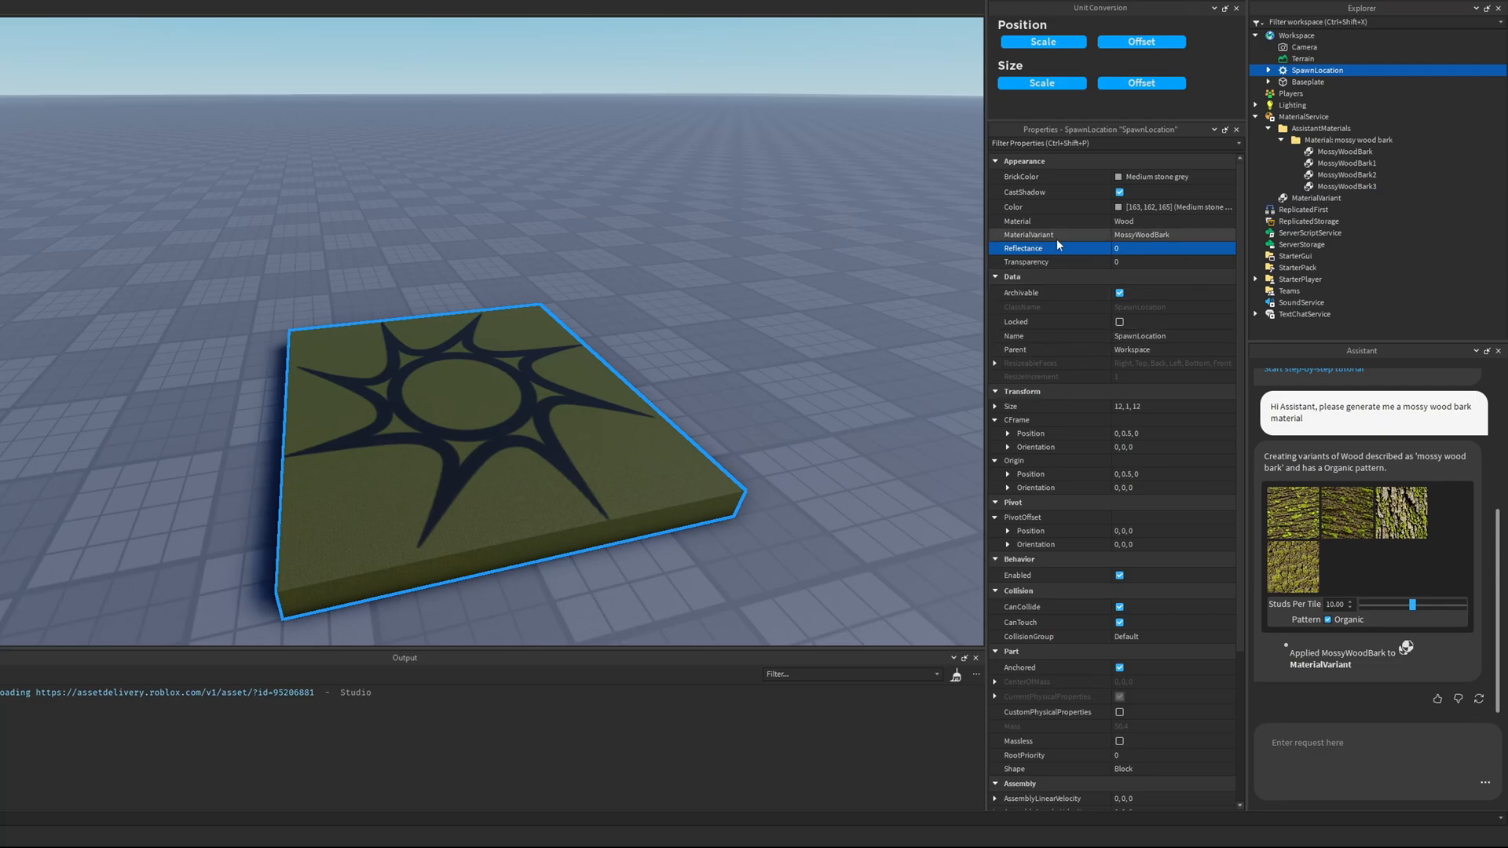
mouse_move(1058, 249)
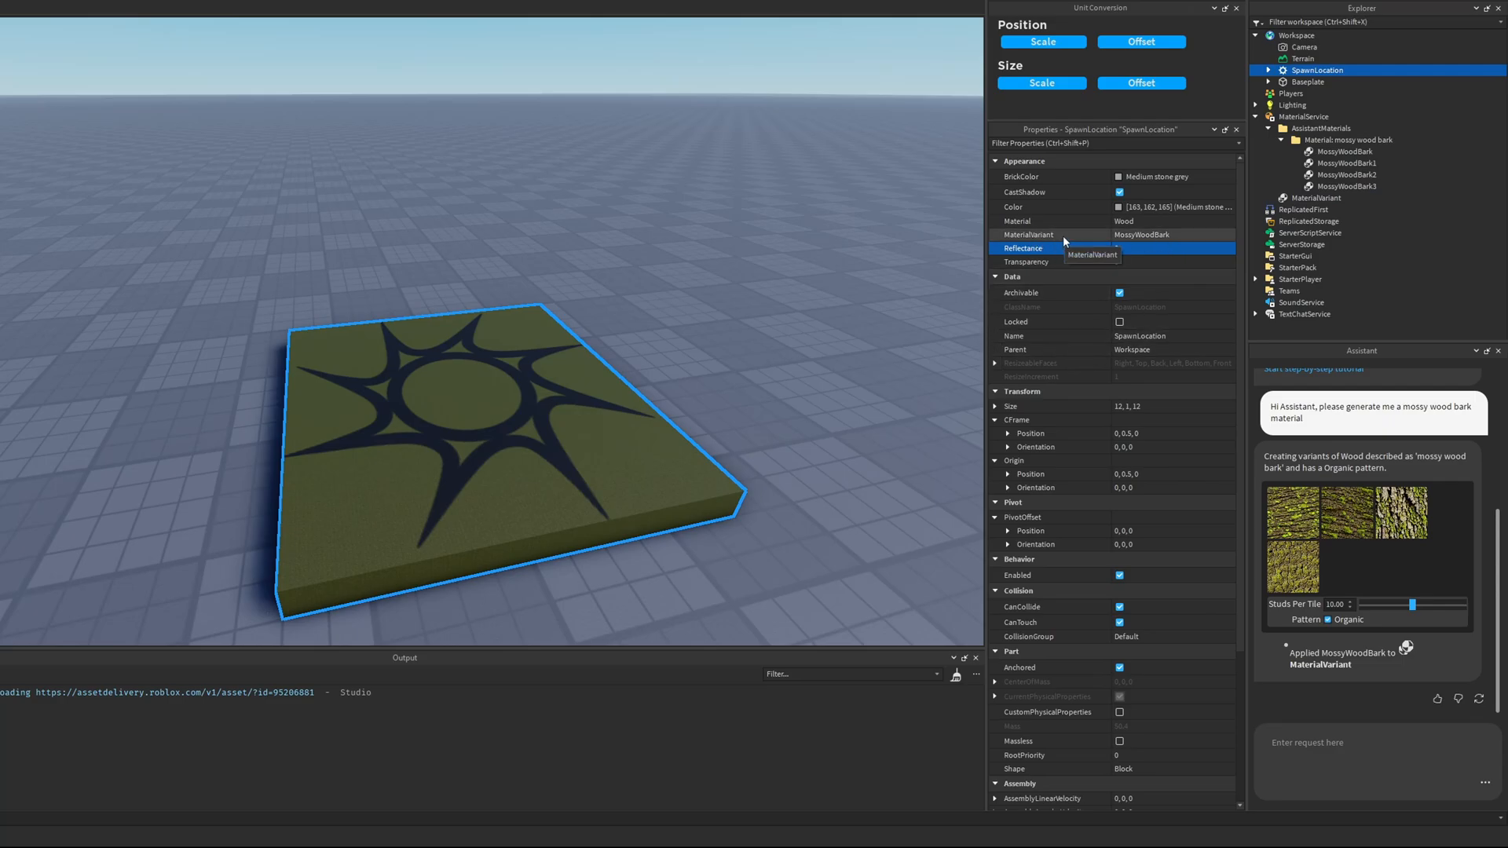
click(1375, 754)
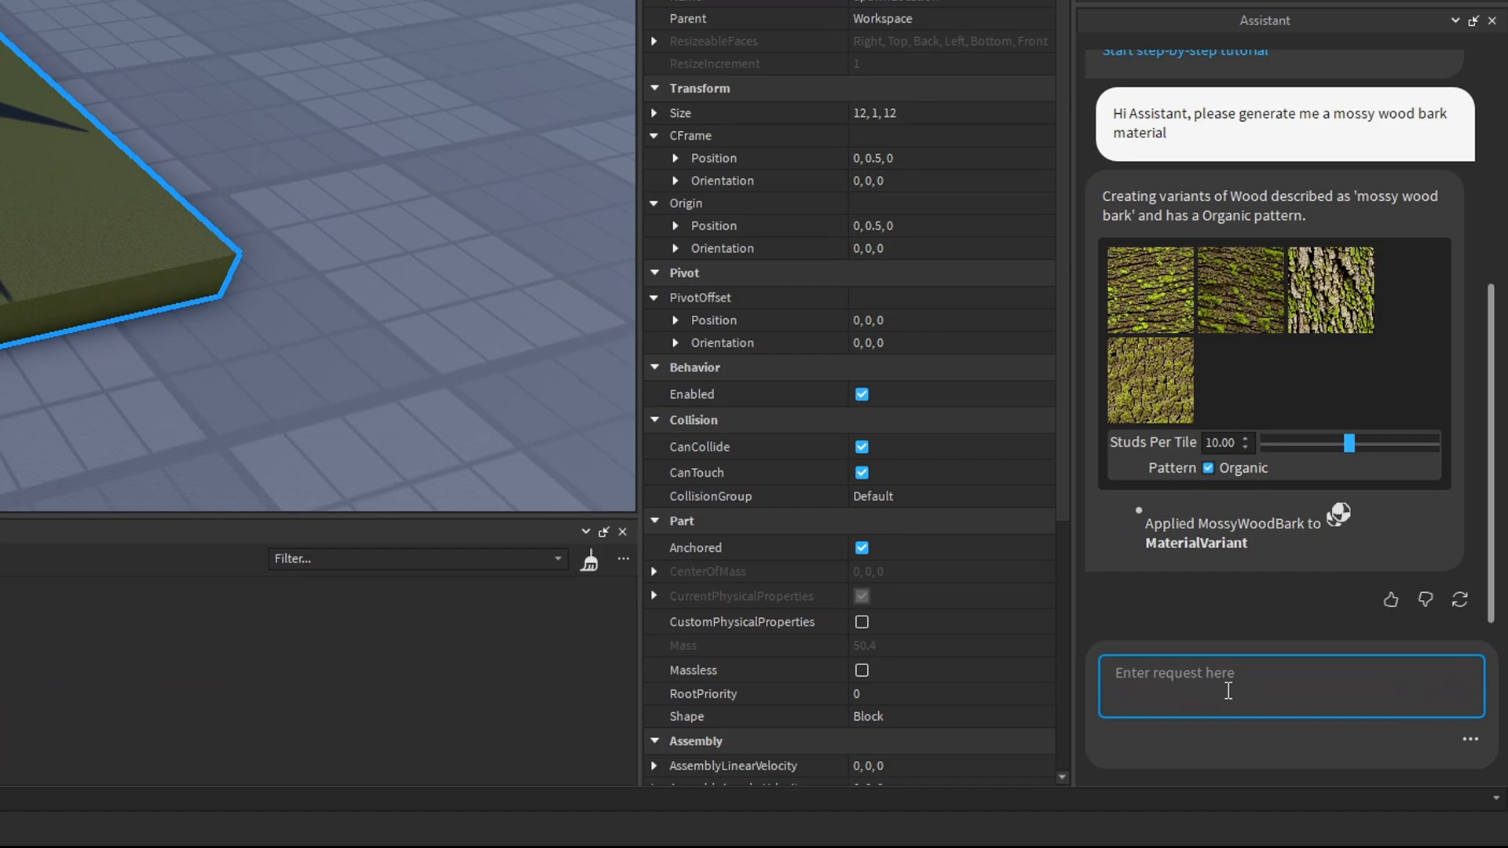
Ask the Assistant: 'Please generate me an alien spaceship metal material'.
text(Please gen)
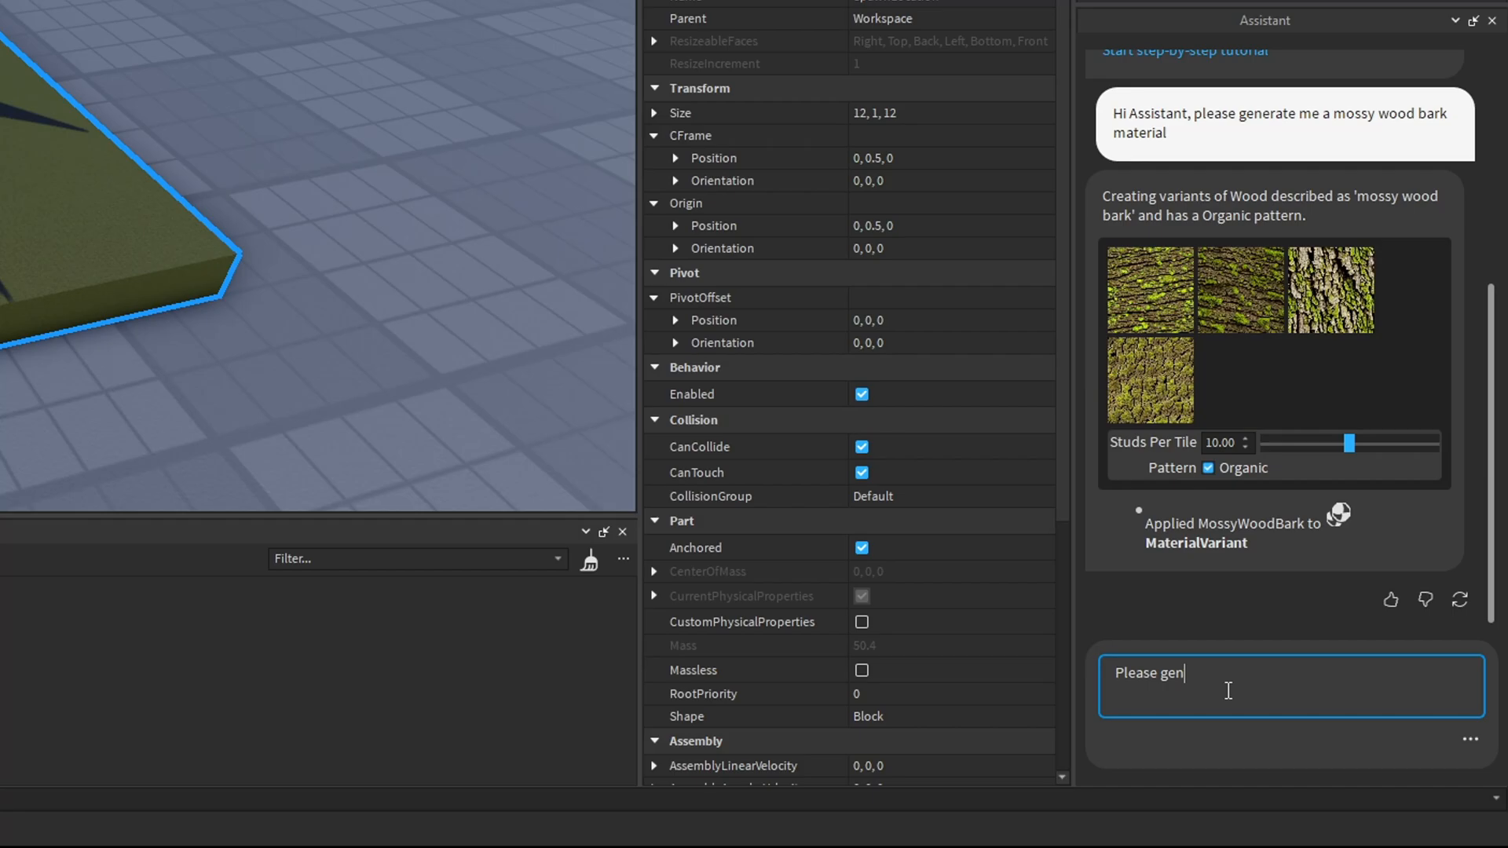
text(erate me an alien)
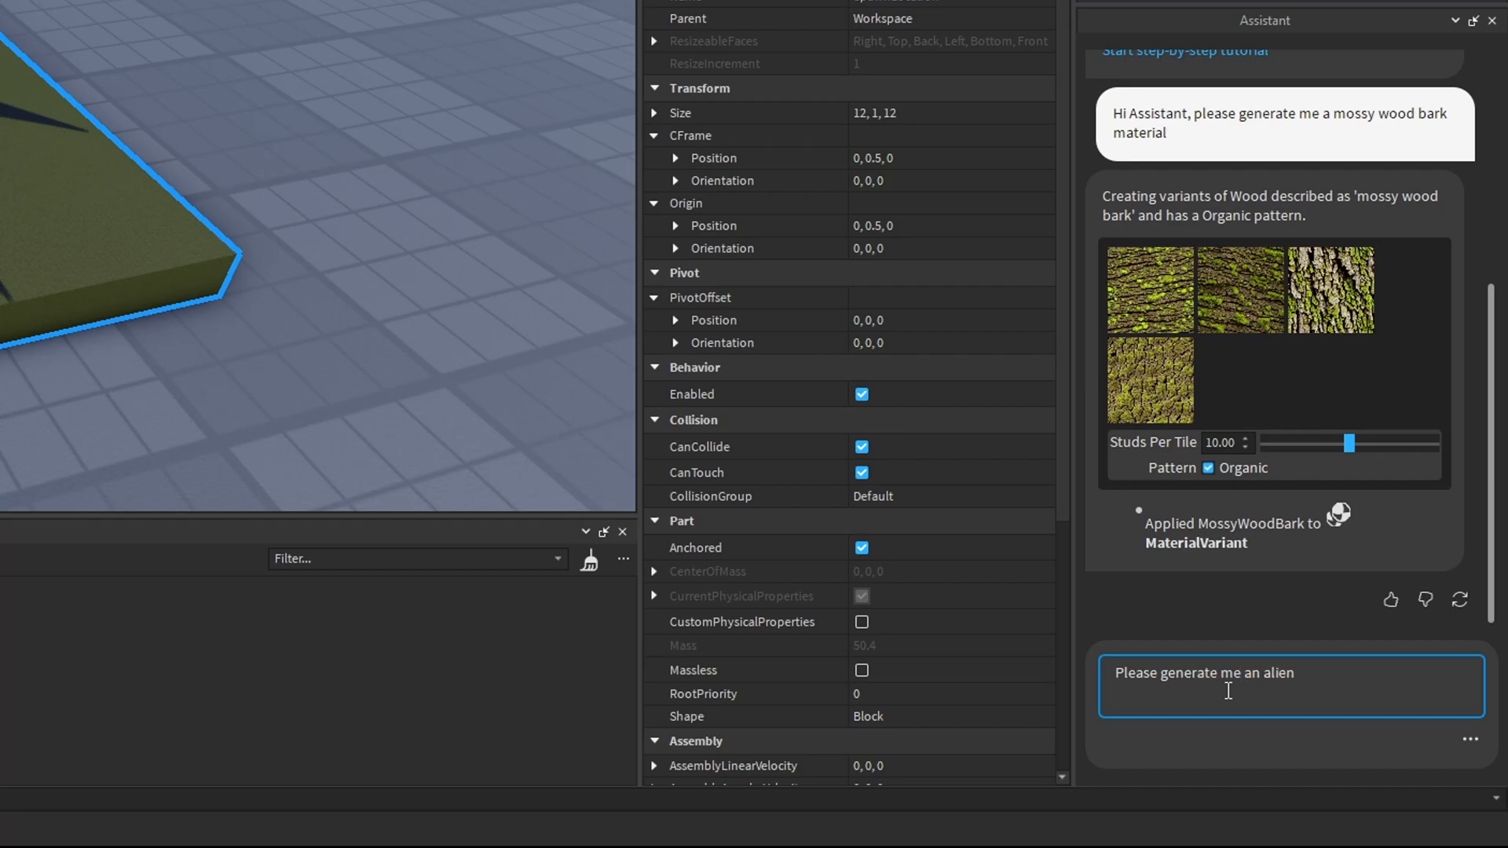
text(spaceship meta)
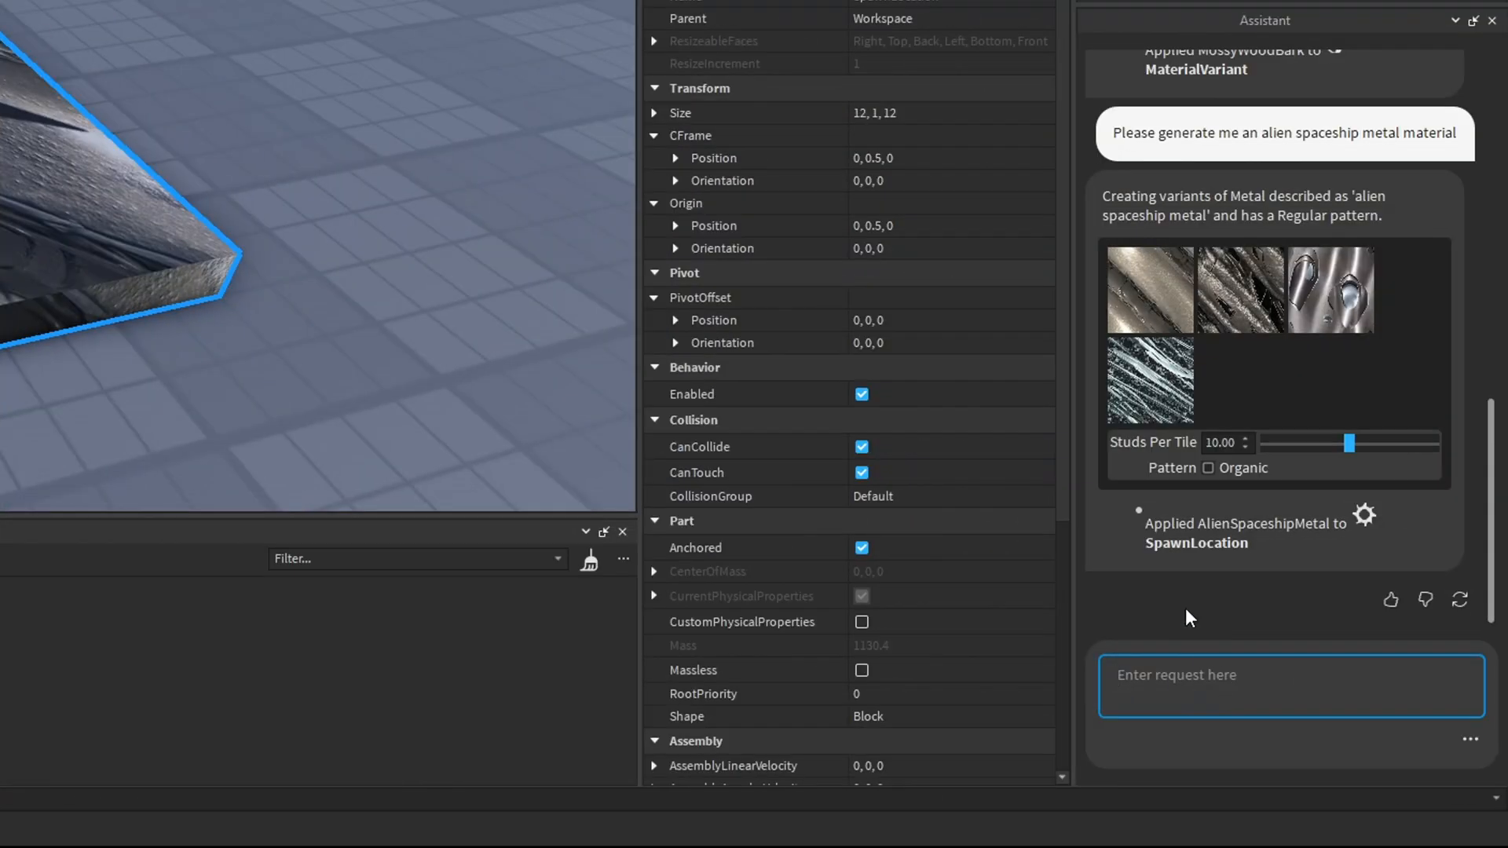
mouse_move(1300, 326)
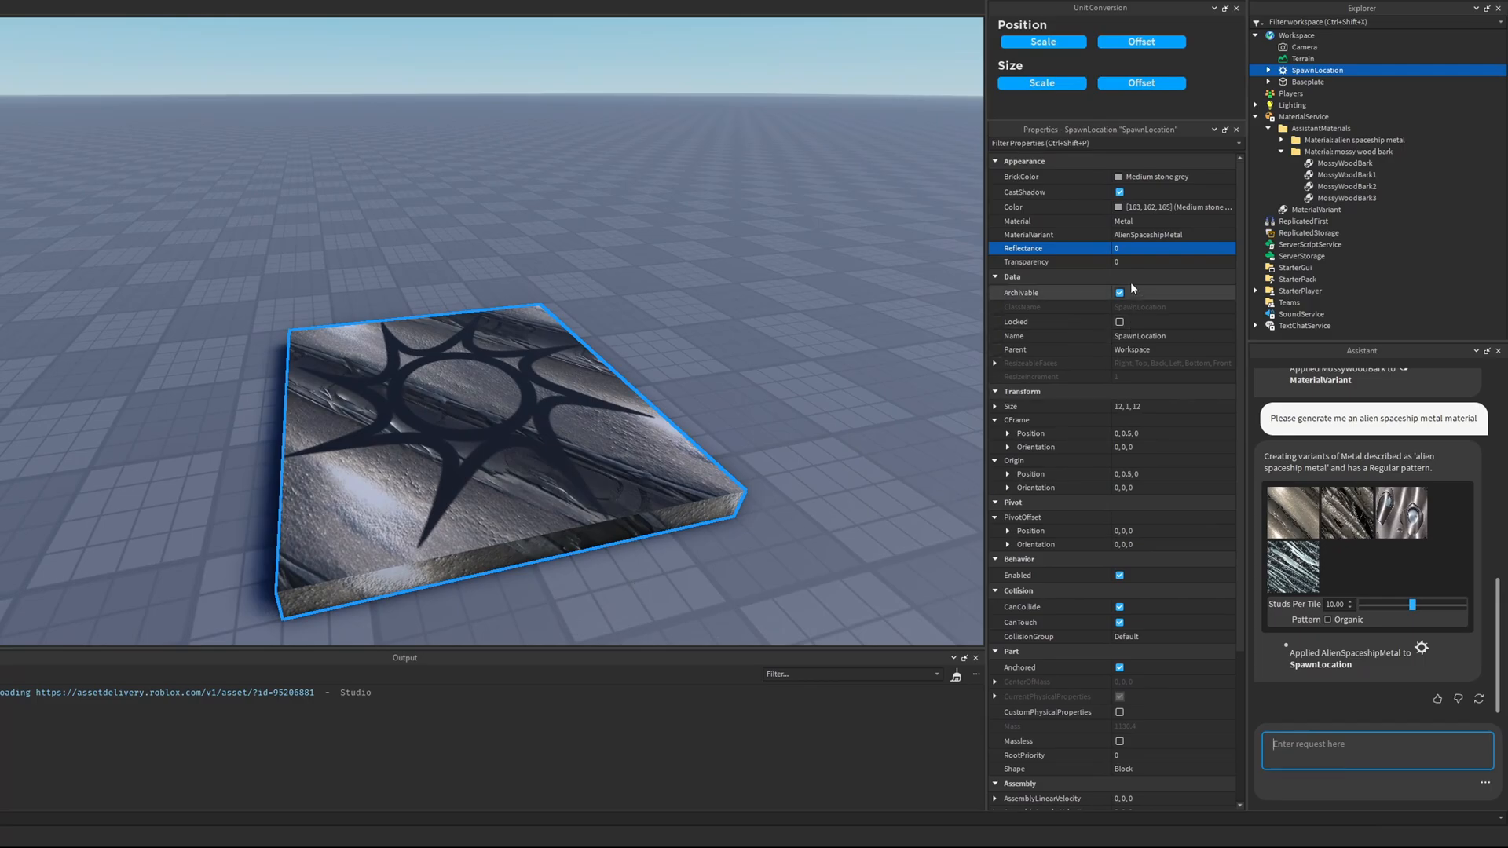
mouse_move(1140, 244)
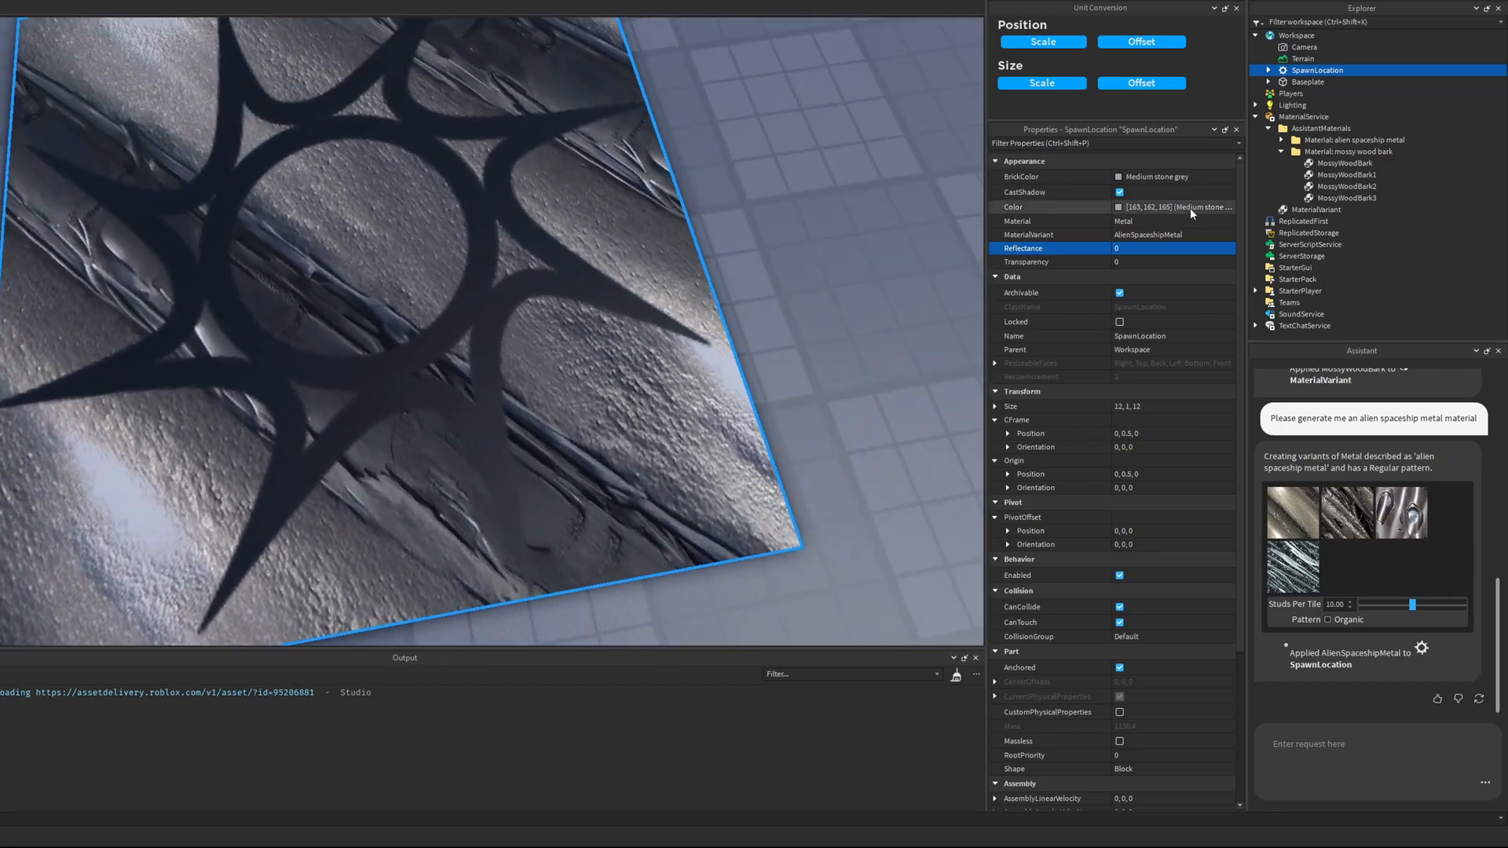
Try AlienSpaceshipMetal2, set the spawn pad to AlienSpaceshipMetal3, then select MaterialService.
click(1171, 234)
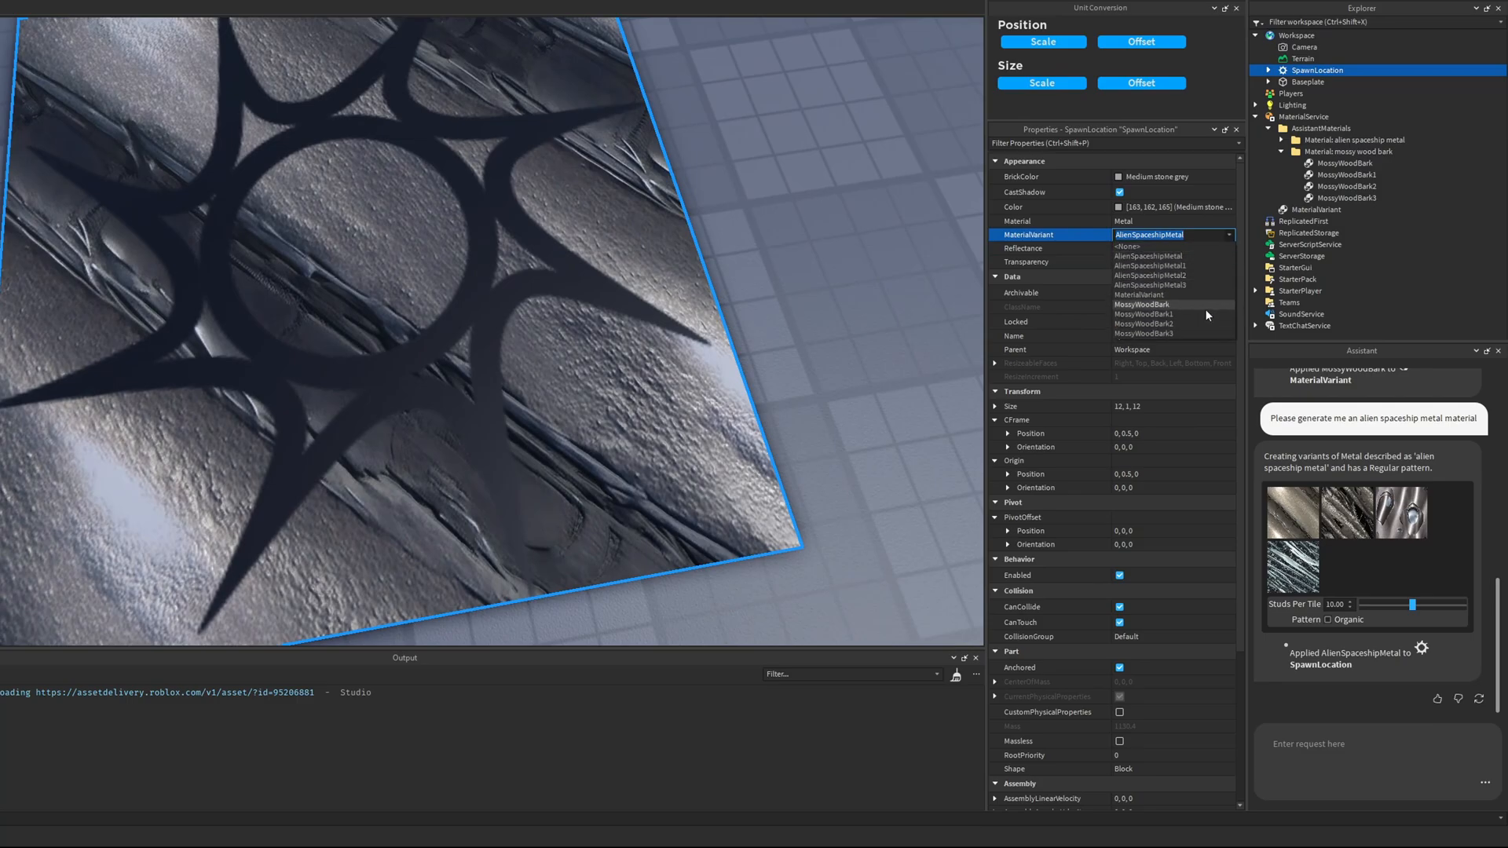
click(1150, 266)
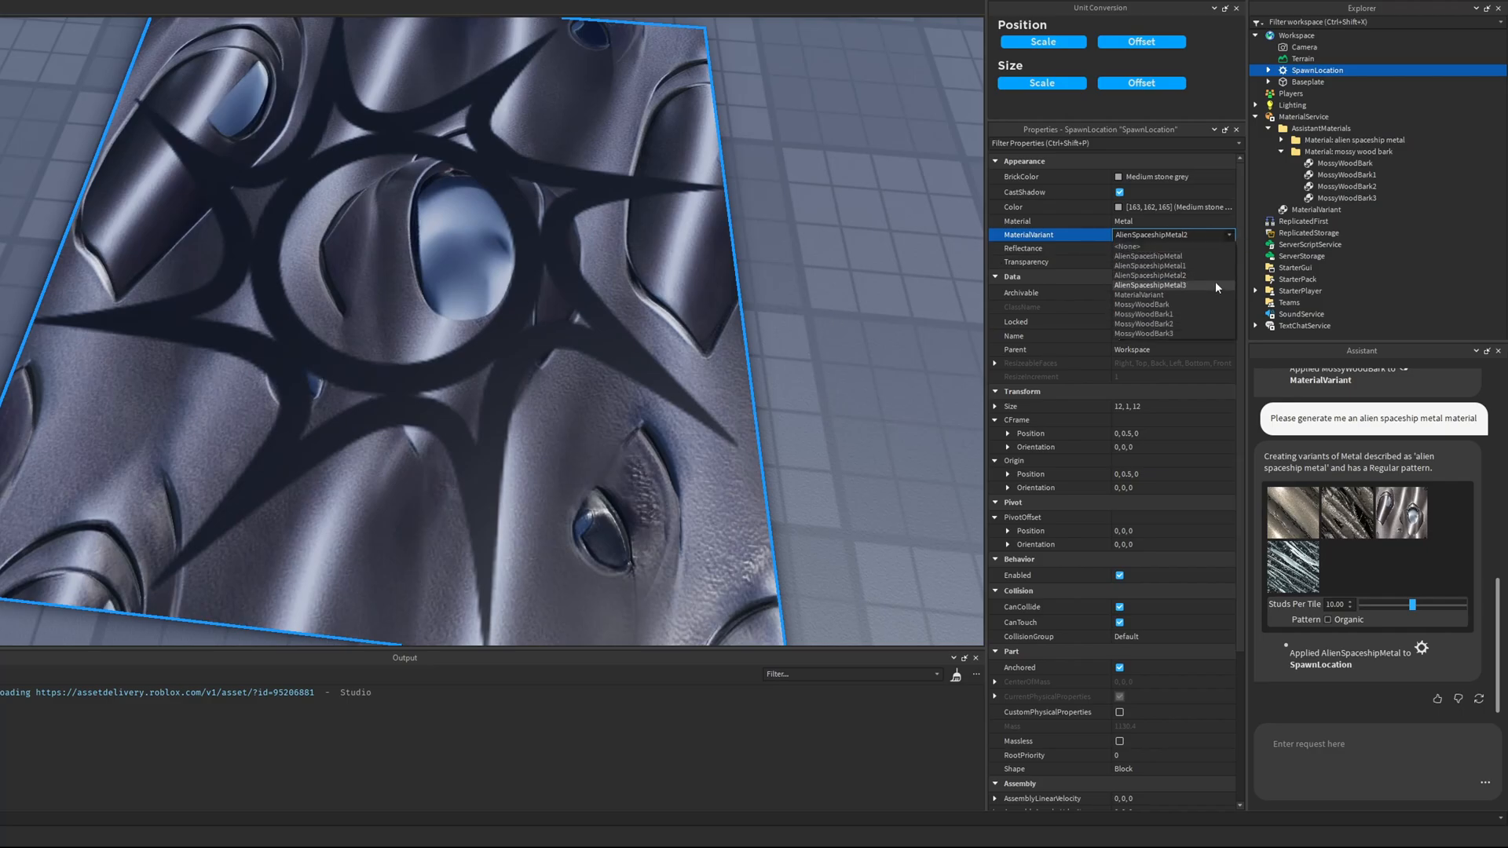
click(1153, 284)
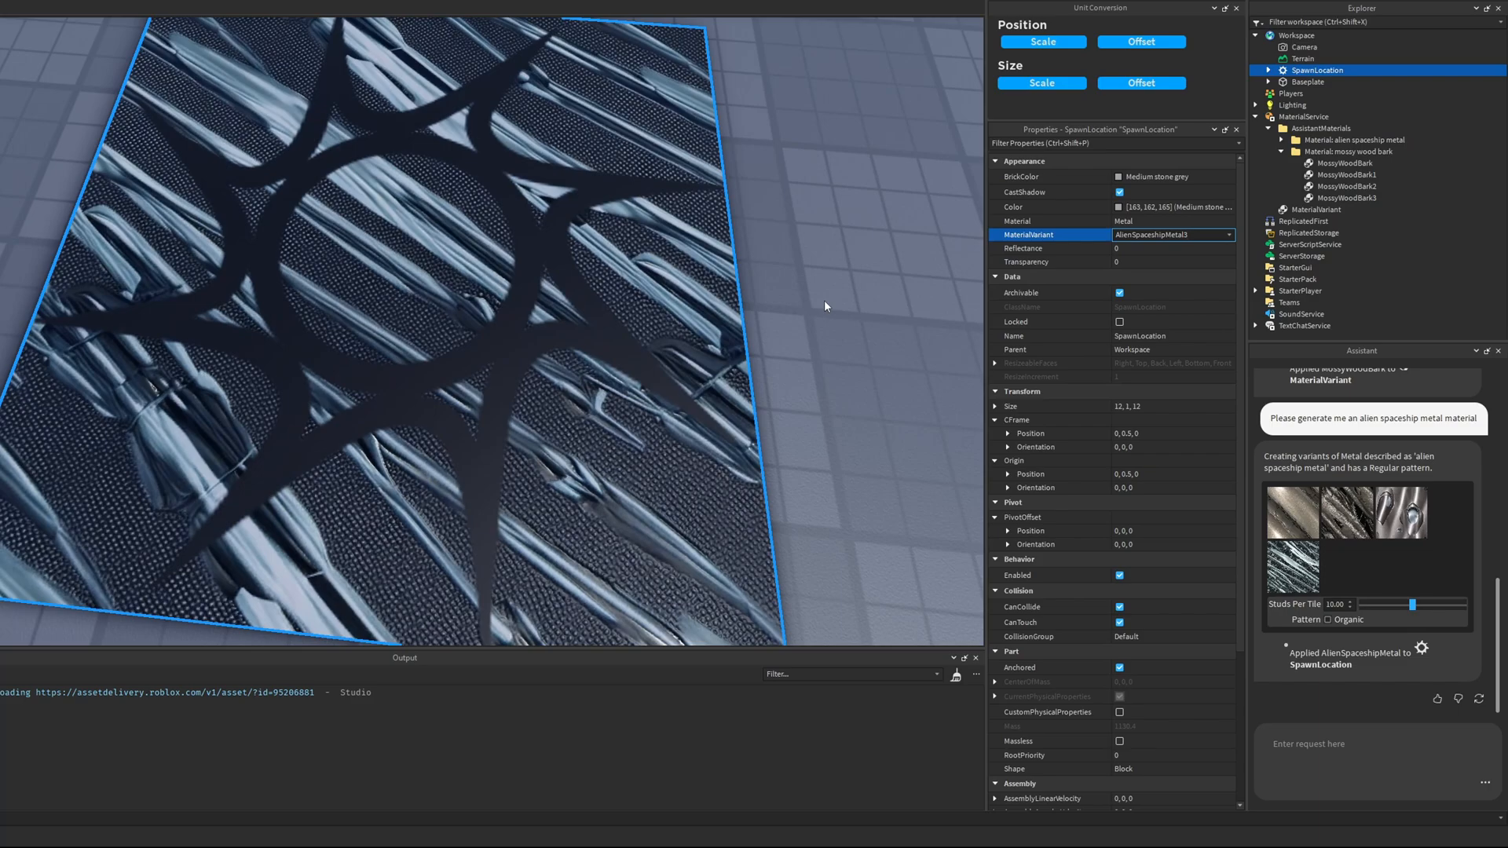
click(1164, 235)
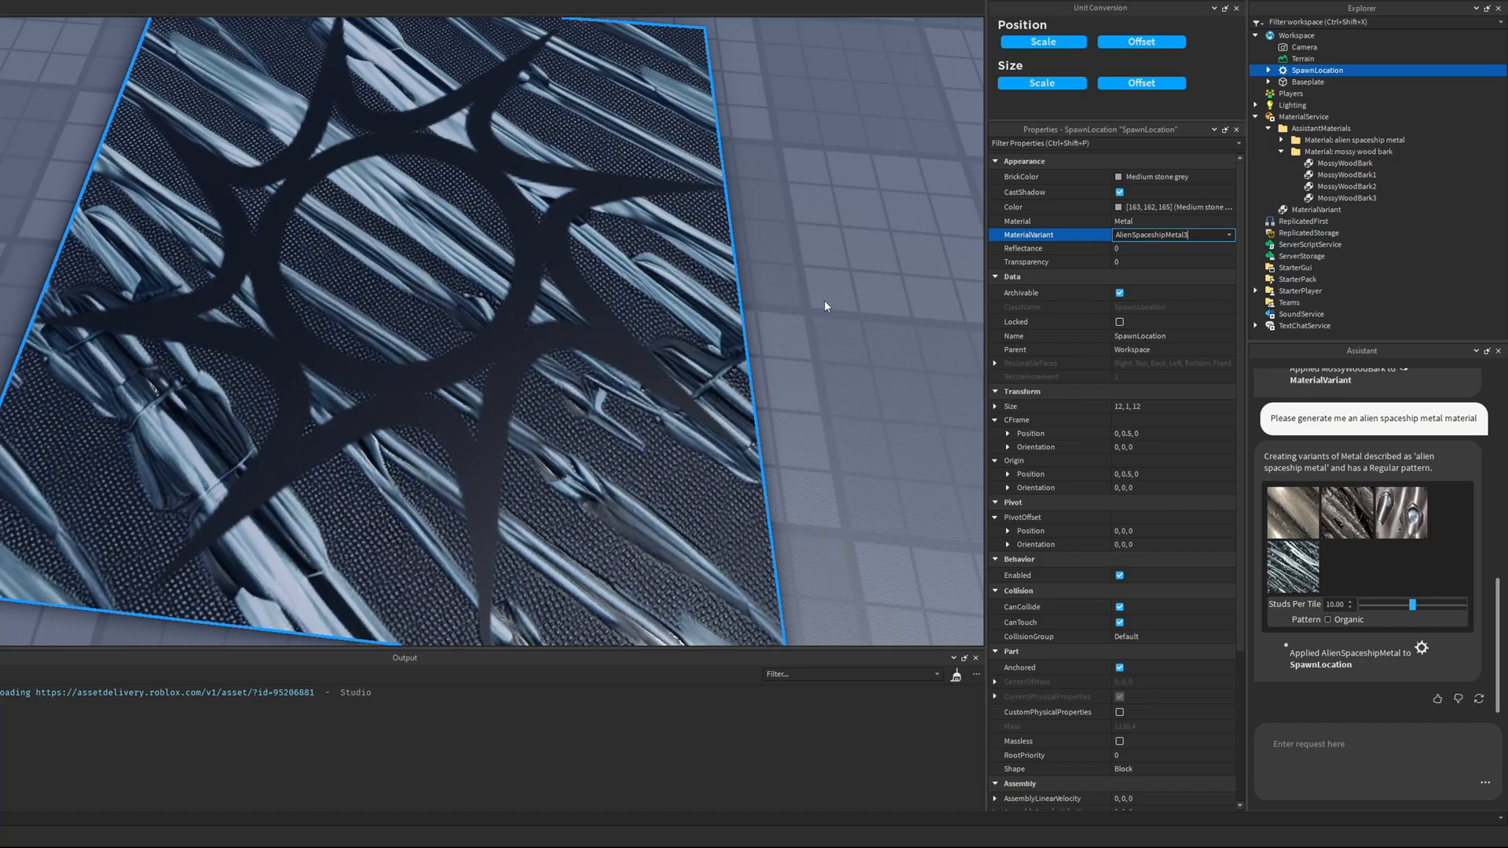
click(1303, 116)
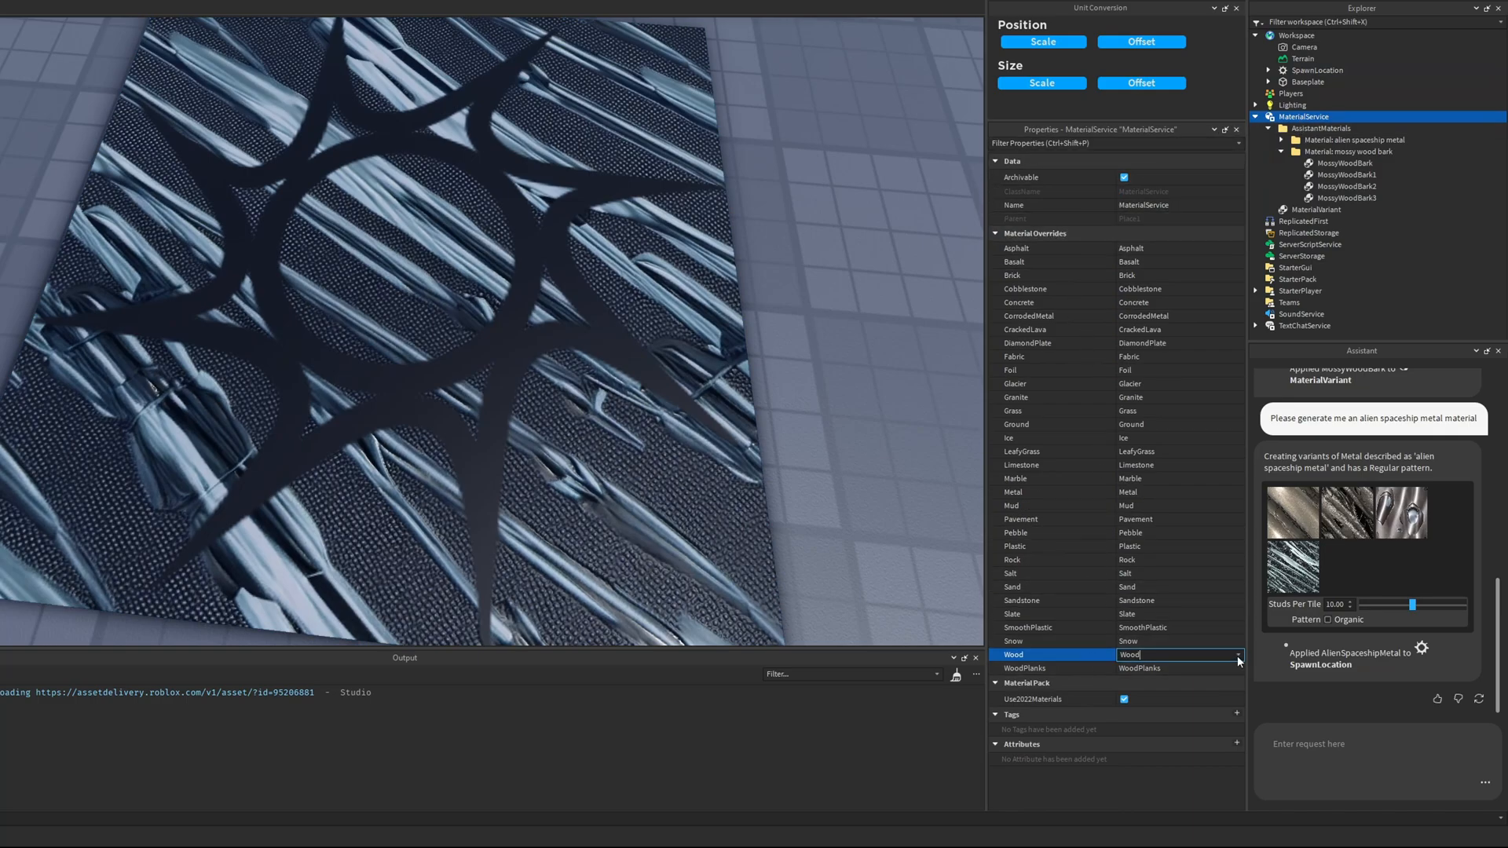
Set the Wood entry under Material Overrides to MossyWoodBark3.
click(1238, 655)
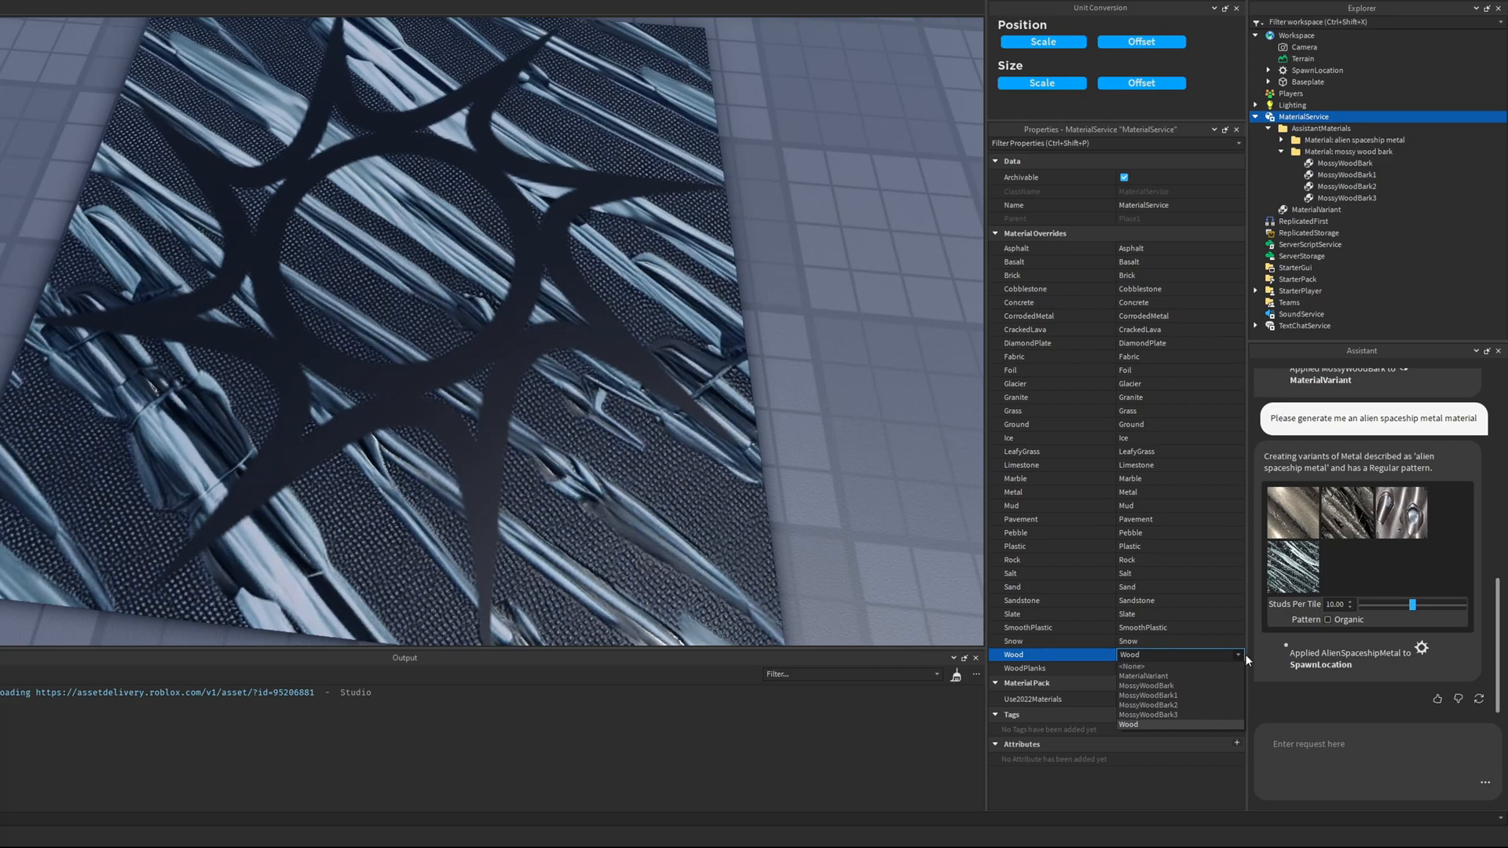
mouse_move(1193, 694)
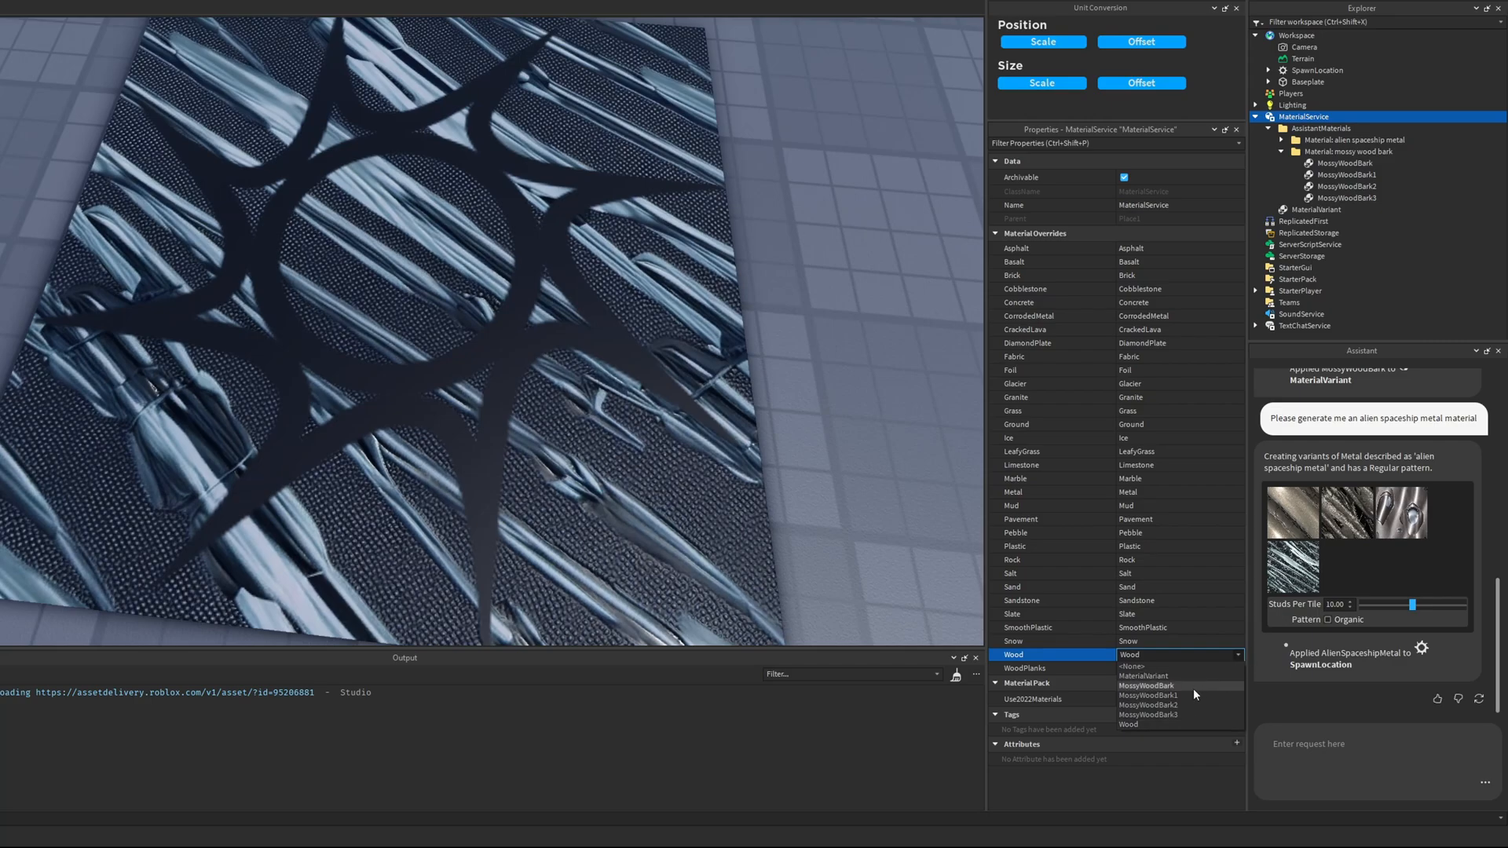
mouse_move(1144, 694)
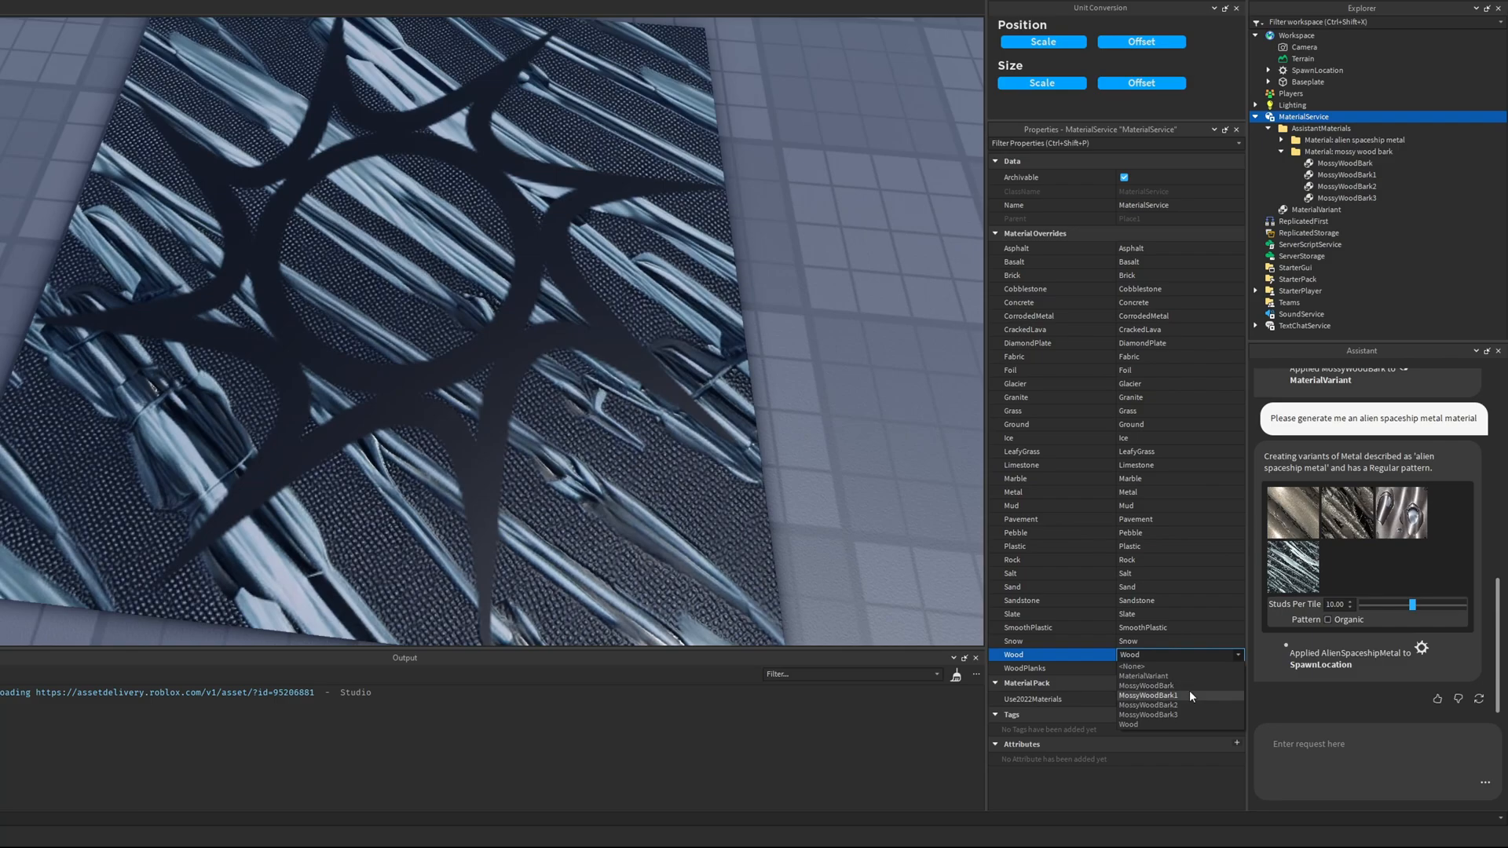
mouse_move(1170, 715)
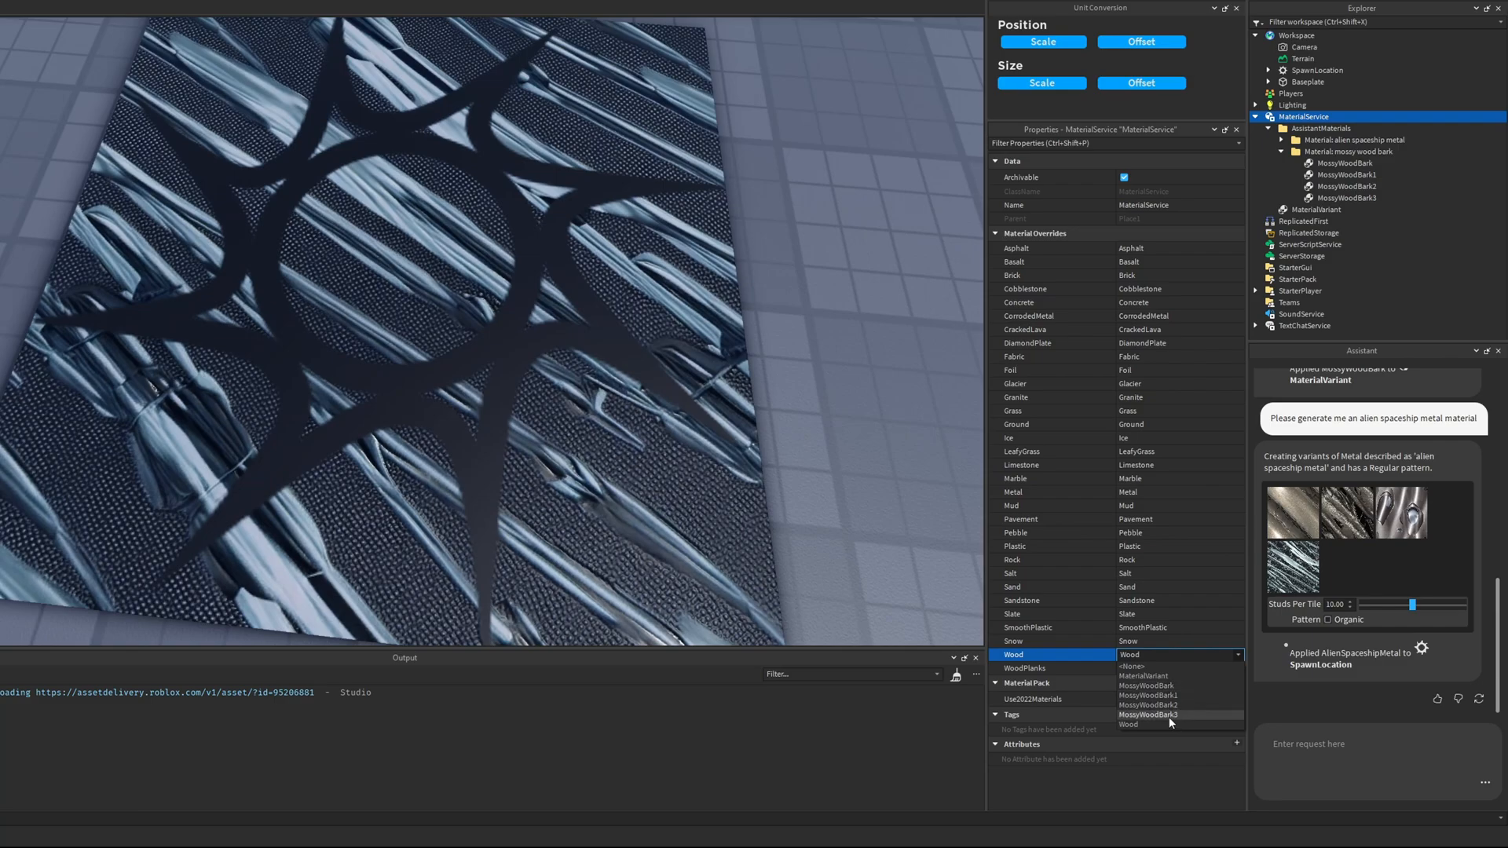
click(1147, 715)
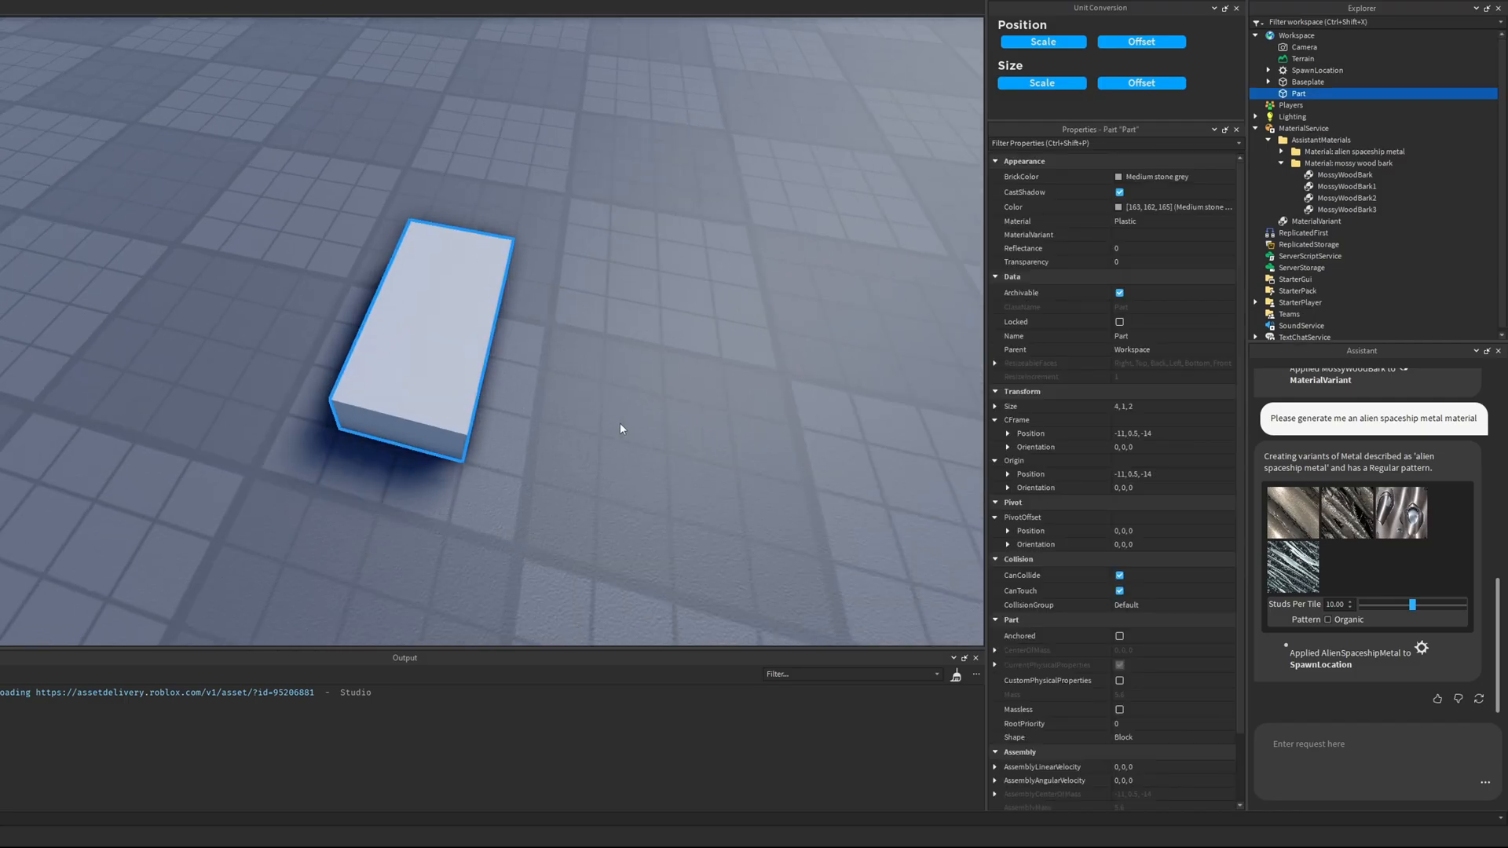
Set the Part's Material to Wood, enlarge it into a wall, and select MaterialService to check its Wood override.
click(1171, 222)
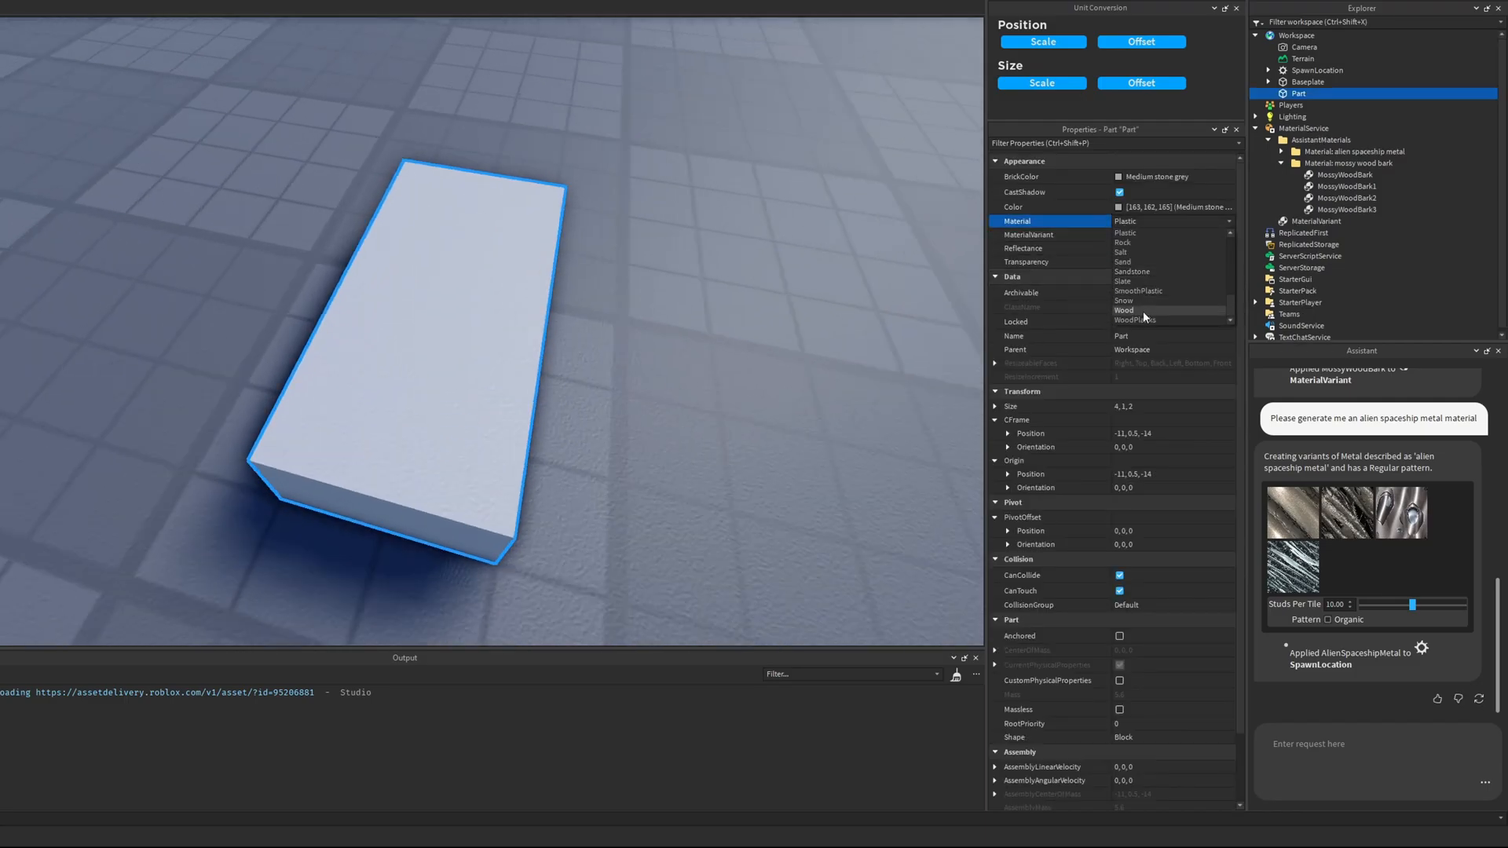
click(1124, 310)
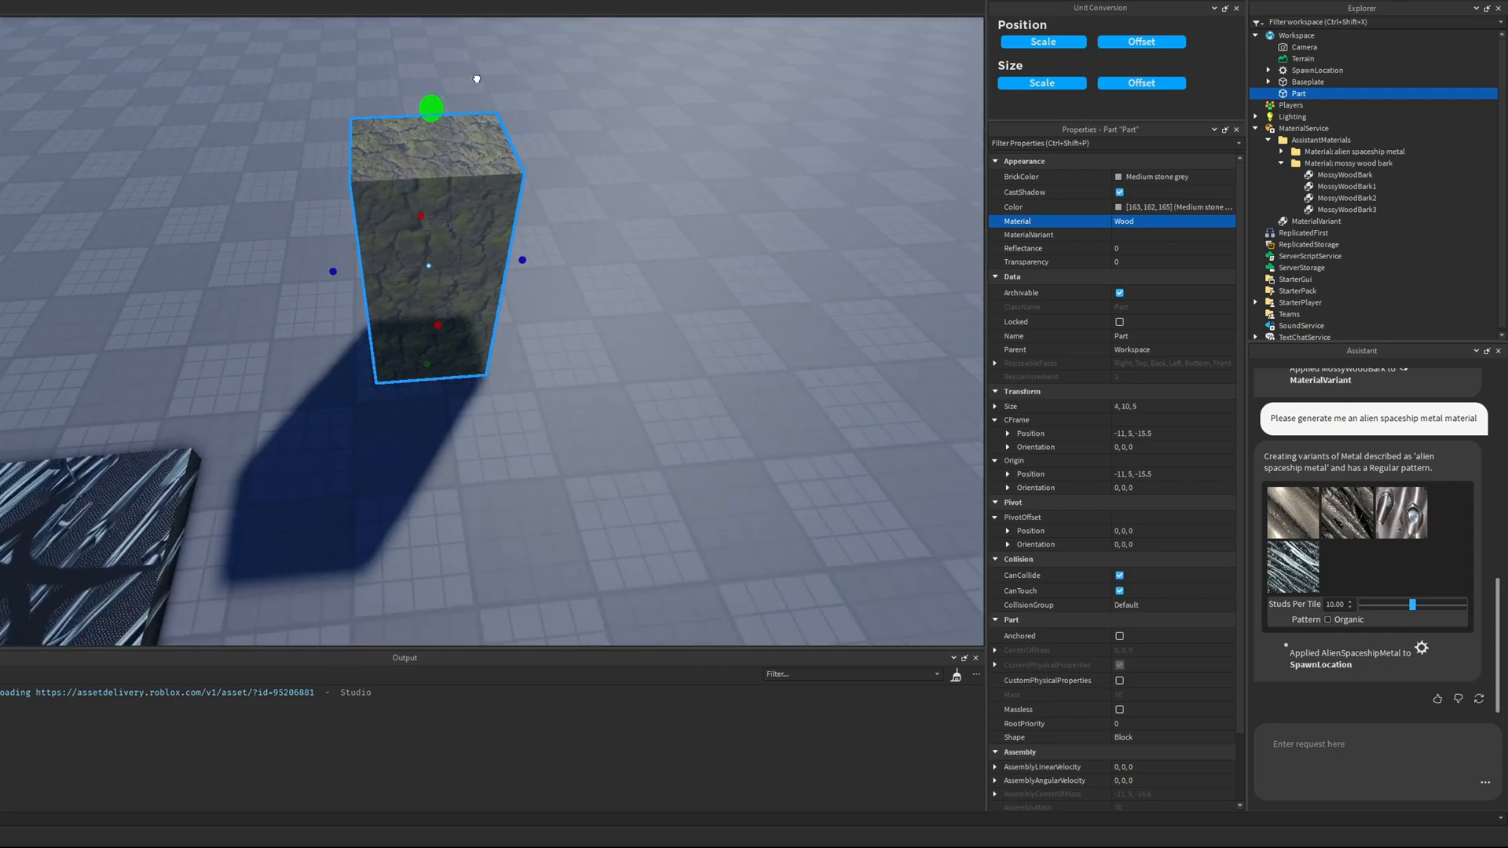
drag(431, 106, 483, 171)
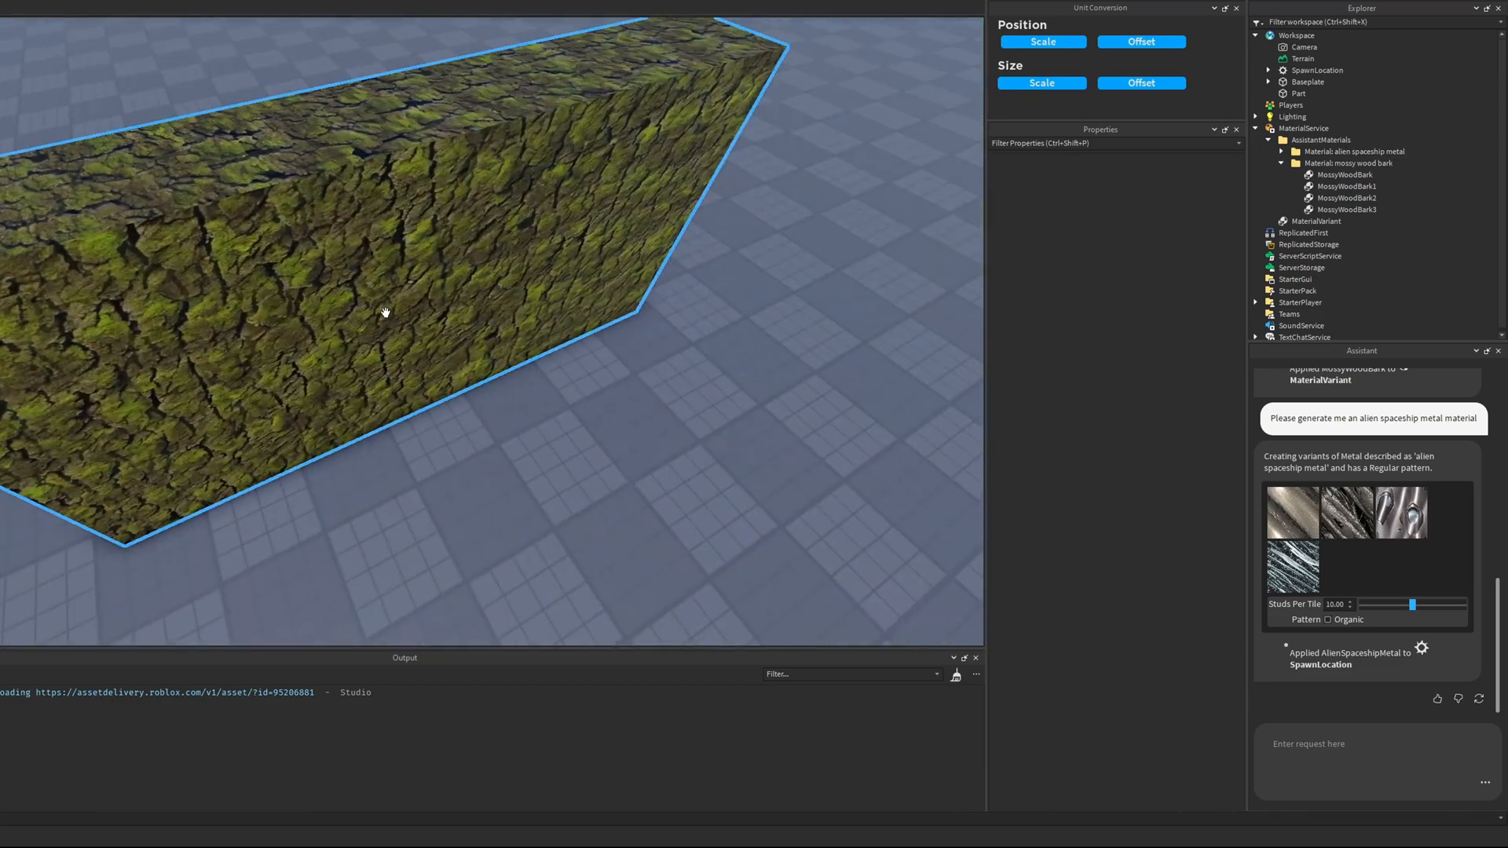
click(1298, 93)
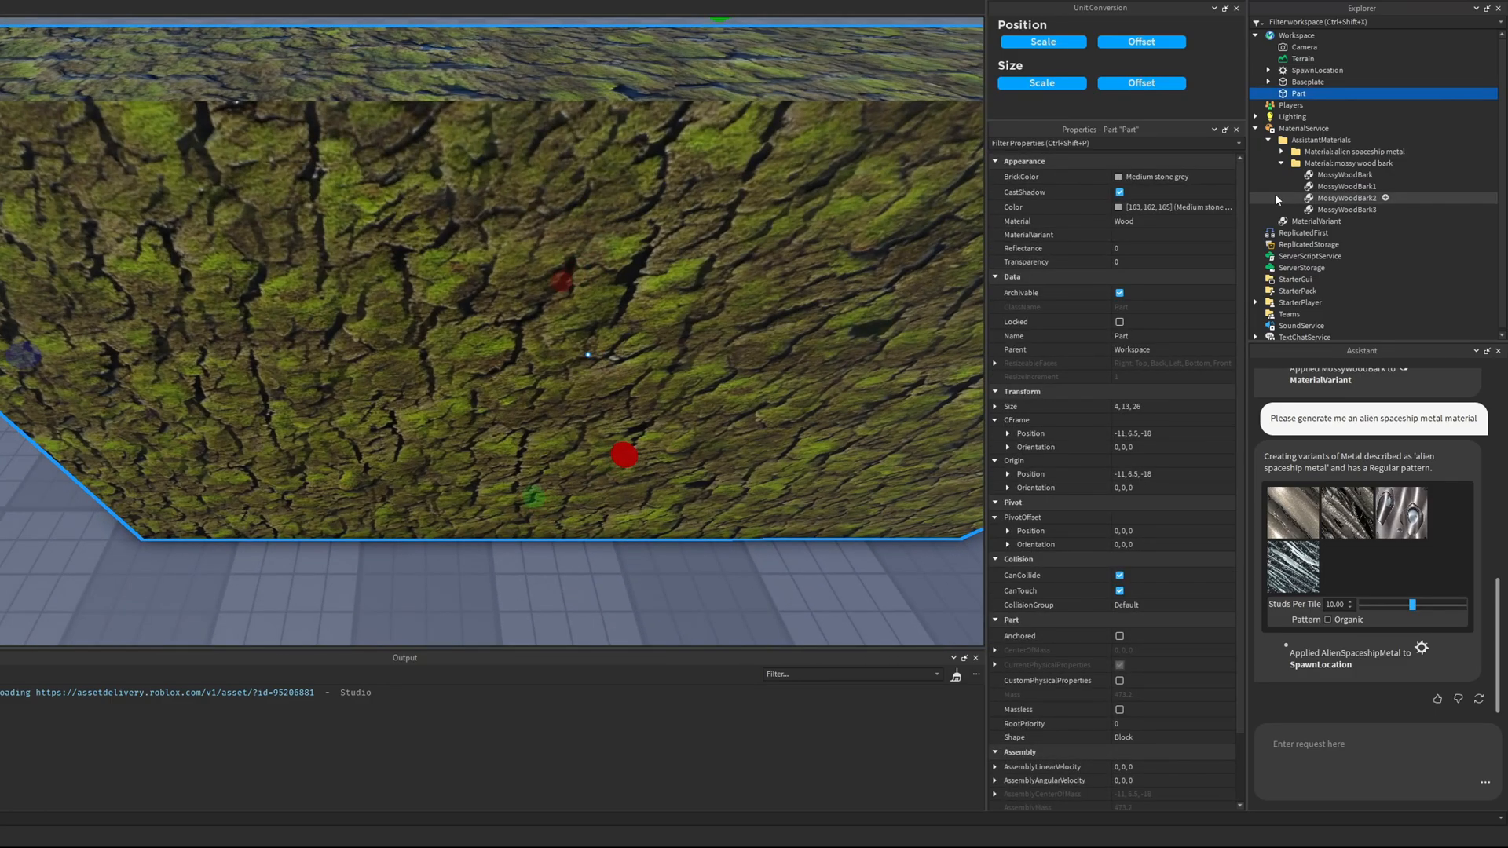
click(1304, 128)
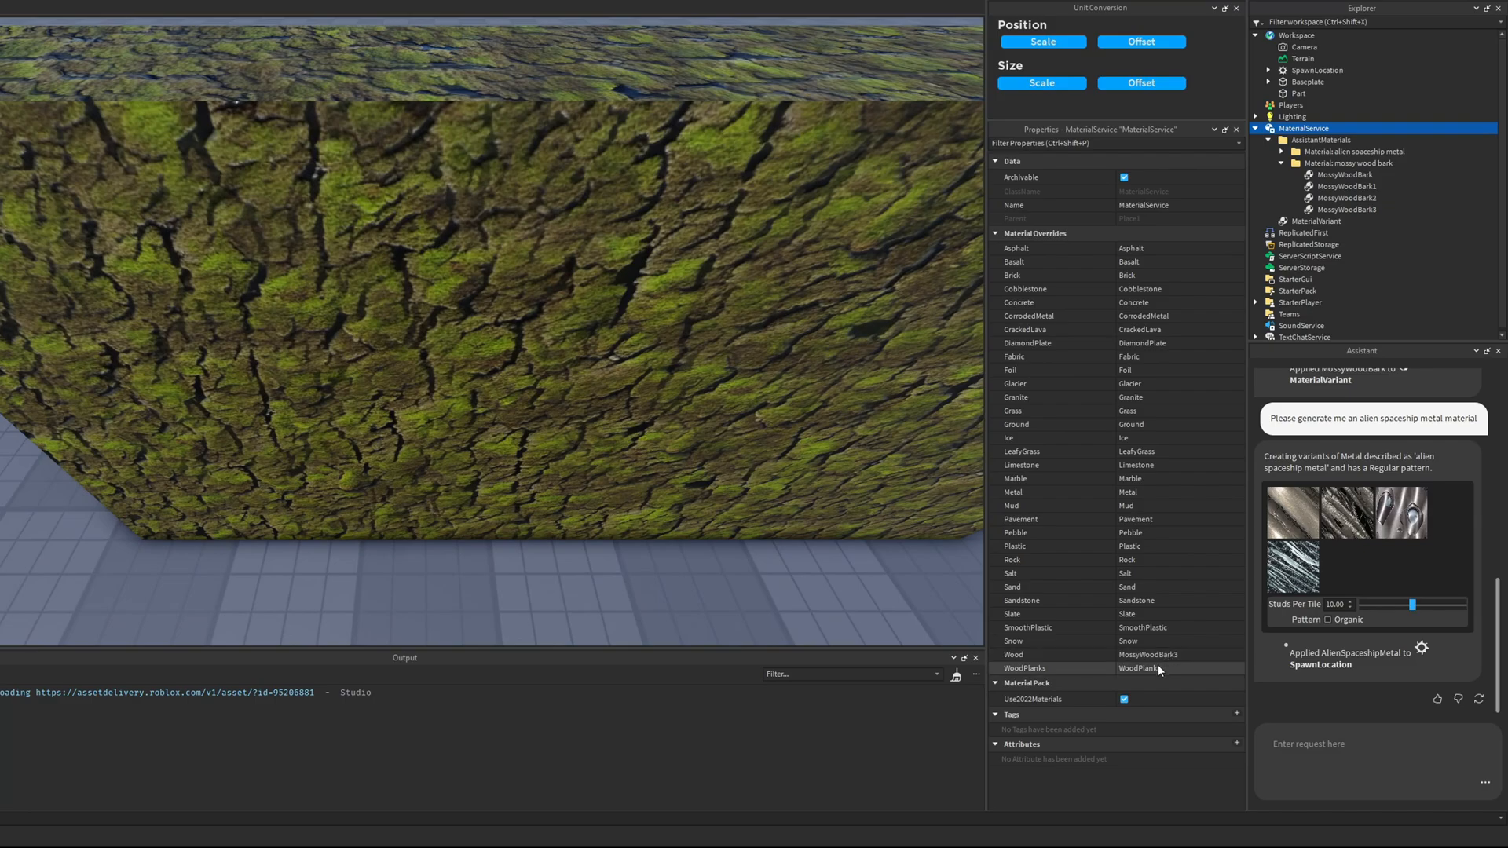